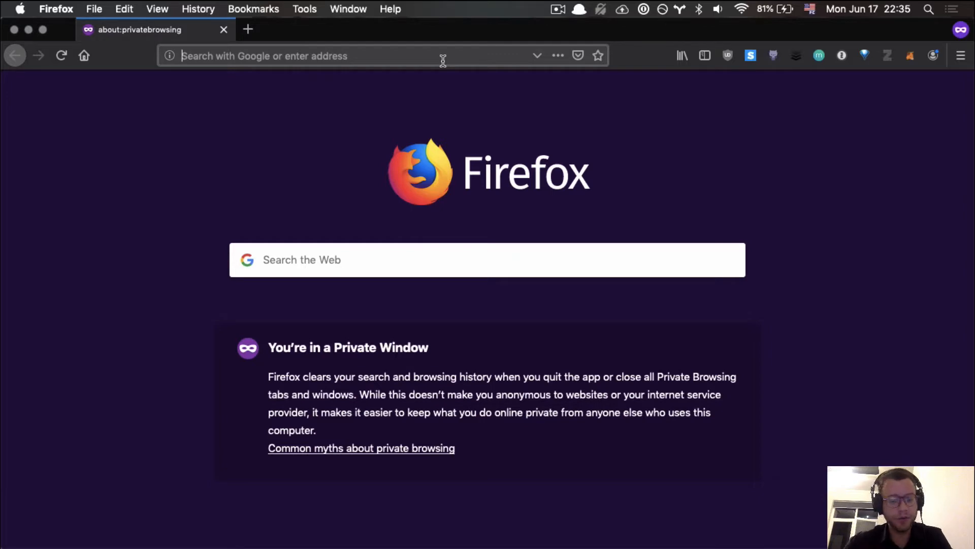
Load khadas.com in the private window's address bar.
{"action": "type", "text": "kayak.com/"}
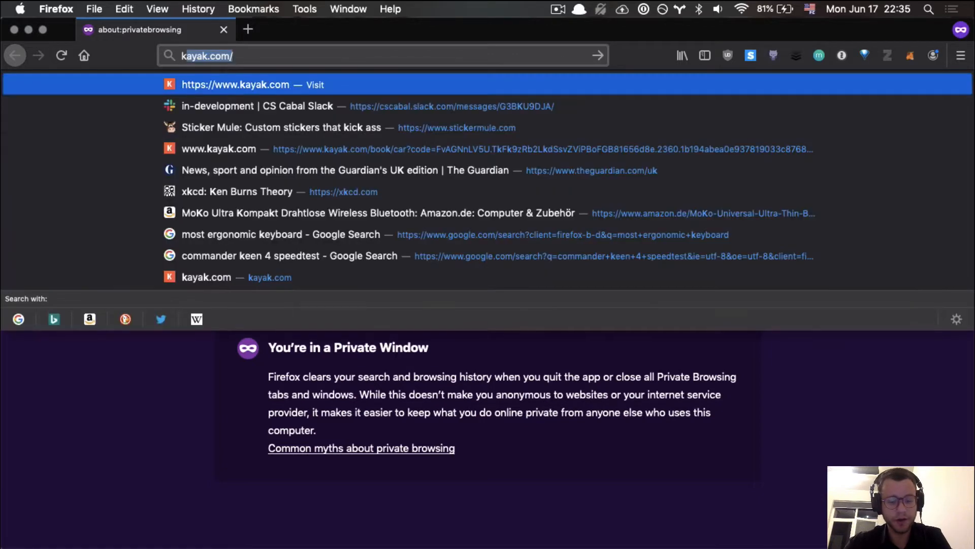
{"action": "type", "text": "khadas"}
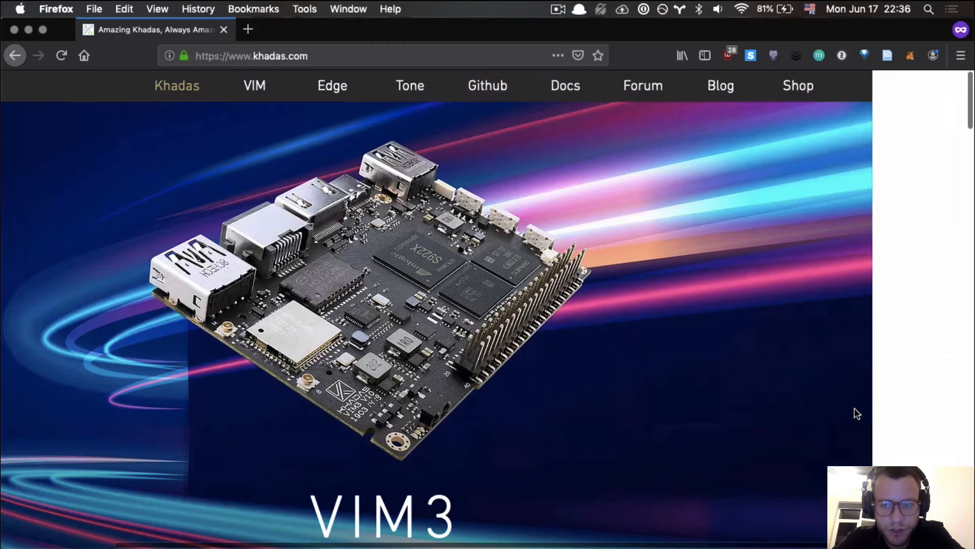
{"action": "scroll", "scroll_direction": "down", "scroll_amount": 3}
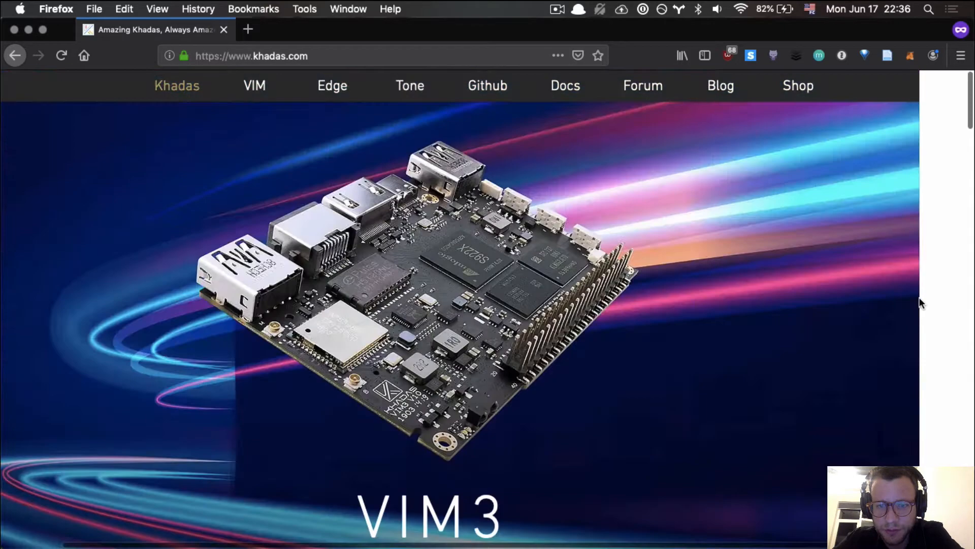
{"action": "scroll", "scroll_direction": "down", "scroll_amount": 3}
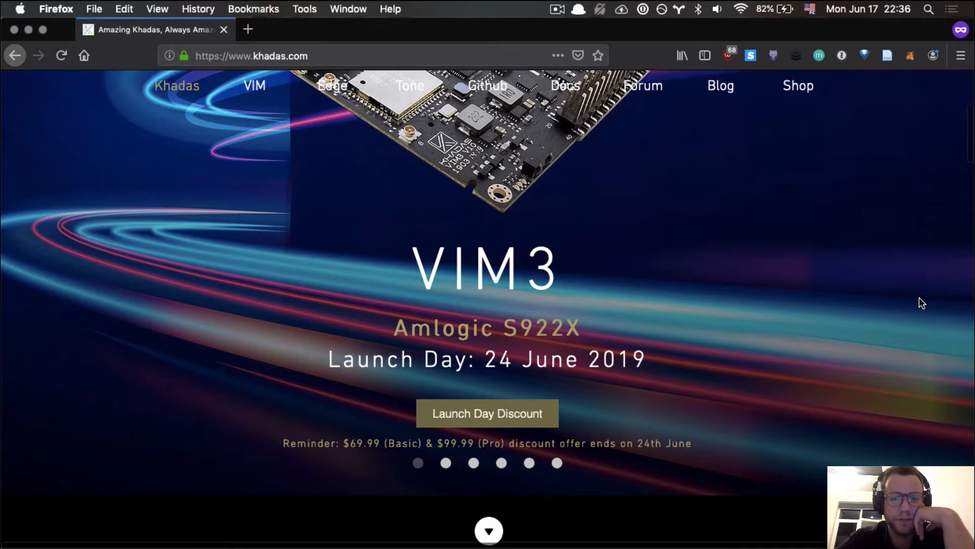
{"action": "scroll", "scroll_direction": "down", "scroll_amount": 3}
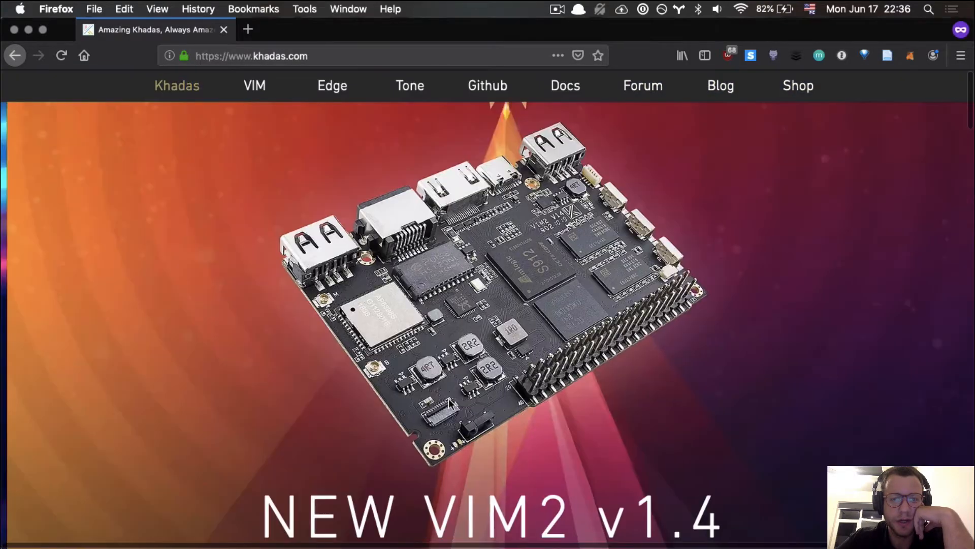
{"action": "scroll", "scroll_direction": "down", "scroll_amount": 3}
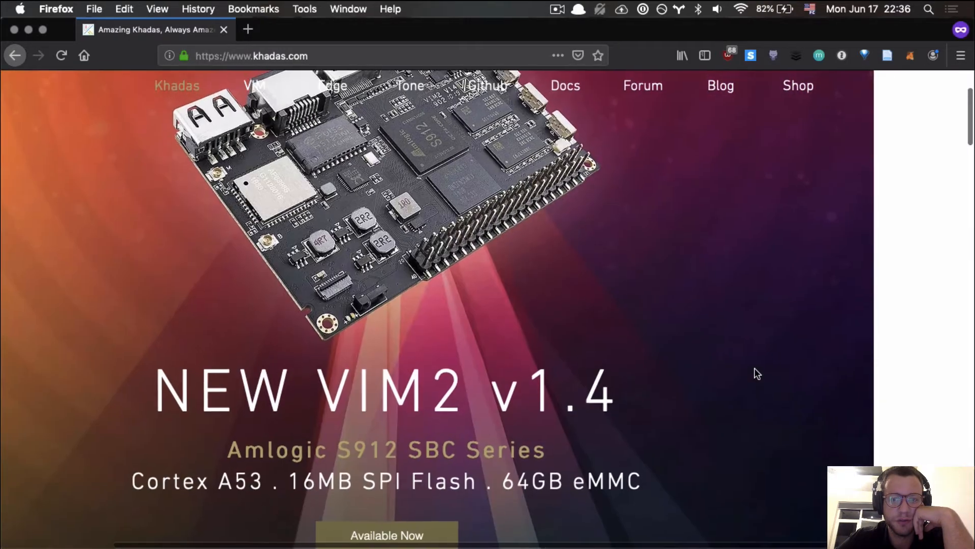
{"action": "scroll", "scroll_direction": "down", "scroll_amount": 3}
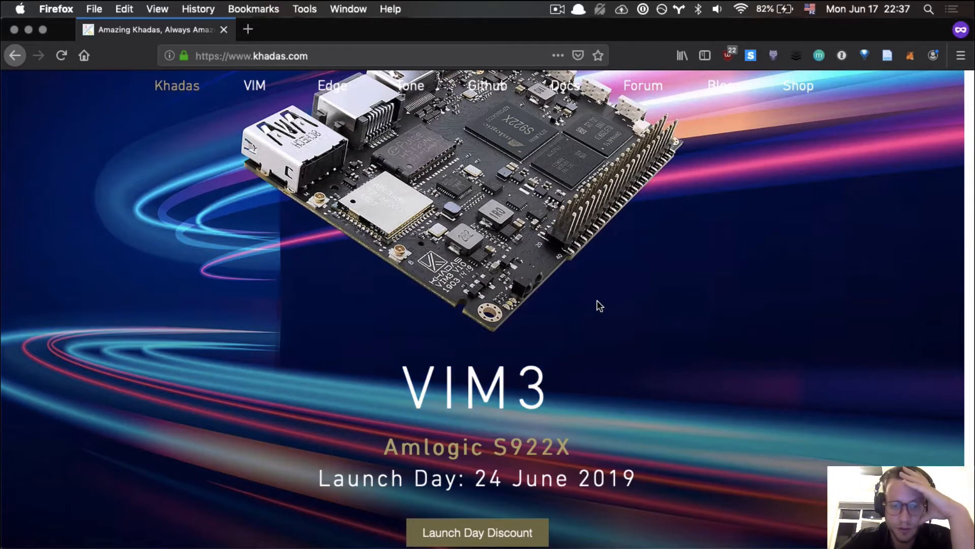
Scroll the home page past the VIM2, Tone Board, DIY Case and community sections to the footer.
{"action": "scroll", "scroll_direction": "down", "scroll_amount": 3}
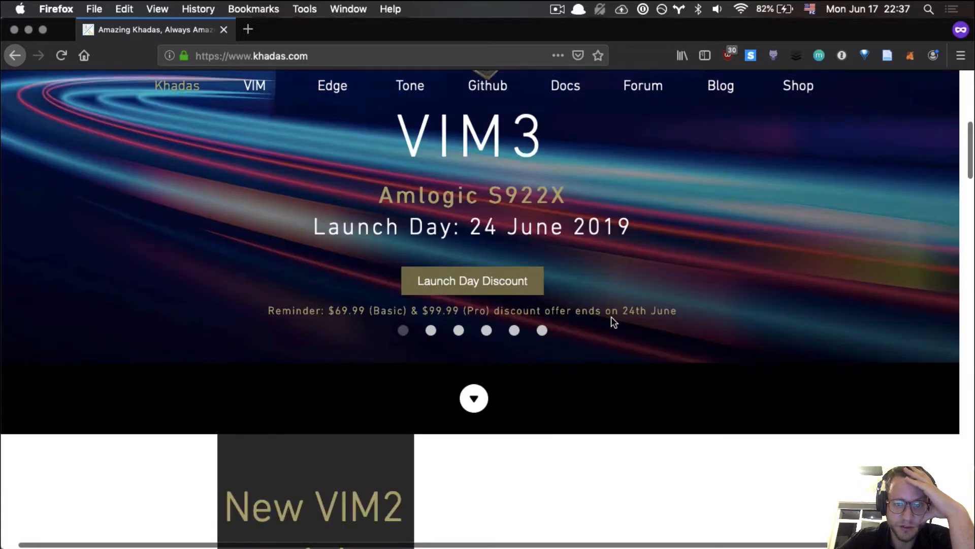
{"action": "scroll", "scroll_direction": "down", "scroll_amount": 3}
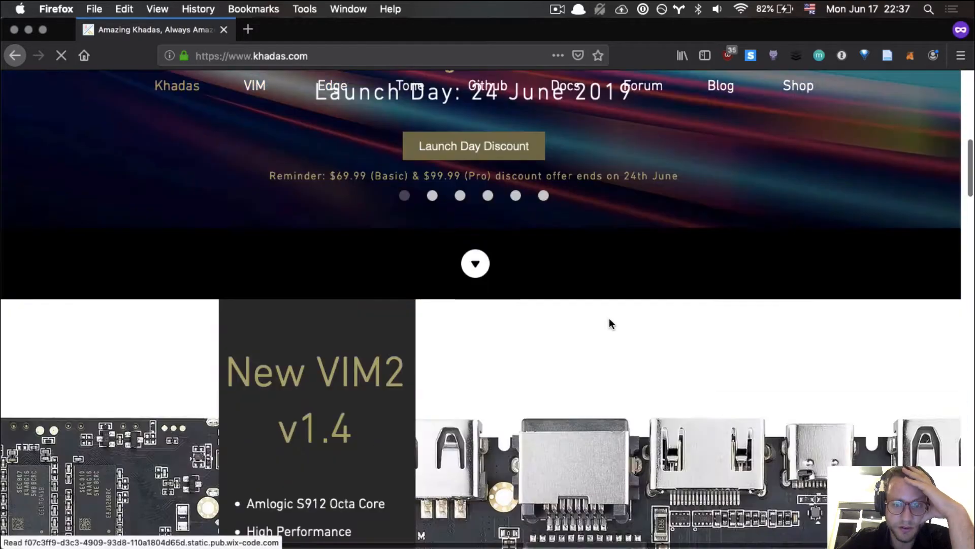
{"action": "mouse_move", "coordinate": [476, 265]}
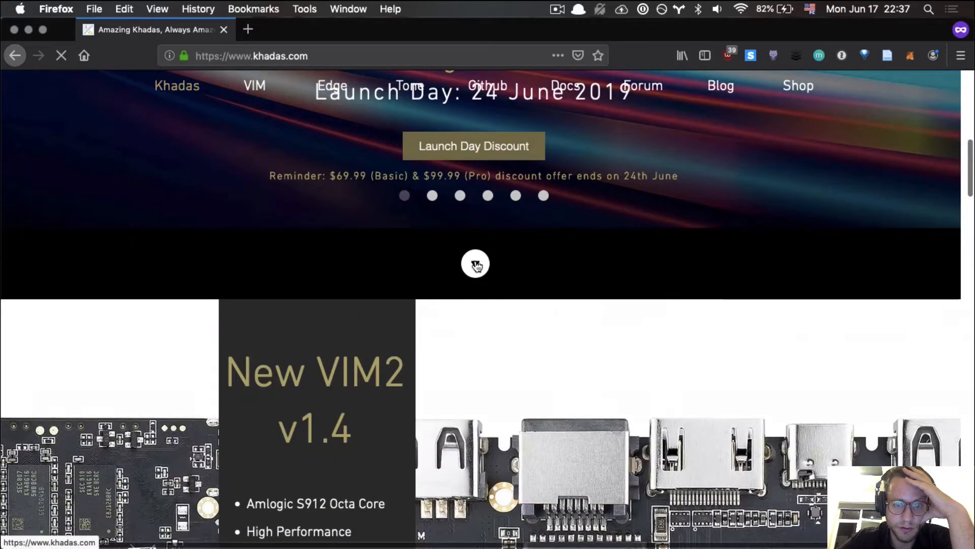
{"action": "scroll", "scroll_direction": "down", "scroll_amount": 3}
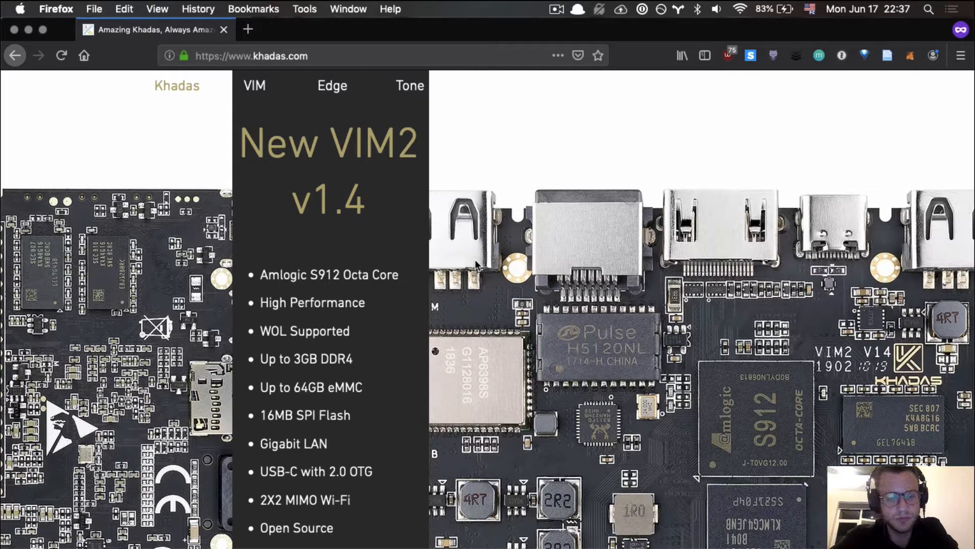
{"action": "mouse_move", "coordinate": [378, 249]}
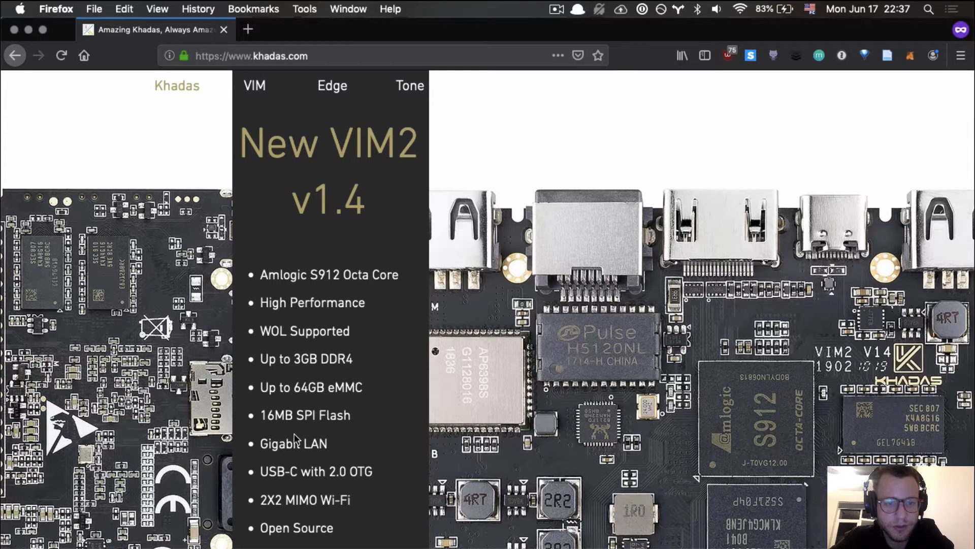
{"action": "scroll", "scroll_direction": "down", "scroll_amount": 3}
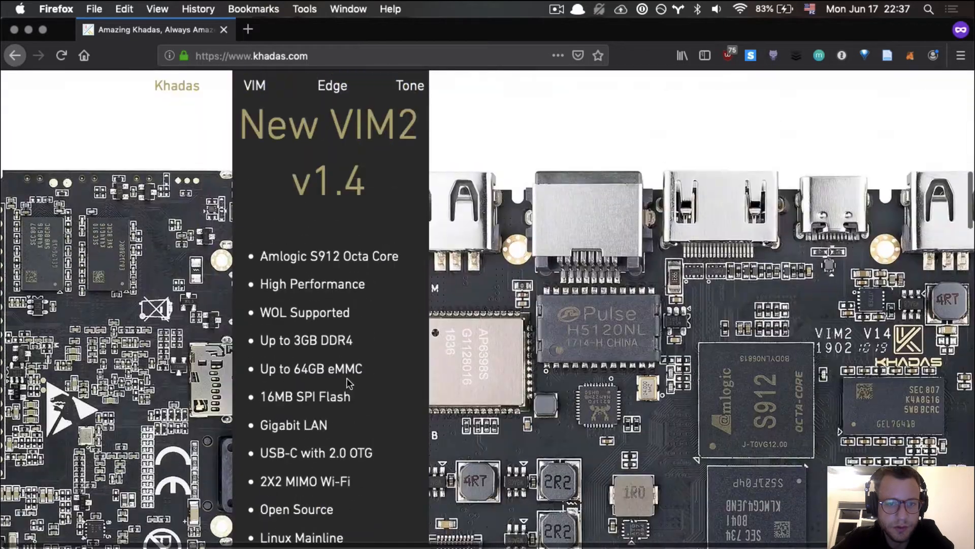
{"action": "scroll", "scroll_direction": "down", "scroll_amount": 3}
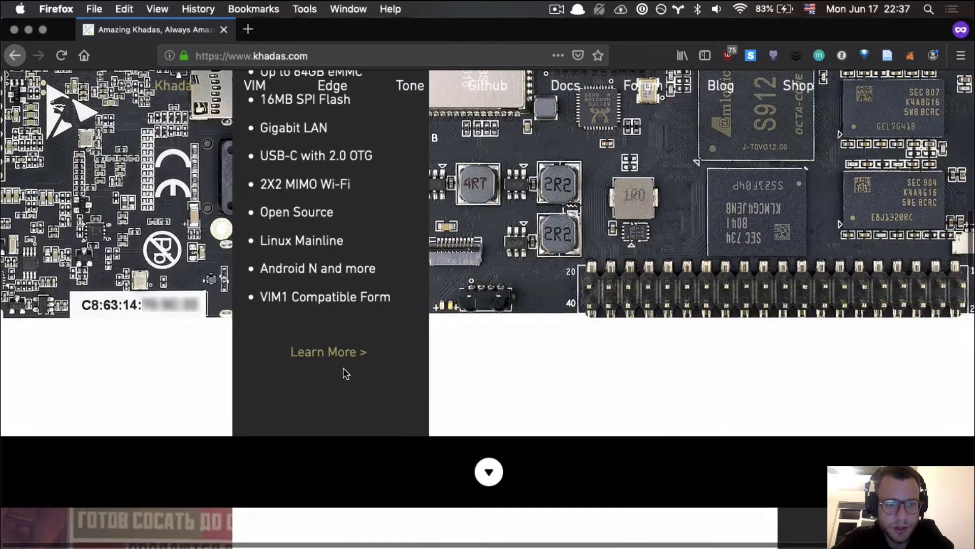
{"action": "scroll", "scroll_direction": "down", "scroll_amount": 3}
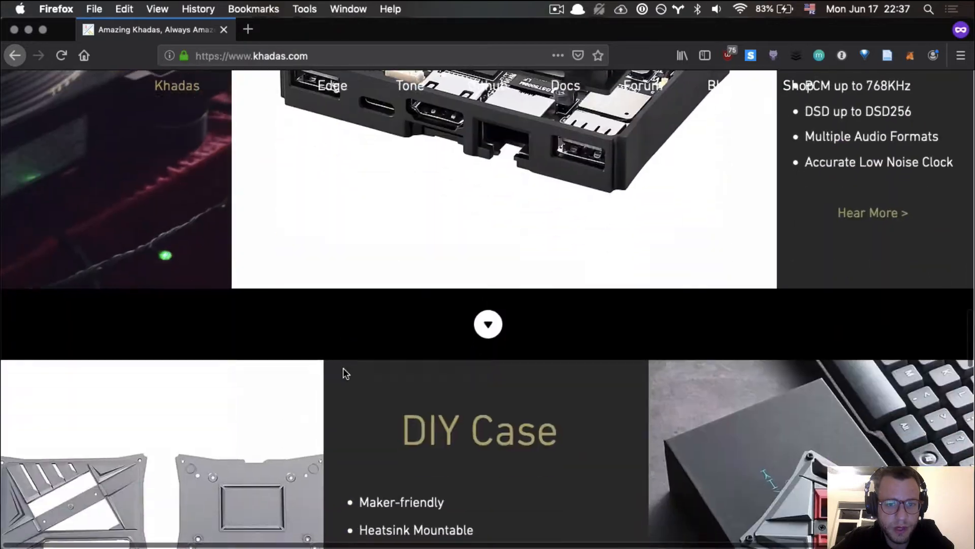
{"action": "scroll", "scroll_direction": "down", "scroll_amount": 3}
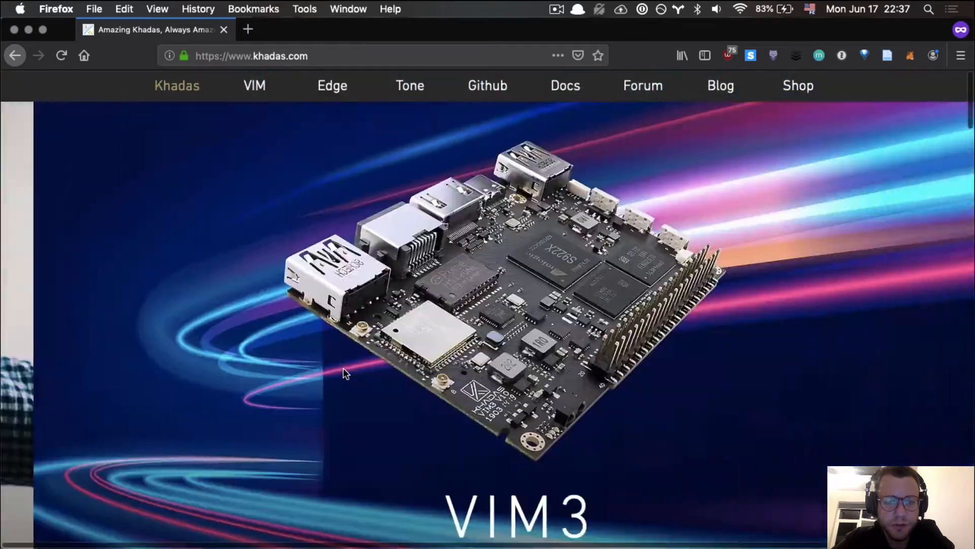
{"action": "scroll", "scroll_direction": "down", "scroll_amount": 3}
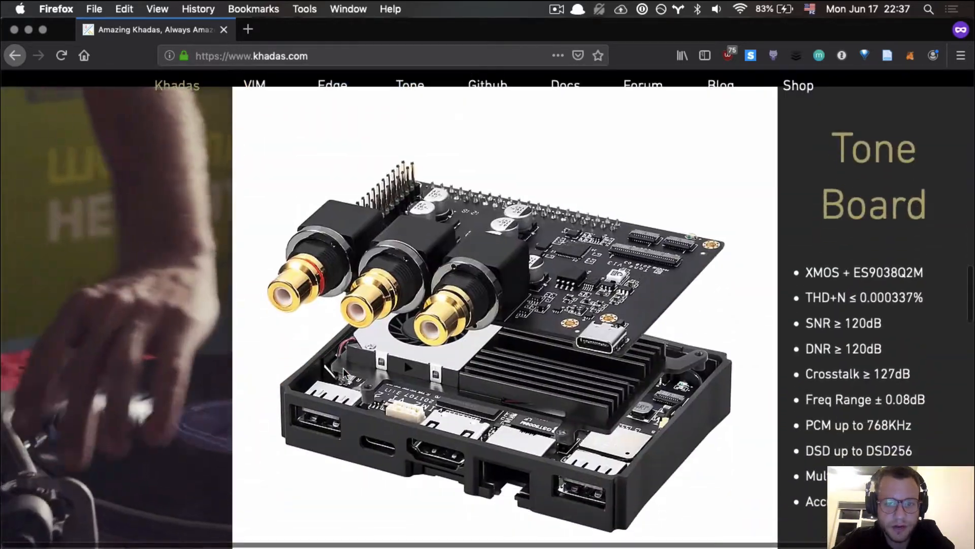
{"action": "scroll", "scroll_direction": "down", "scroll_amount": 3}
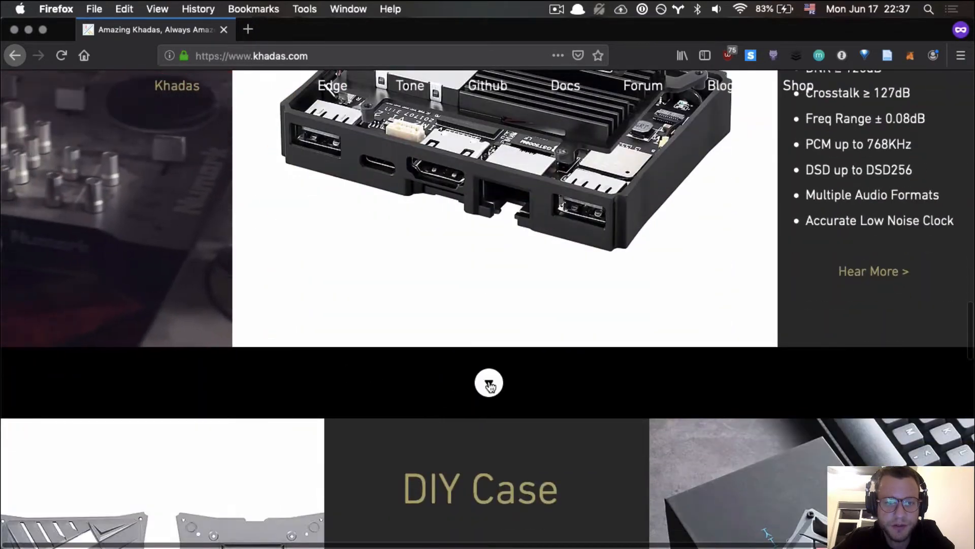
{"action": "scroll", "scroll_direction": "down", "scroll_amount": 3}
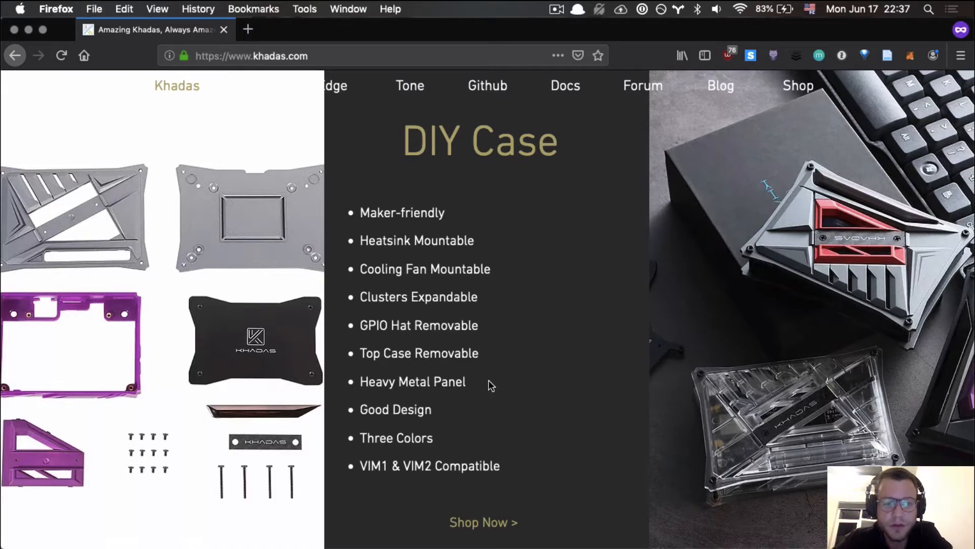
{"action": "scroll", "scroll_direction": "down", "scroll_amount": 3}
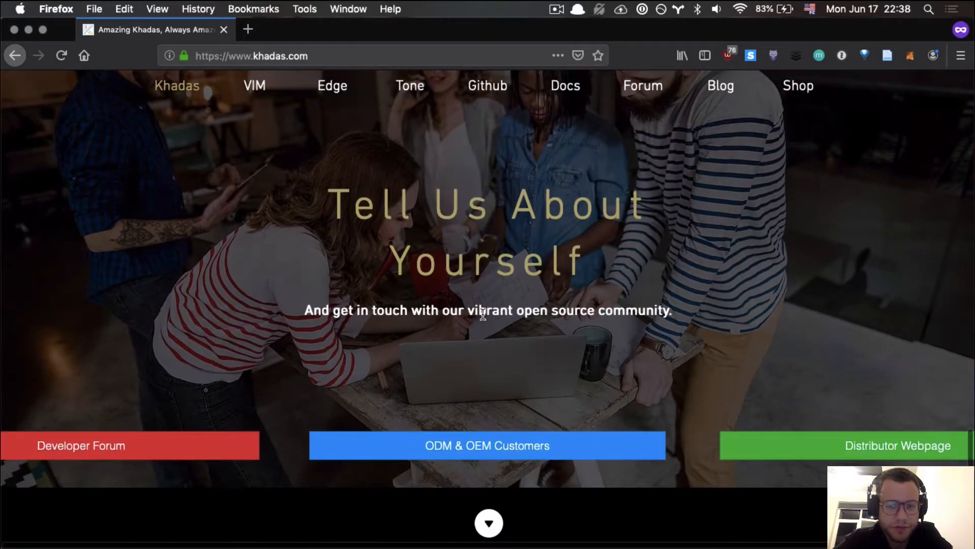
{"action": "scroll", "scroll_direction": "down", "scroll_amount": 3}
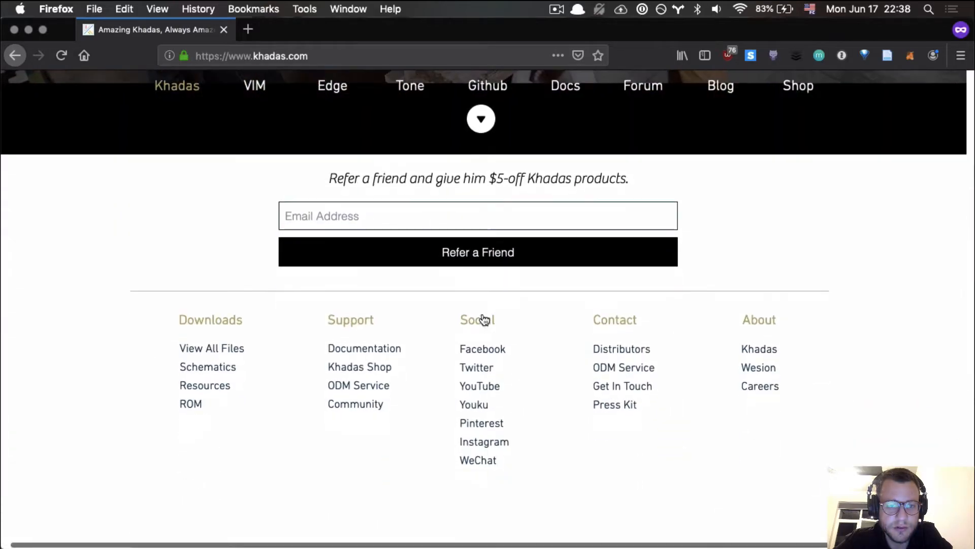
Go to the VIM product page and then the VIM2 page from the navigation.
{"action": "left_click", "coordinate": [254, 85]}
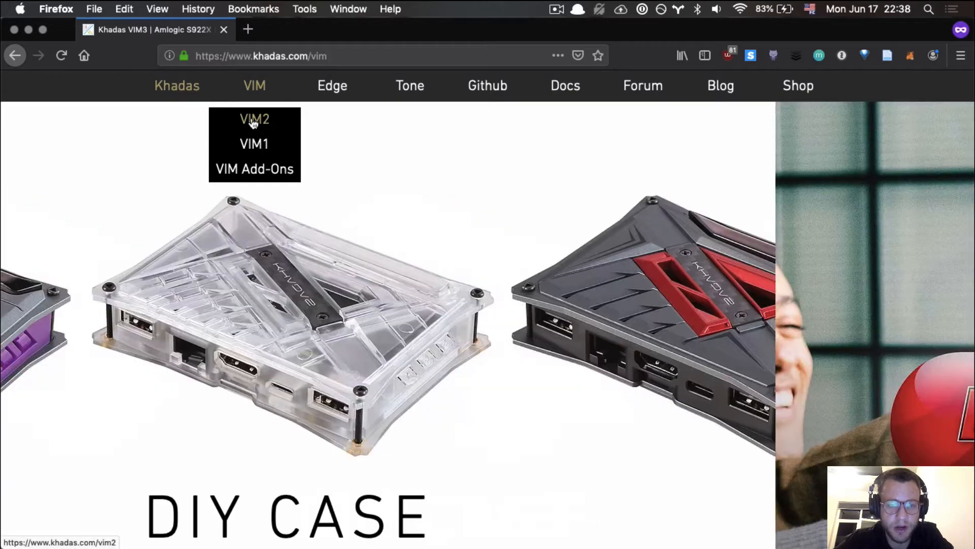
{"action": "mouse_move", "coordinate": [273, 168]}
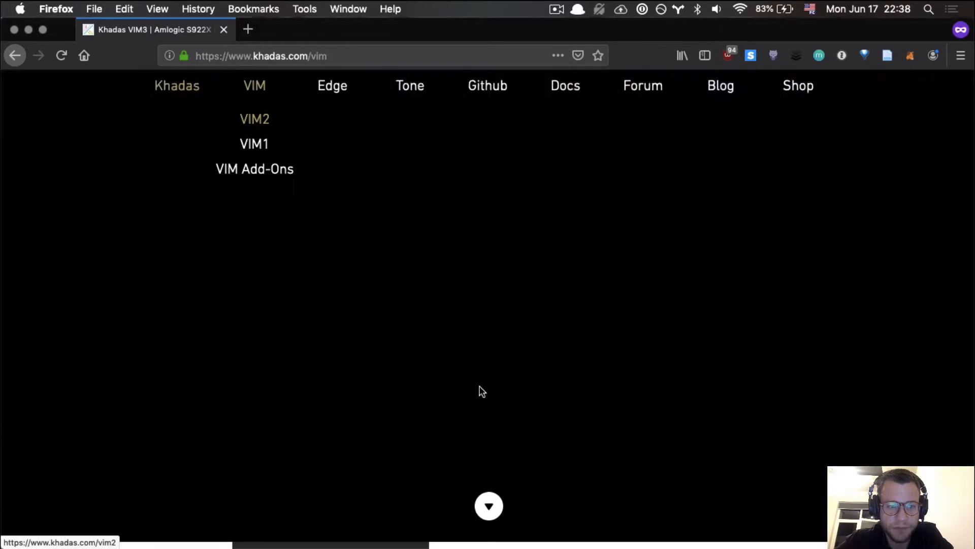
{"action": "scroll", "scroll_direction": "down", "scroll_amount": 3}
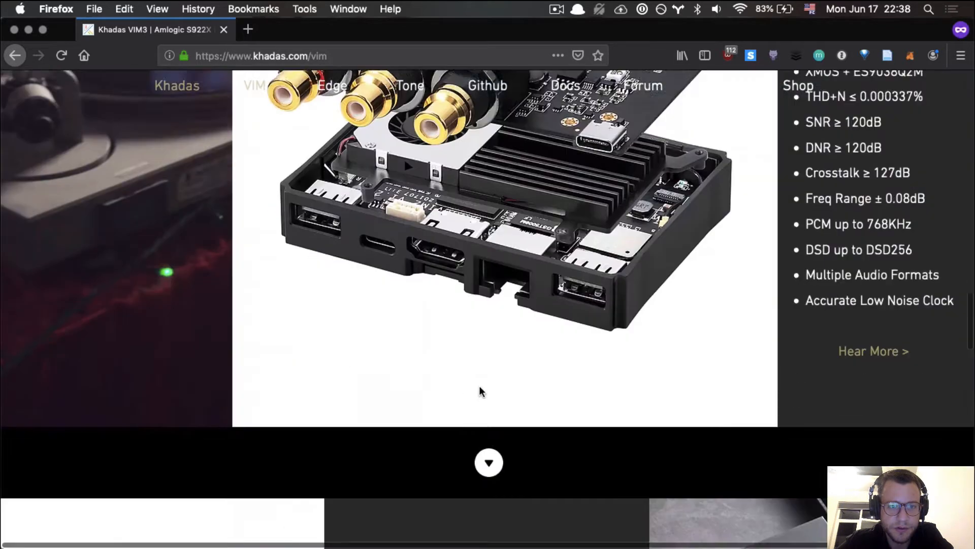
{"action": "left_click", "coordinate": [61, 54]}
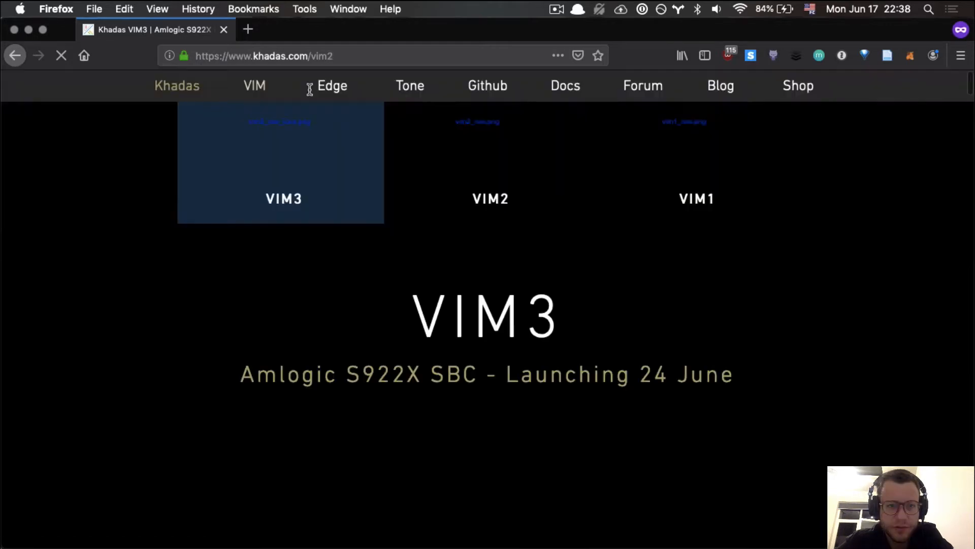
{"action": "mouse_move", "coordinate": [395, 294]}
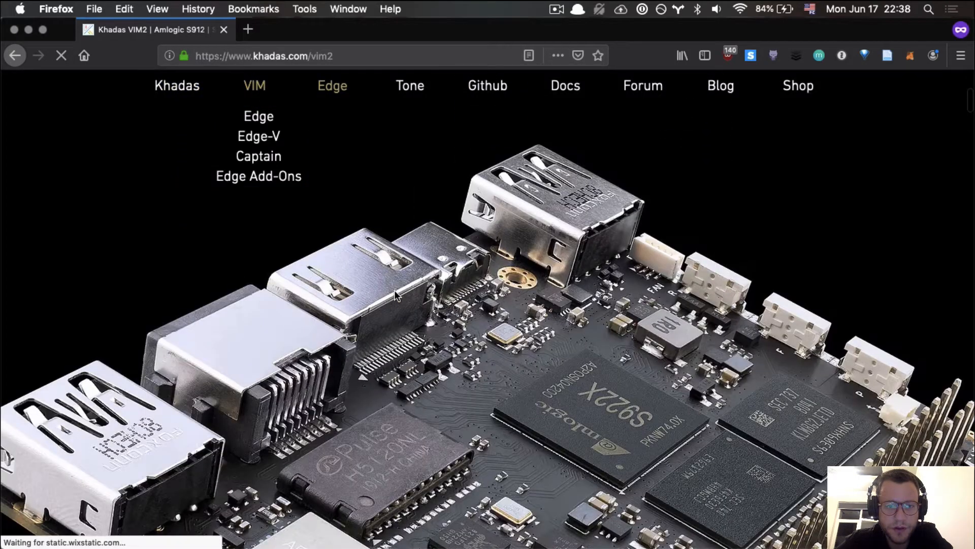
Scroll the VIM2 page down to the VIM3 launch discount steps and countdown timer.
{"action": "scroll", "scroll_direction": "down", "scroll_amount": 3}
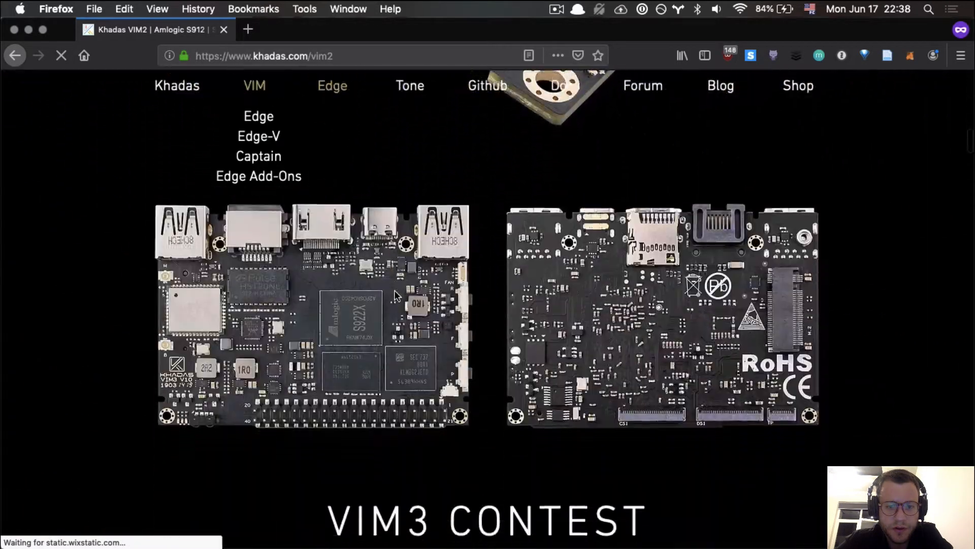
{"action": "scroll", "scroll_direction": "down", "scroll_amount": 3}
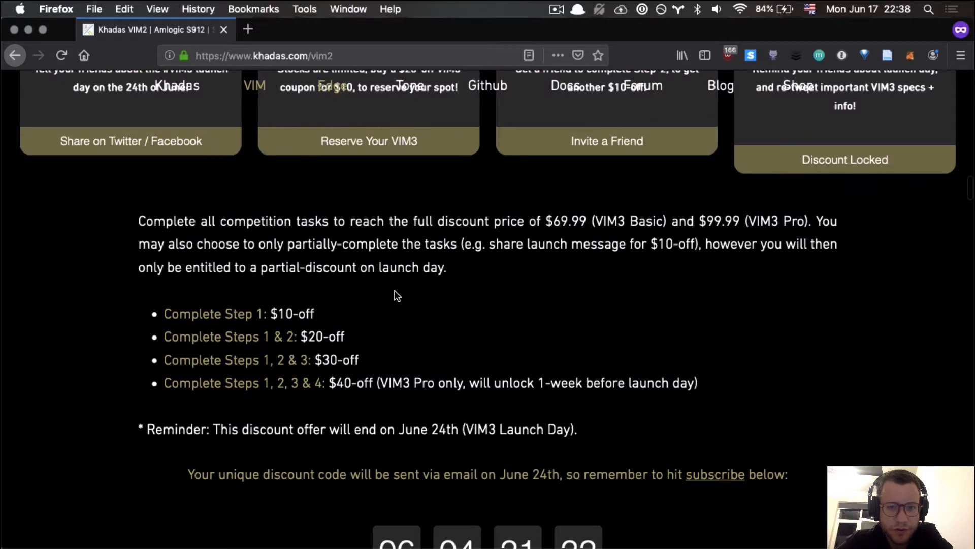
{"action": "scroll", "scroll_direction": "down", "scroll_amount": 3}
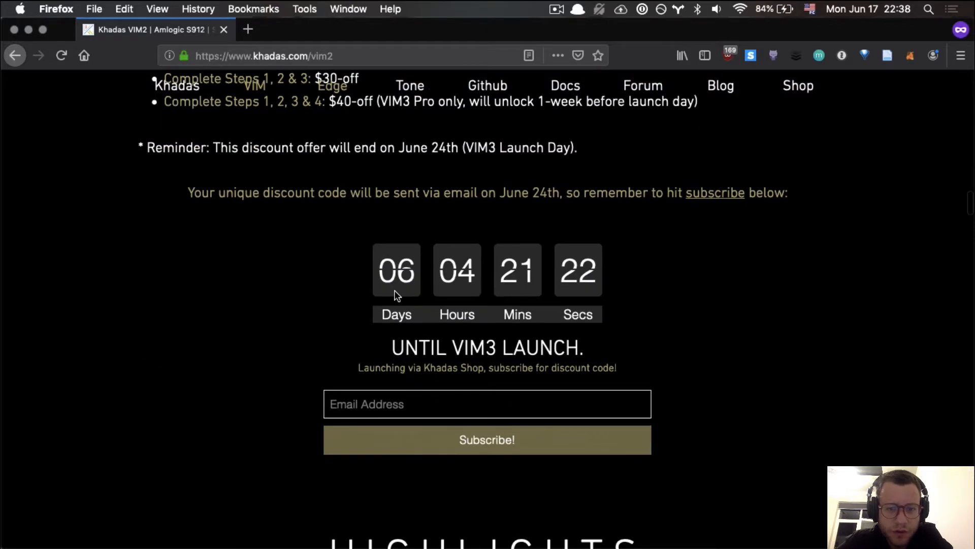
{"action": "scroll", "scroll_direction": "down", "scroll_amount": 3}
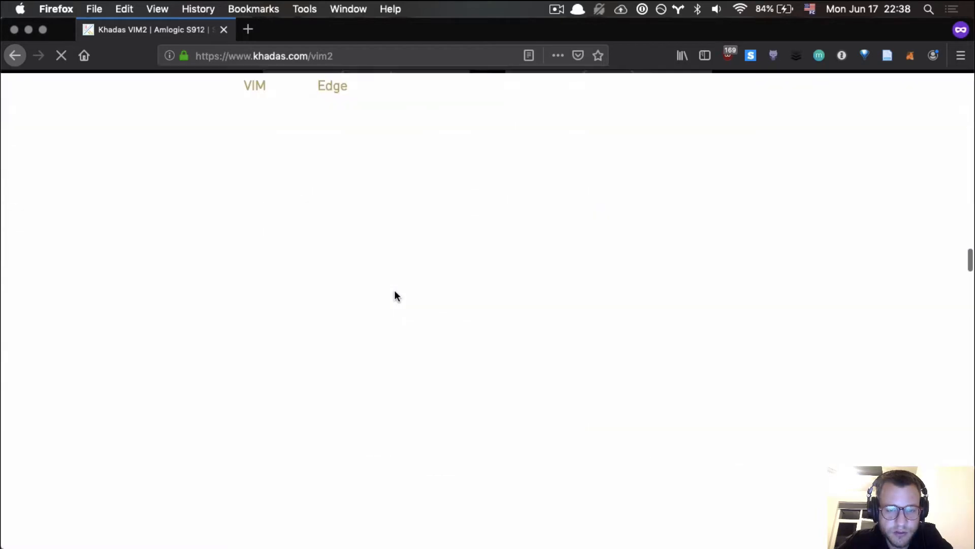
Review the Edge page's features, description, accessories and supported ROMs down to the RK3399 board photo.
{"action": "left_click", "coordinate": [333, 85]}
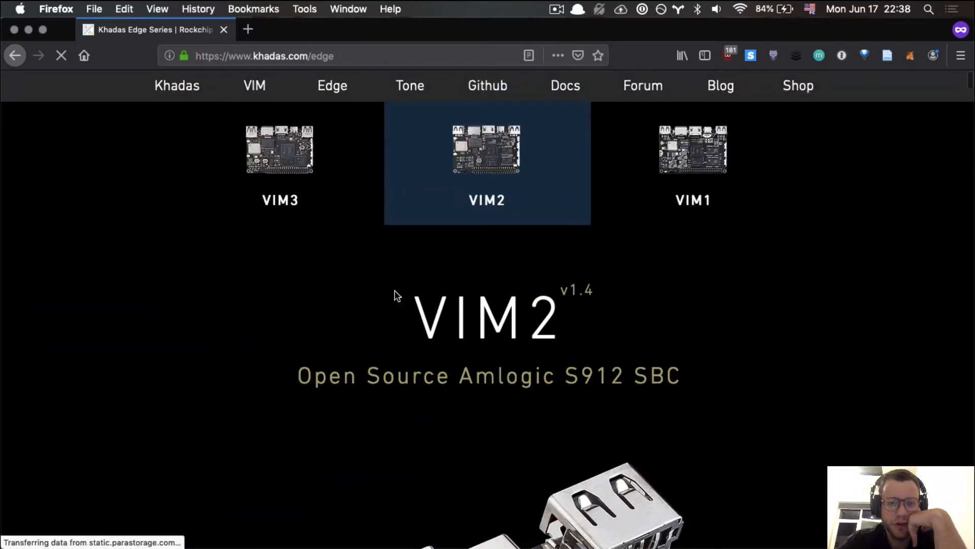
{"action": "scroll", "scroll_direction": "down", "scroll_amount": 3}
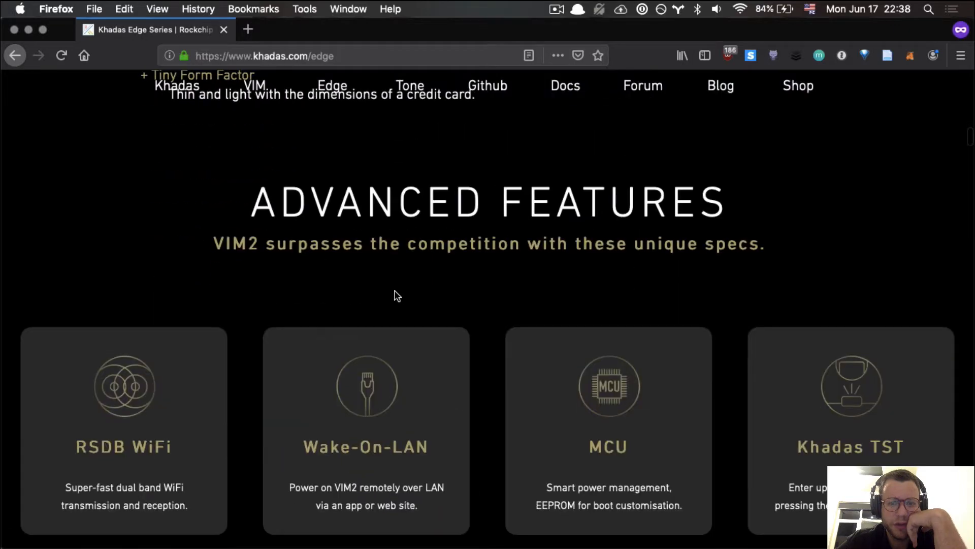
{"action": "scroll", "scroll_direction": "down", "scroll_amount": 3}
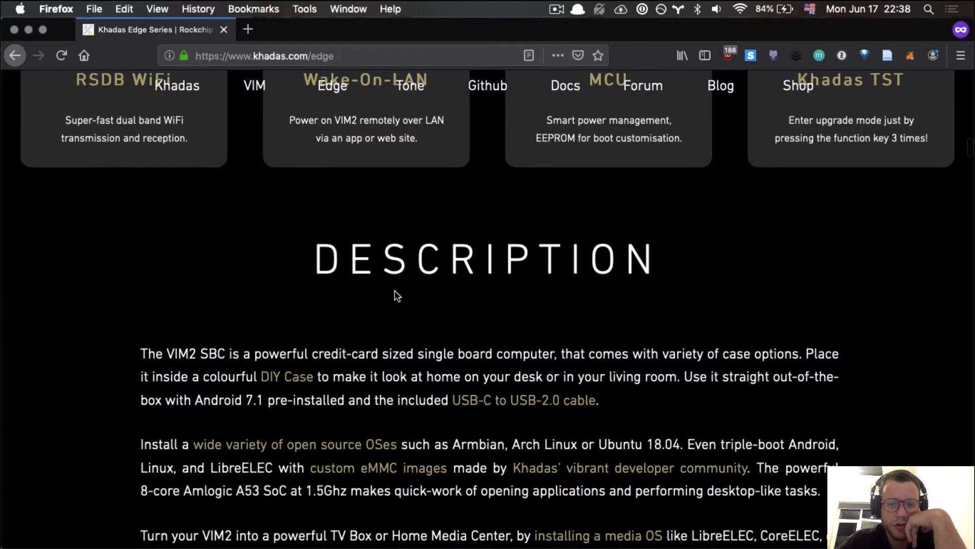
{"action": "scroll", "scroll_direction": "down", "scroll_amount": 3}
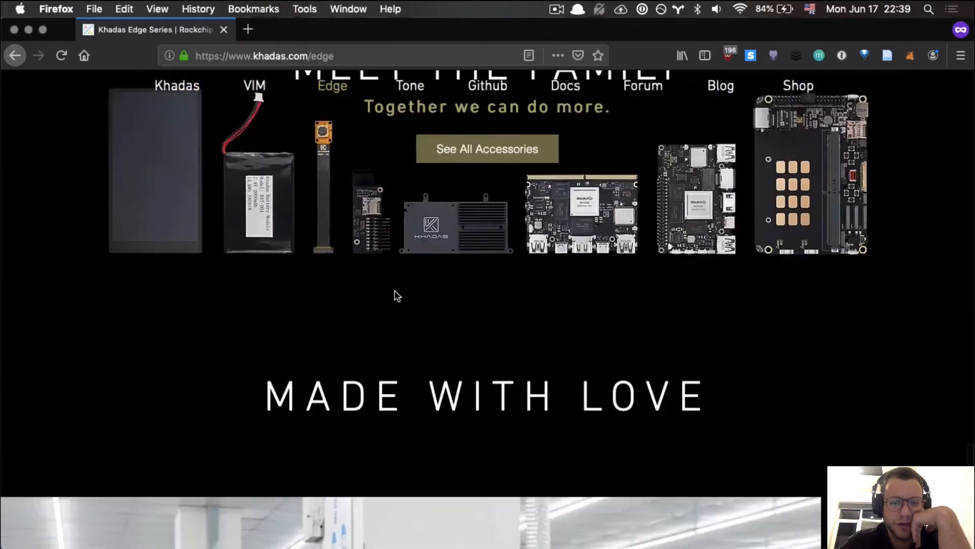
{"action": "scroll", "scroll_direction": "down", "scroll_amount": 3}
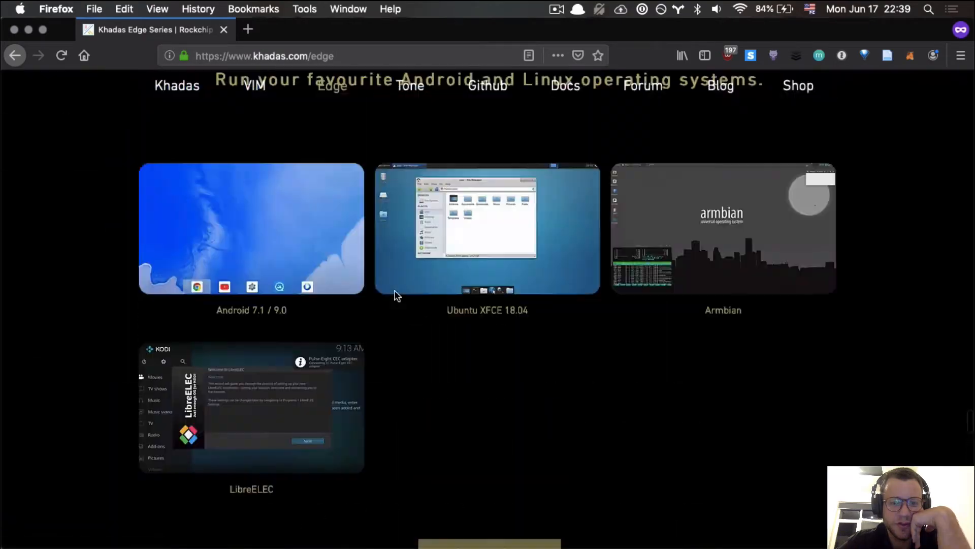
{"action": "scroll", "scroll_direction": "down", "scroll_amount": 3}
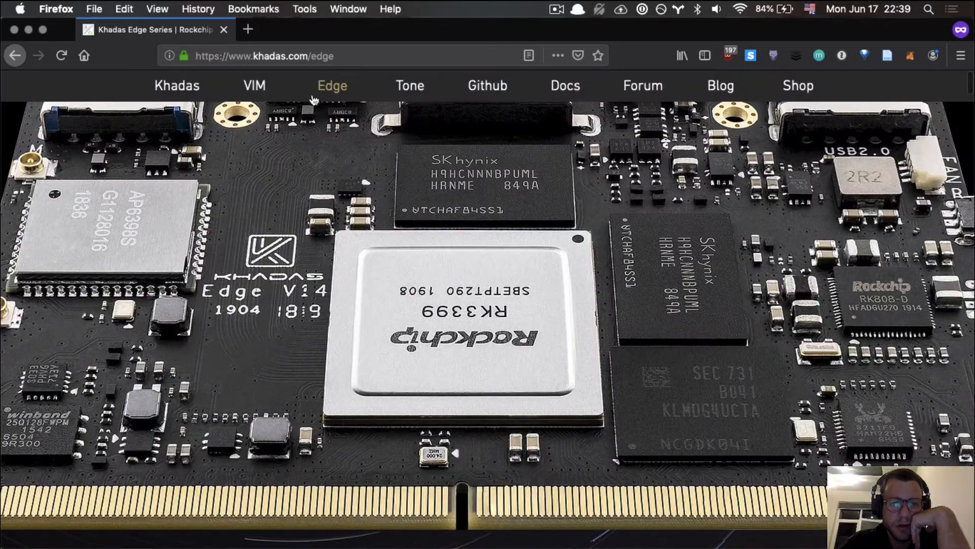
Go to the VIM2 page from the VIM menu and scroll through its features and description.
{"action": "left_click", "coordinate": [254, 85]}
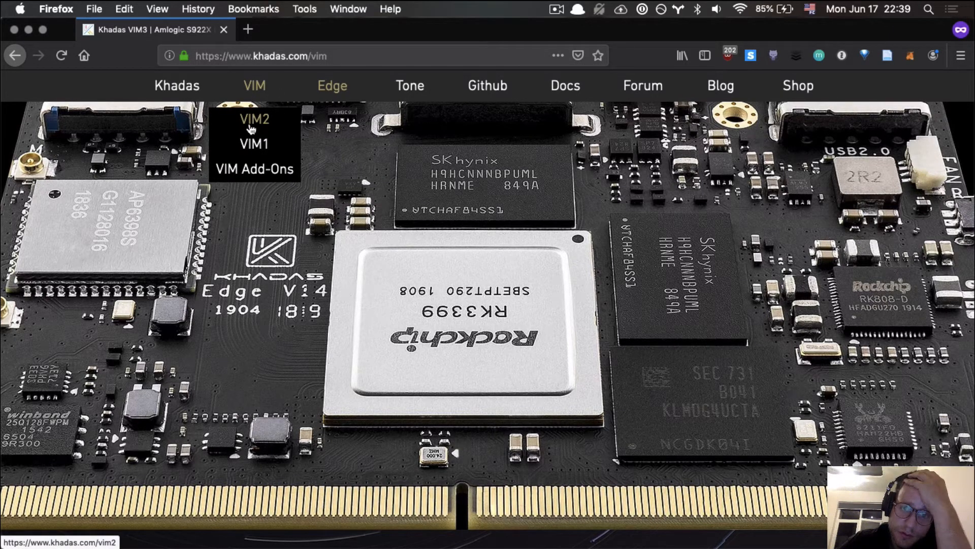
{"action": "mouse_move", "coordinate": [505, 89]}
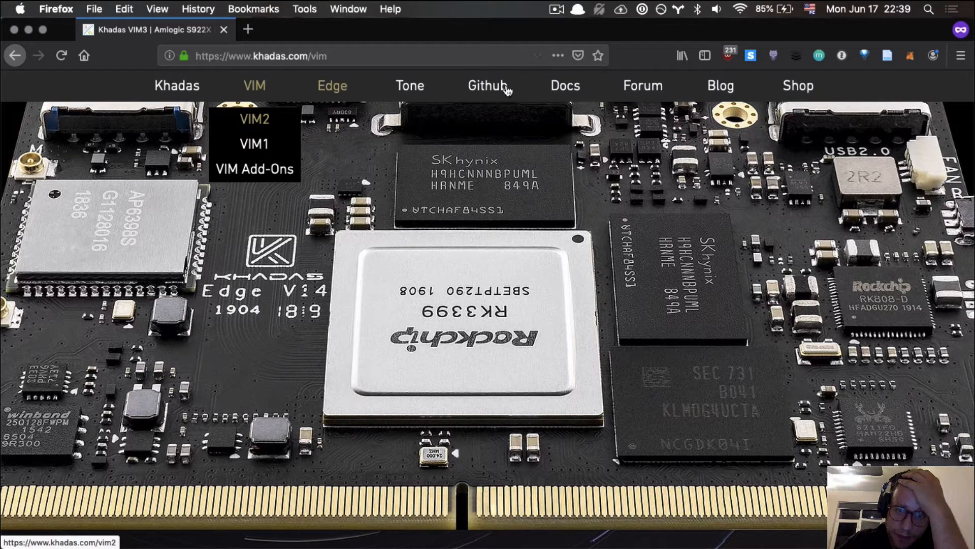
{"action": "mouse_move", "coordinate": [252, 131]}
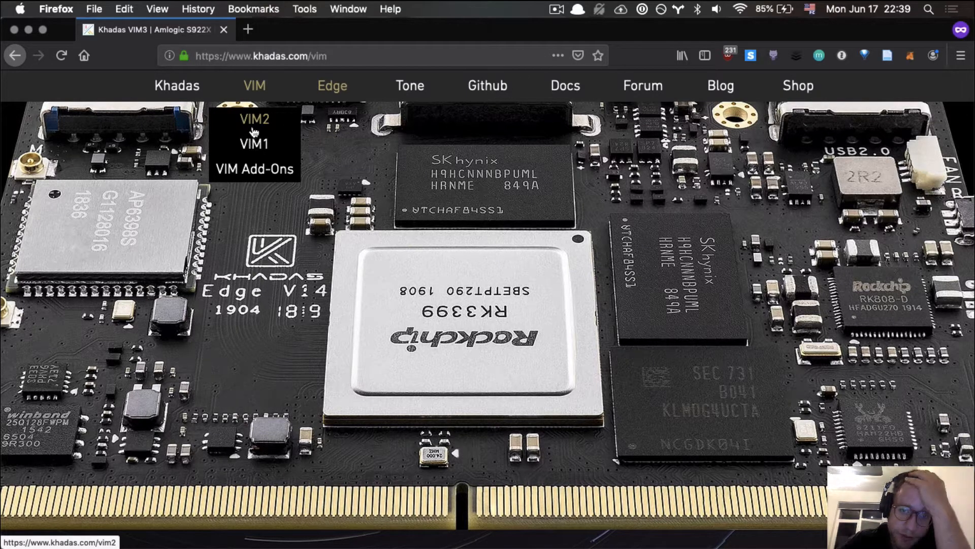
{"action": "left_click", "coordinate": [254, 119]}
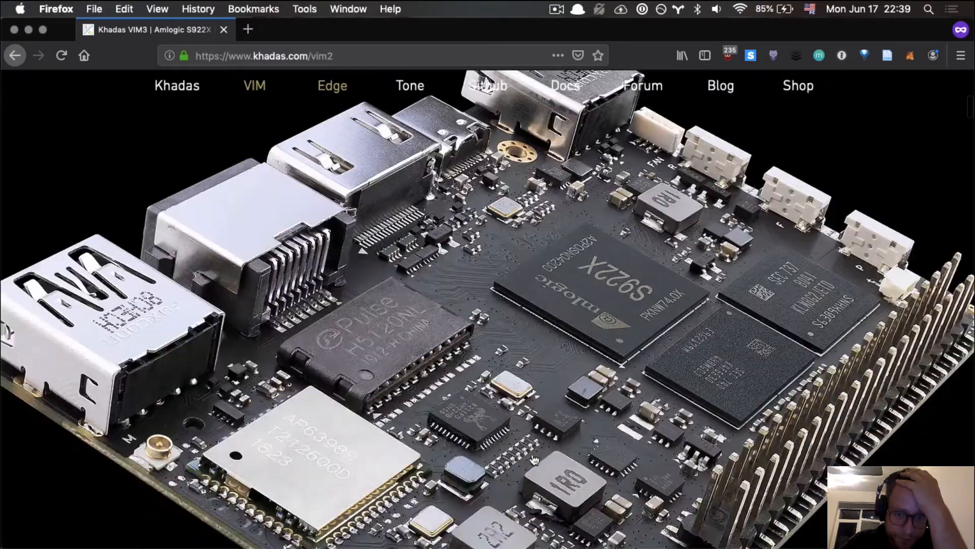
{"action": "scroll", "scroll_direction": "down", "scroll_amount": 3}
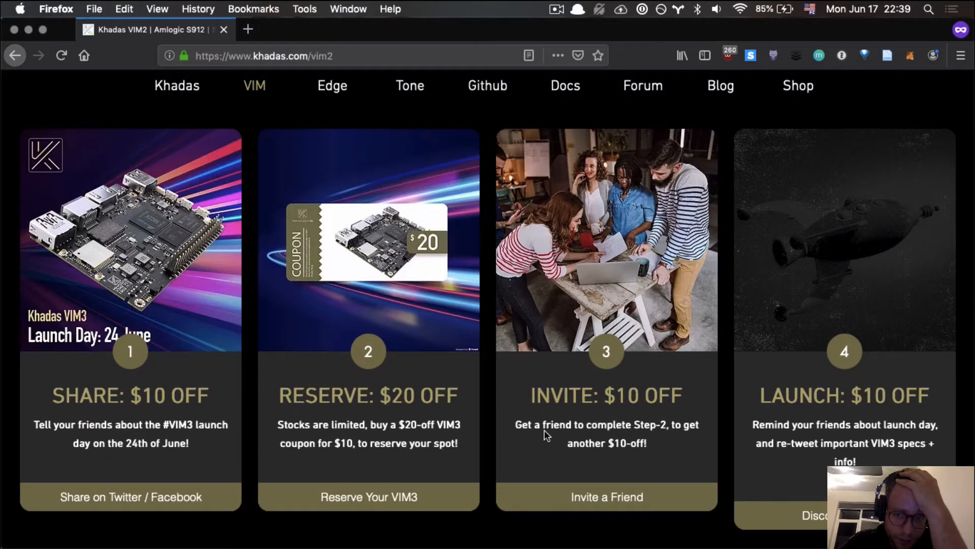
{"action": "mouse_move", "coordinate": [768, 392]}
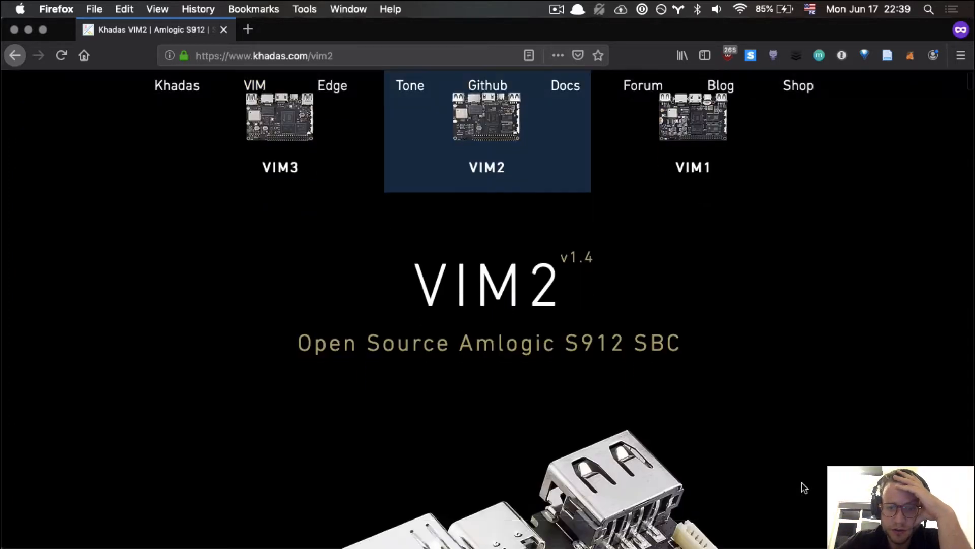
{"action": "scroll", "scroll_direction": "down", "scroll_amount": 3}
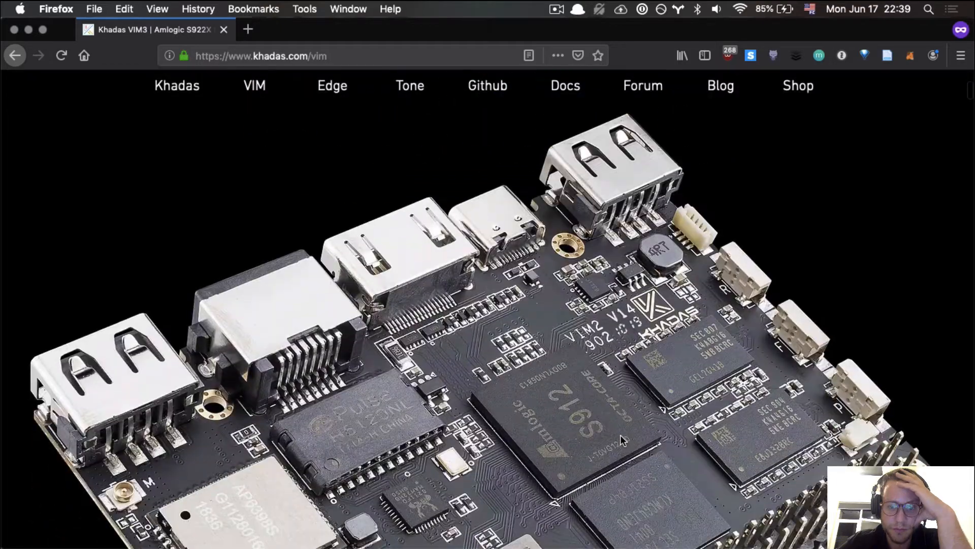
{"action": "scroll", "scroll_direction": "down", "scroll_amount": 3}
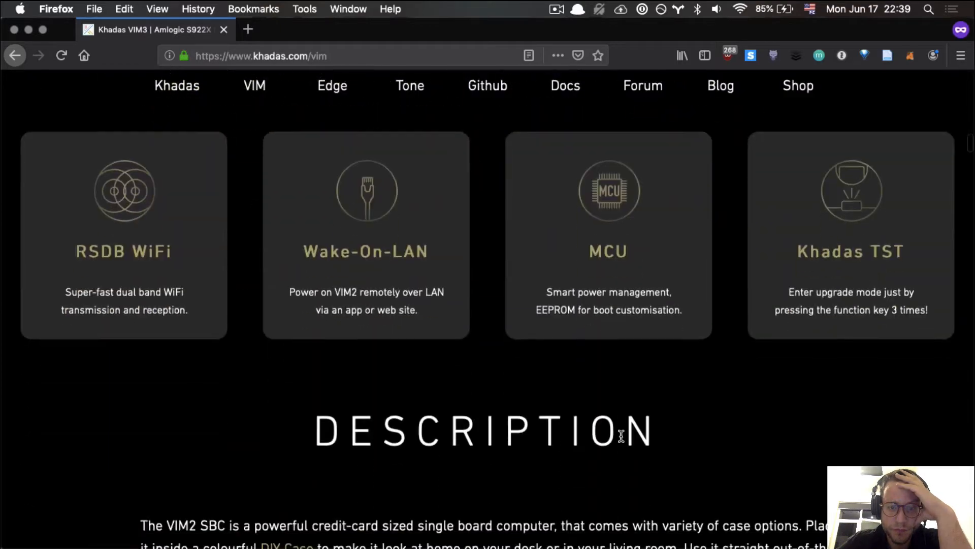
{"action": "scroll", "scroll_direction": "down", "scroll_amount": 3}
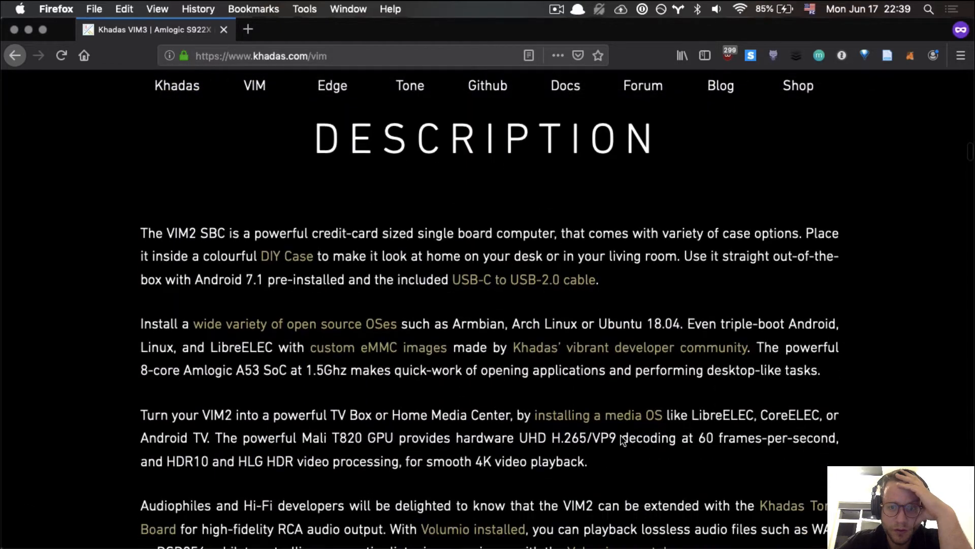
{"action": "scroll", "scroll_direction": "down", "scroll_amount": 3}
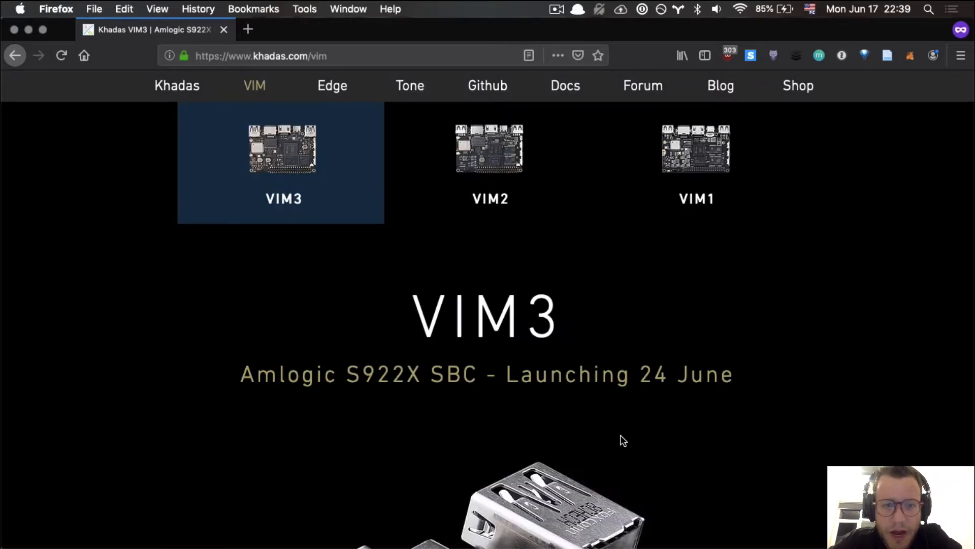
Scroll the VIM3 page past the launch countdown, Highlights and Description to the photo slider.
{"action": "scroll", "scroll_direction": "down", "scroll_amount": 3}
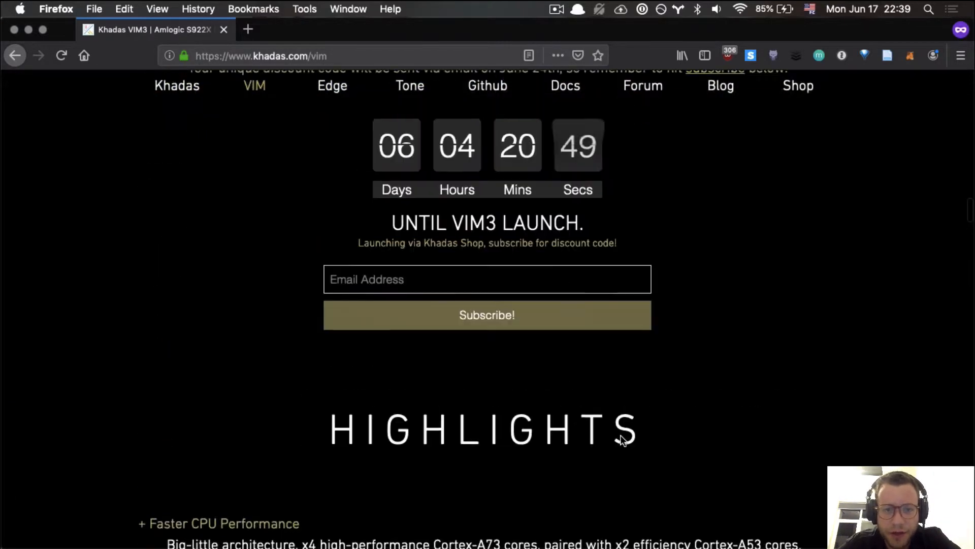
{"action": "scroll", "scroll_direction": "down", "scroll_amount": 3}
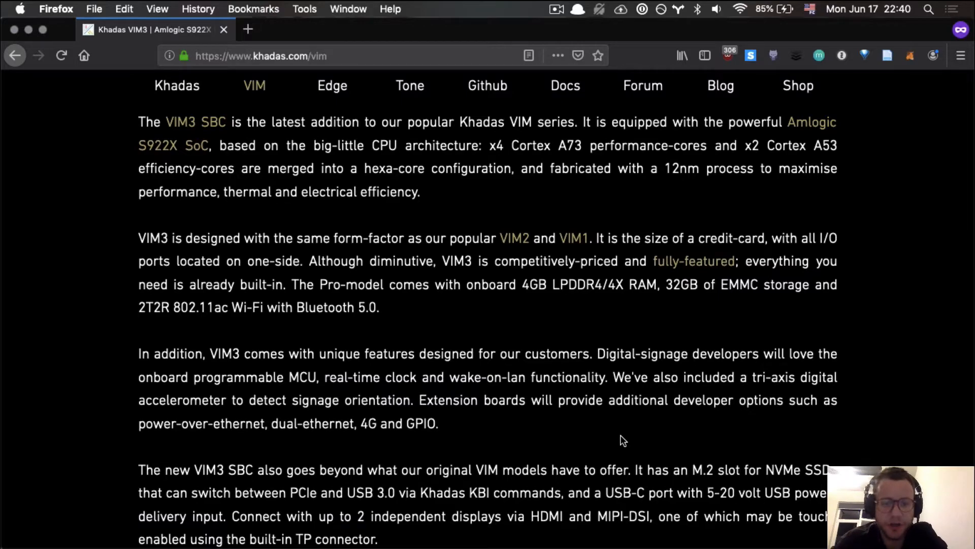
{"action": "scroll", "scroll_direction": "down", "scroll_amount": 3}
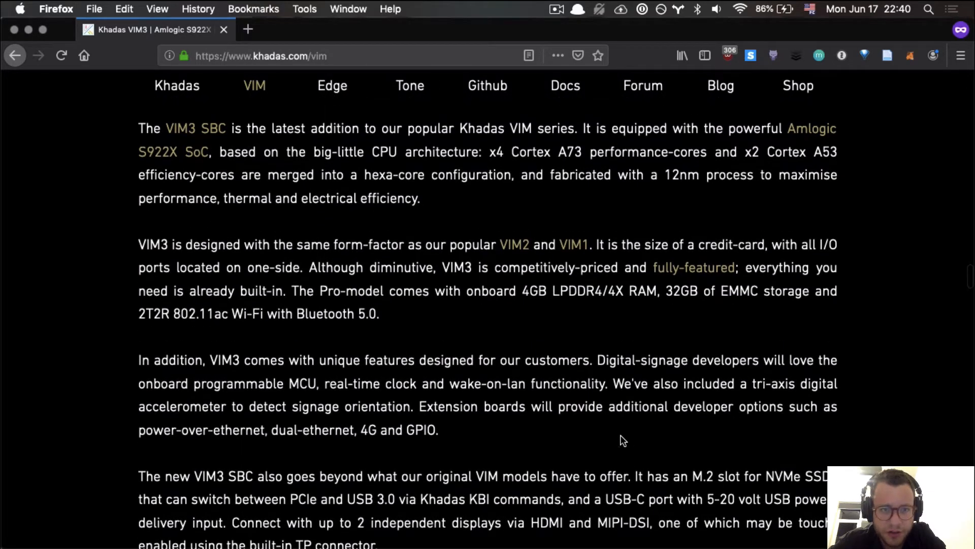
{"action": "scroll", "scroll_direction": "down", "scroll_amount": 3}
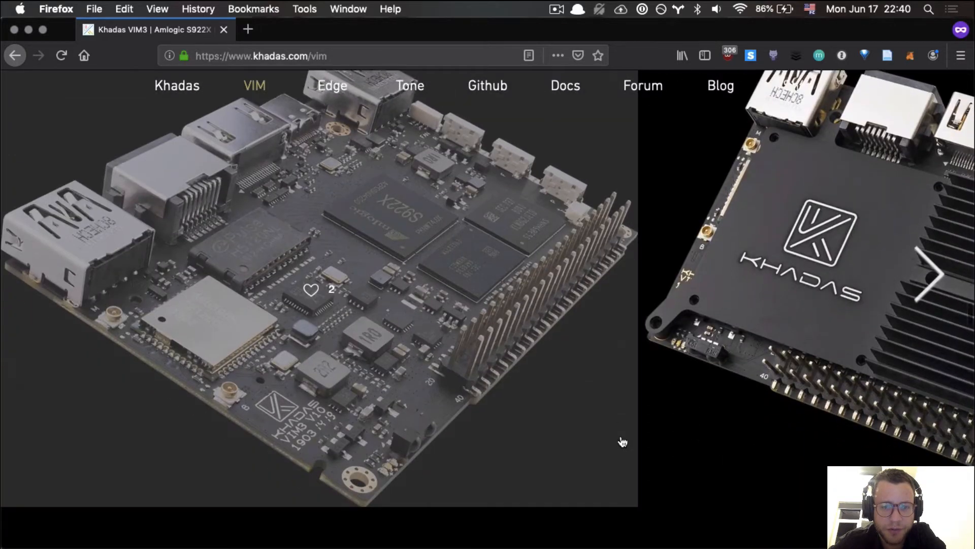
Scroll through the VIM3 Supported ROMs, Specifications table and Accessories to Spread the Word.
{"action": "scroll", "scroll_direction": "down", "scroll_amount": 3}
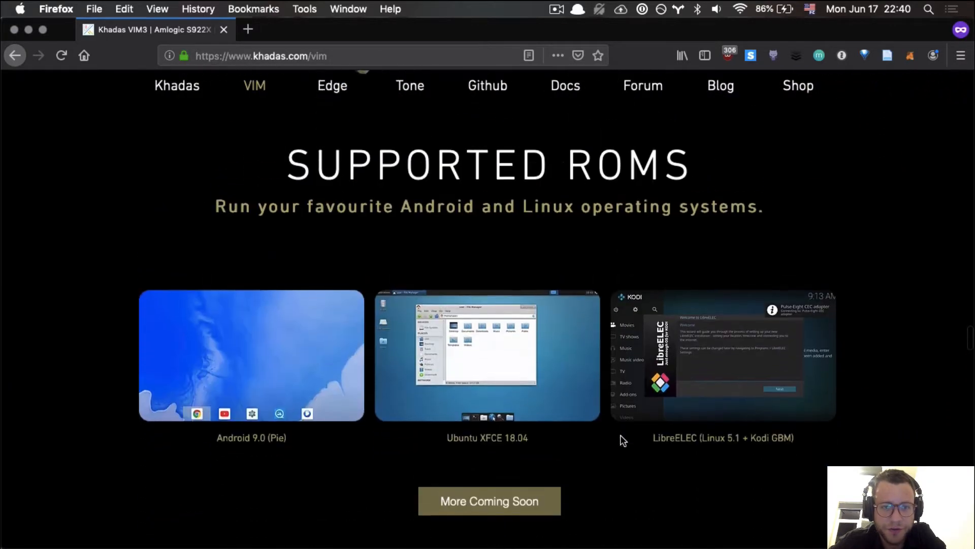
{"action": "scroll", "scroll_direction": "down", "scroll_amount": 3}
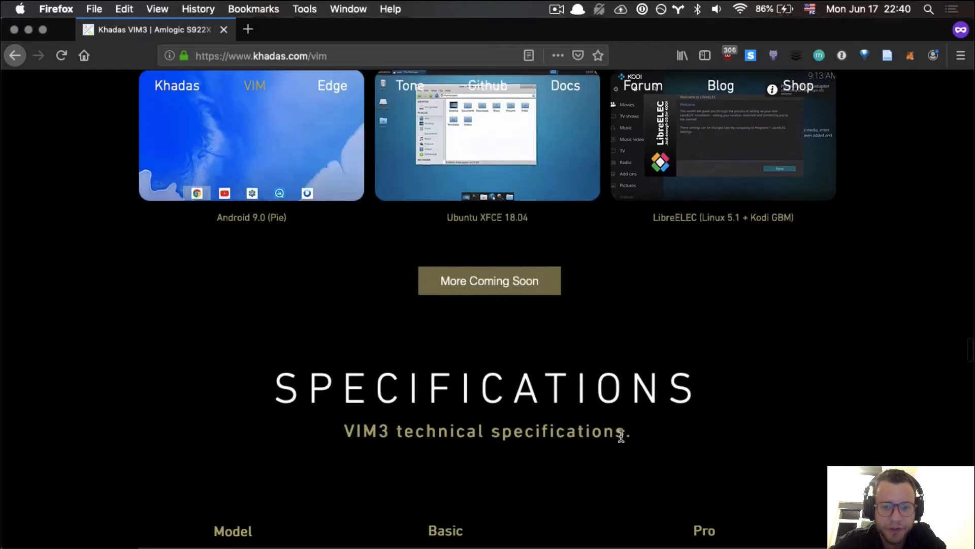
{"action": "scroll", "scroll_direction": "down", "scroll_amount": 3}
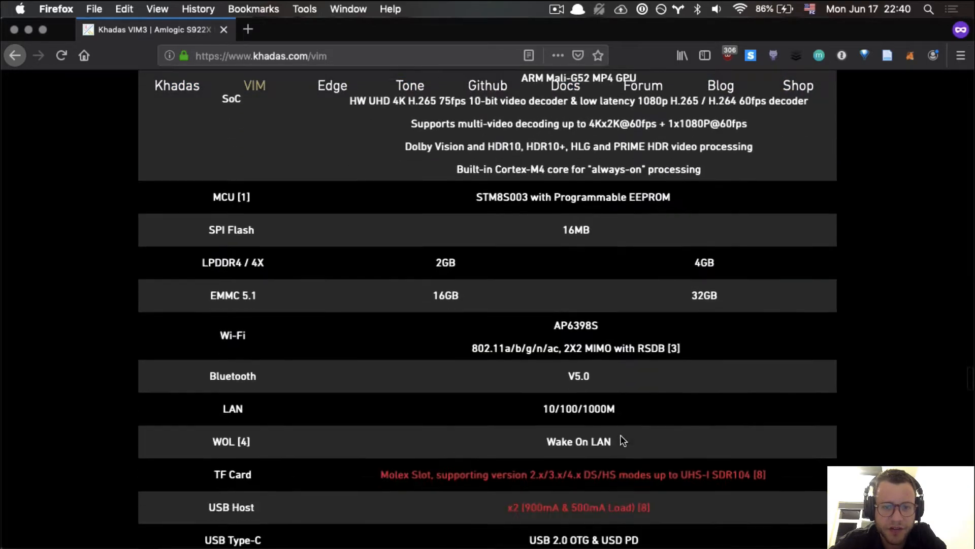
{"action": "scroll", "scroll_direction": "down", "scroll_amount": 3}
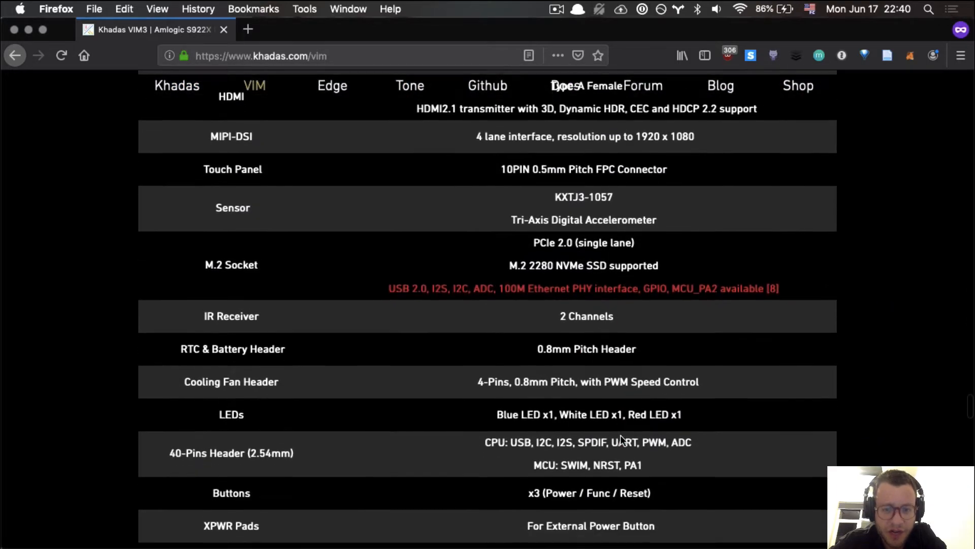
{"action": "scroll", "scroll_direction": "down", "scroll_amount": 3}
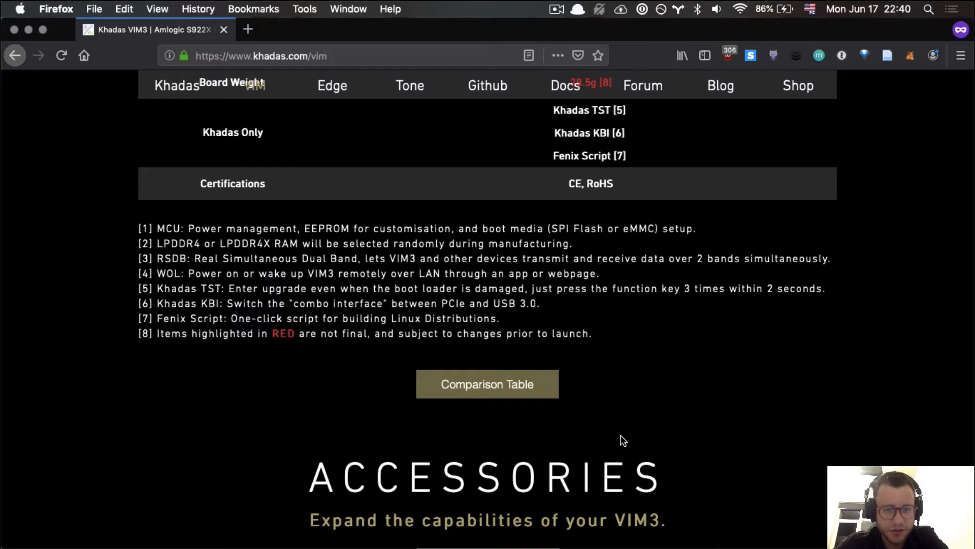
{"action": "scroll", "scroll_direction": "down", "scroll_amount": 3}
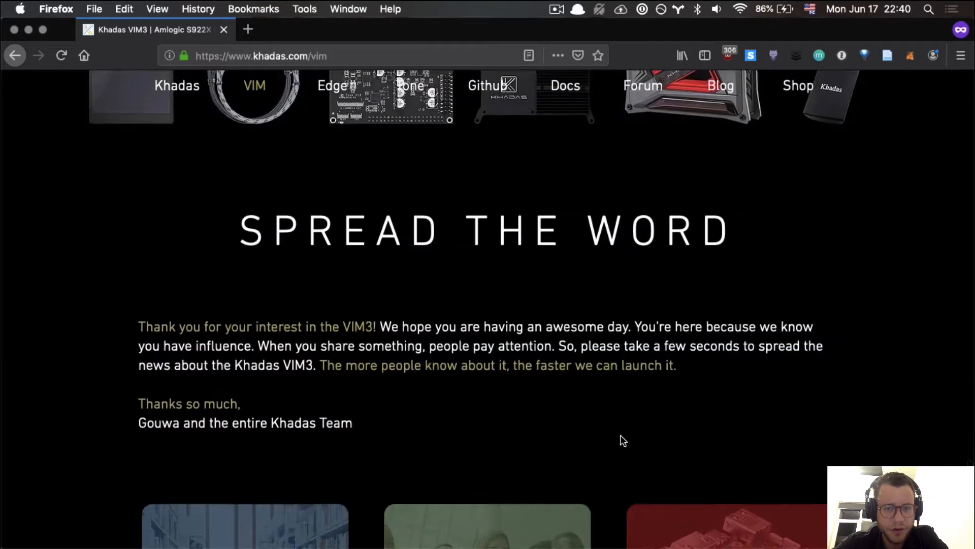
Scroll past the VIM3 Share/Tweet/Participate cards and Contact Us to the page footer.
{"action": "scroll", "scroll_direction": "down", "scroll_amount": 3}
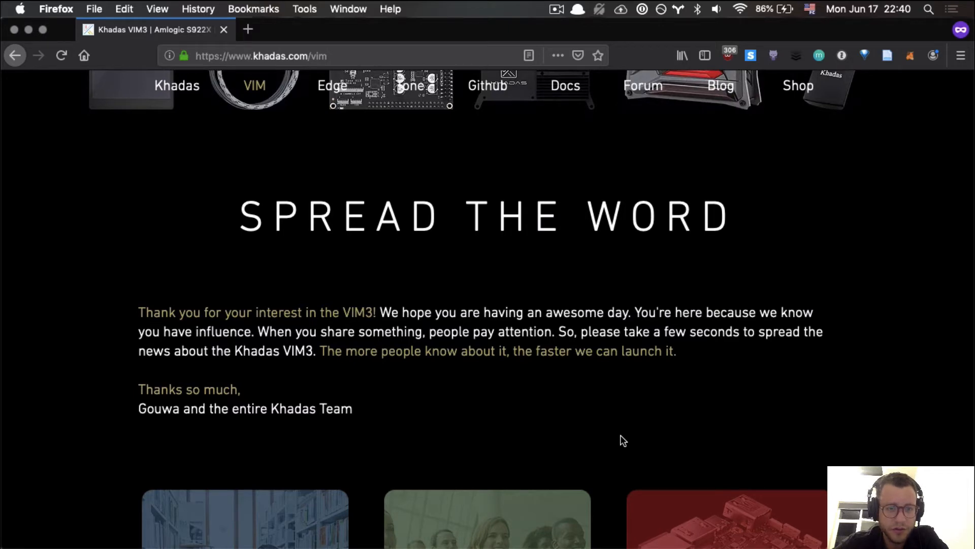
{"action": "scroll", "scroll_direction": "down", "scroll_amount": 3}
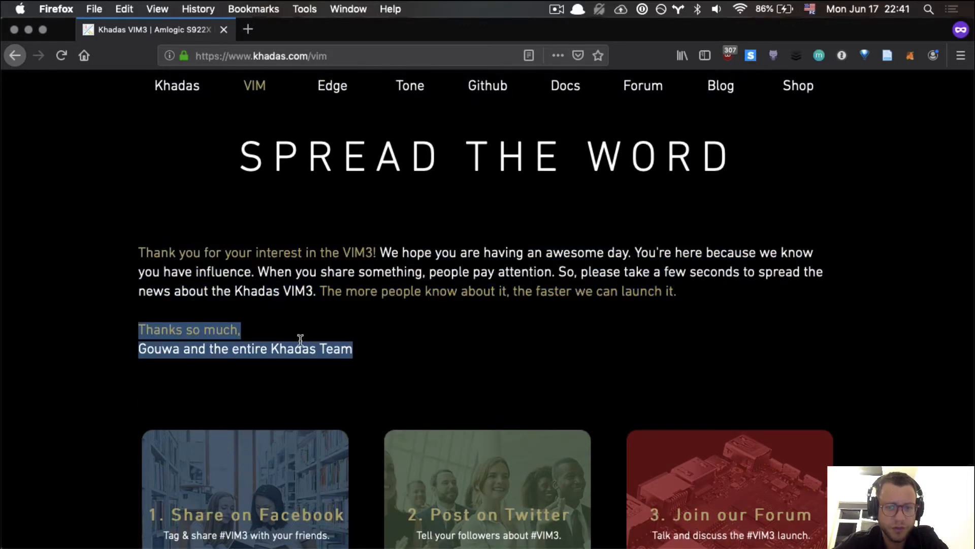
{"action": "scroll", "scroll_direction": "down", "scroll_amount": 3}
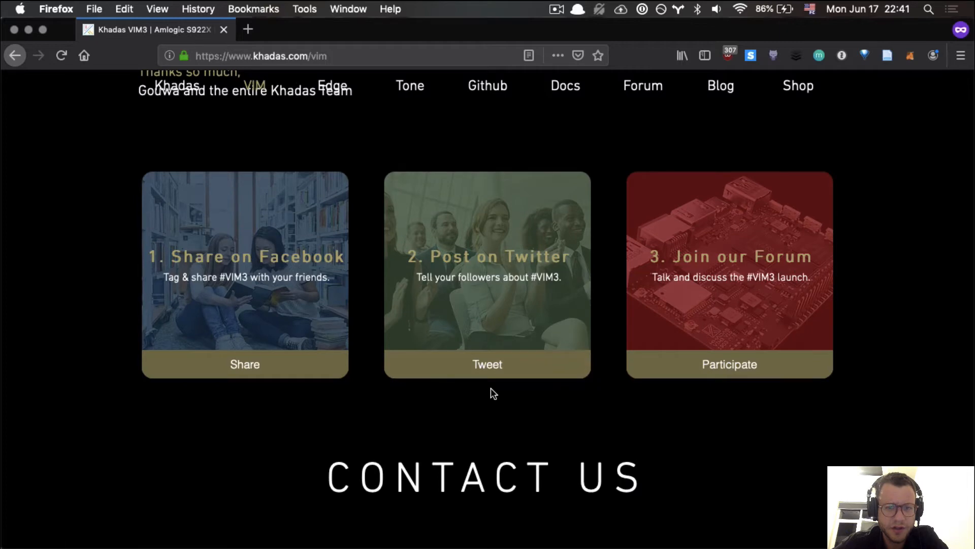
{"action": "scroll", "scroll_direction": "down", "scroll_amount": 3}
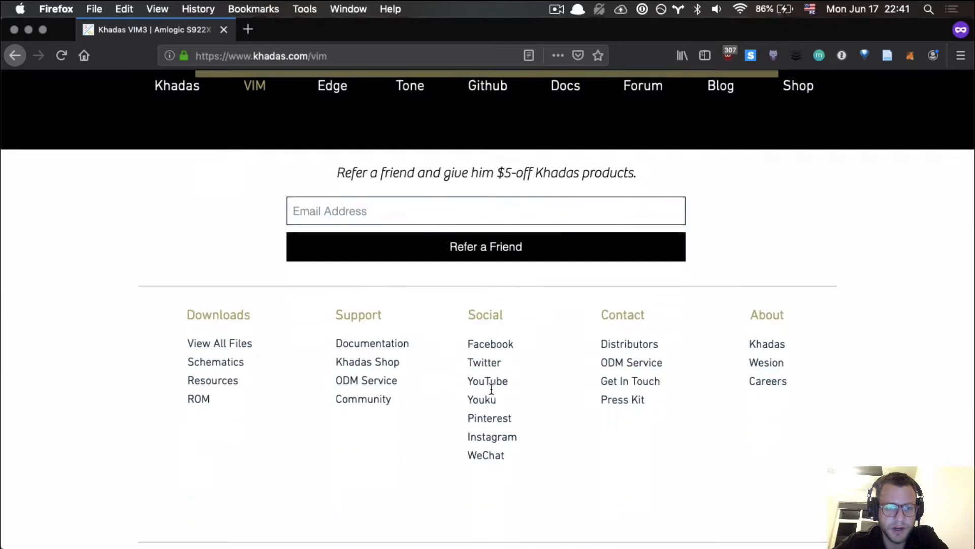
{"action": "scroll", "scroll_direction": "down", "scroll_amount": 3}
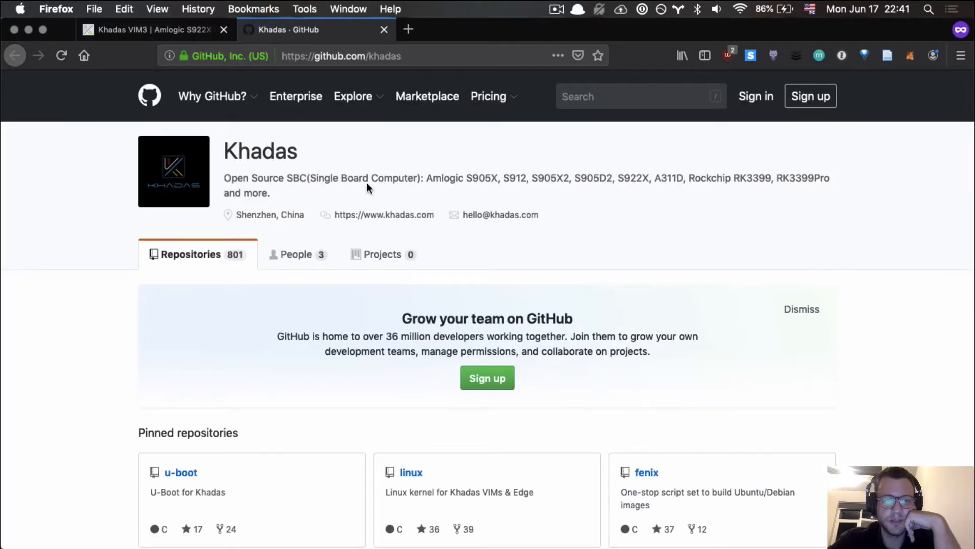
{"action": "mouse_move", "coordinate": [434, 271]}
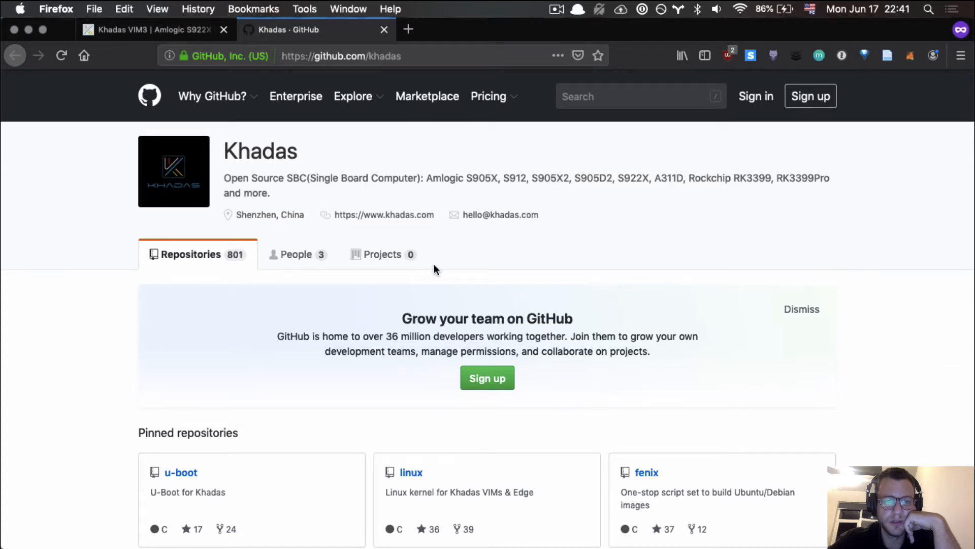
Scroll through the Khadas GitHub repositories list, then switch back to the VIM3 tab.
{"action": "scroll", "scroll_direction": "down", "scroll_amount": 3}
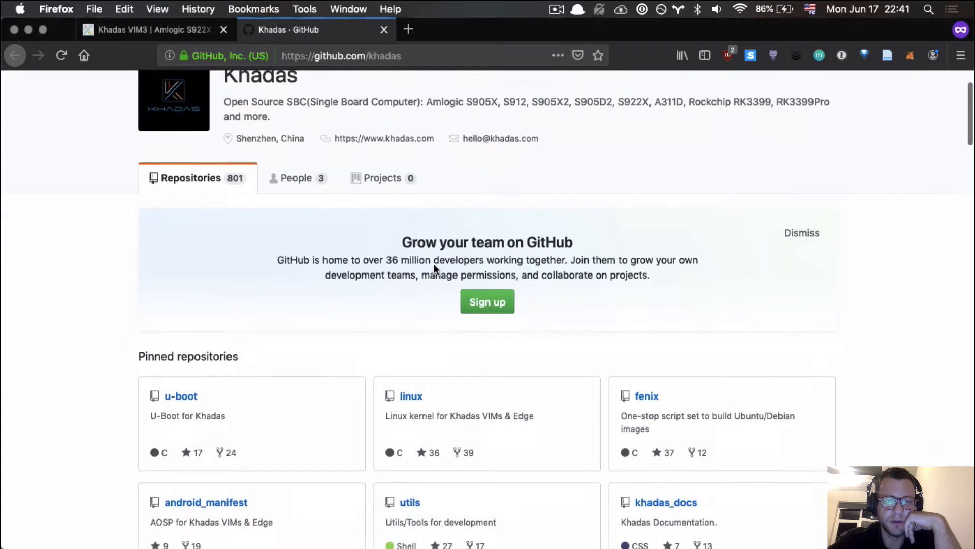
{"action": "scroll", "scroll_direction": "down", "scroll_amount": 3}
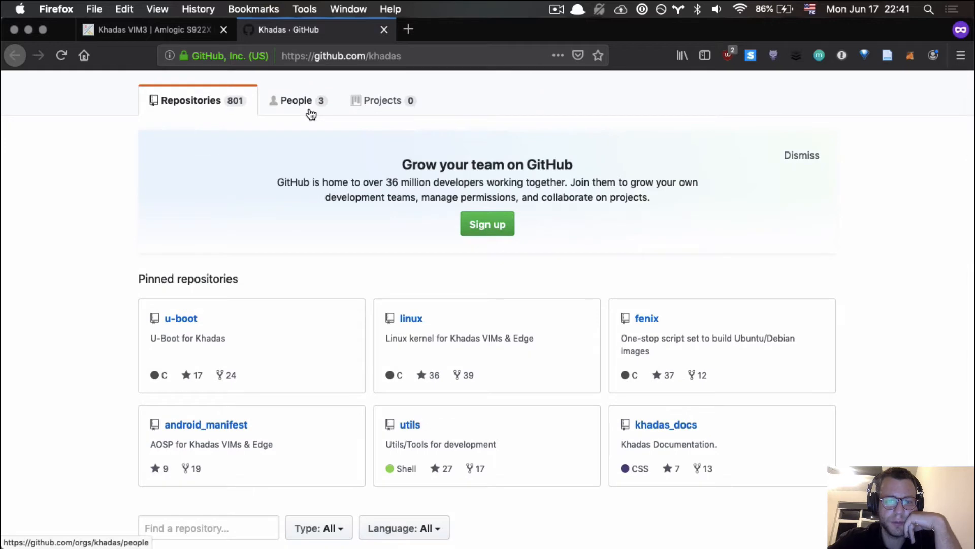
{"action": "scroll", "scroll_direction": "down", "scroll_amount": 3}
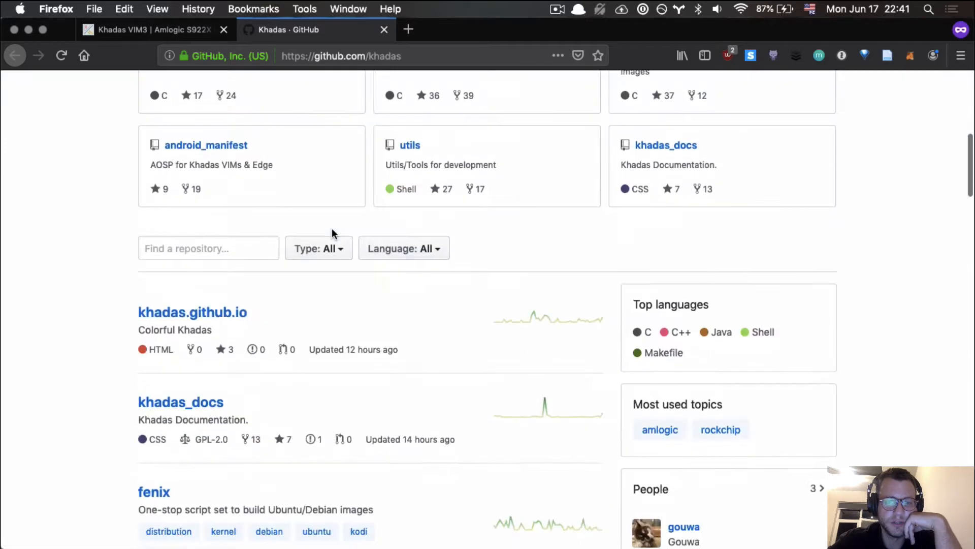
{"action": "scroll", "scroll_direction": "down", "scroll_amount": 3}
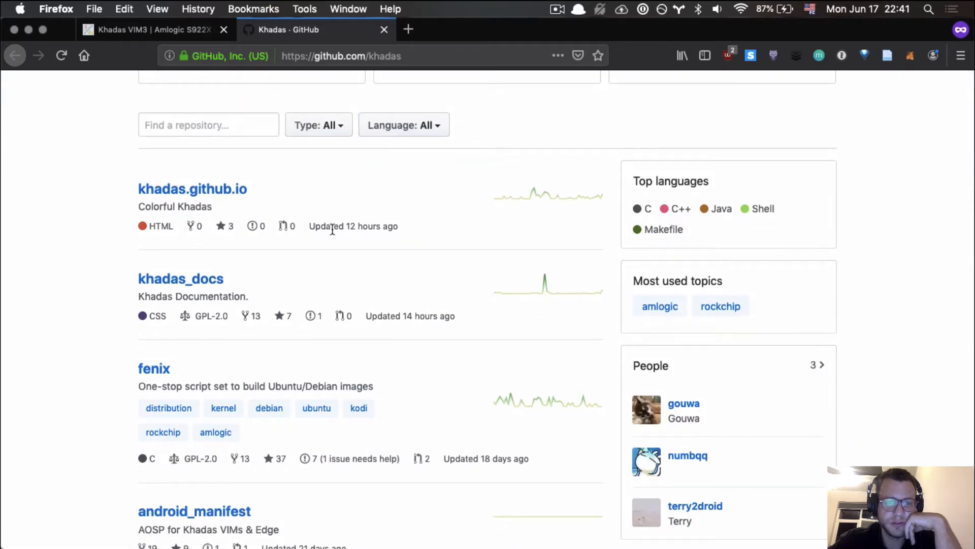
{"action": "scroll", "scroll_direction": "up", "scroll_amount": 3}
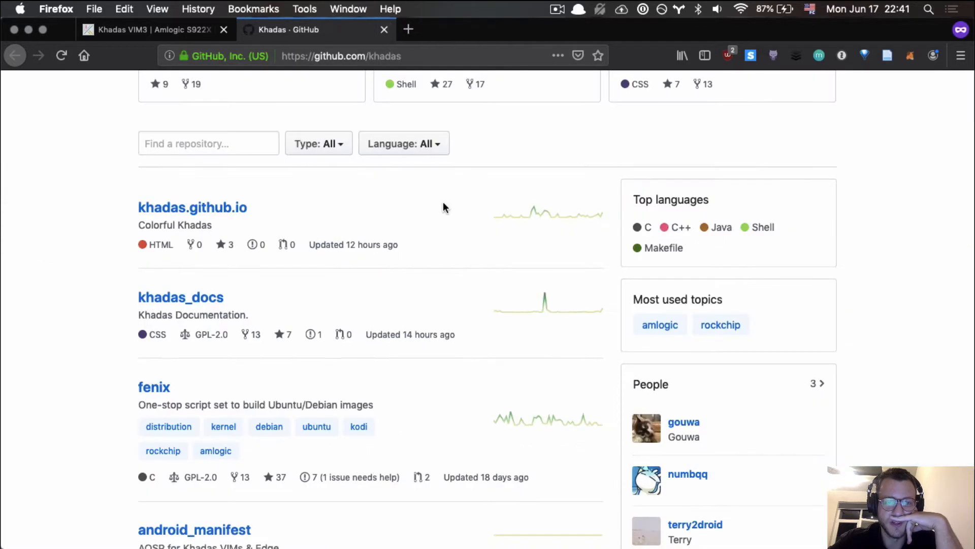
{"action": "left_click", "coordinate": [148, 30]}
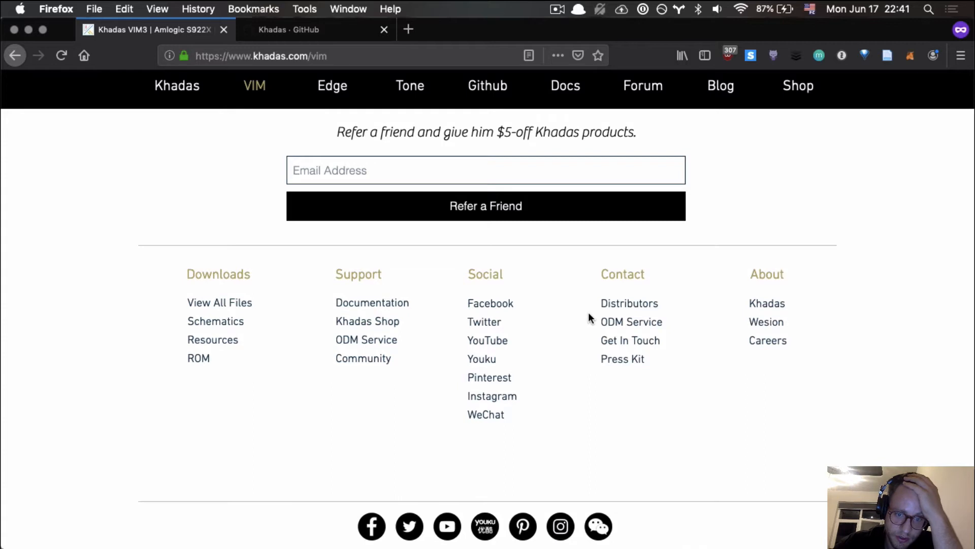
Follow the Khadas link under About in the VIM page footer.
{"action": "scroll", "scroll_direction": "down", "scroll_amount": 3}
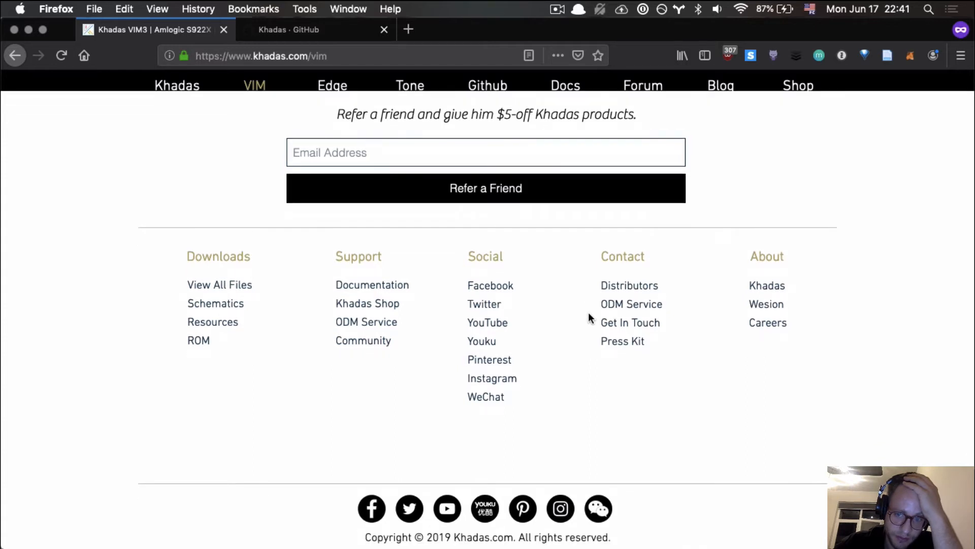
{"action": "mouse_move", "coordinate": [223, 288]}
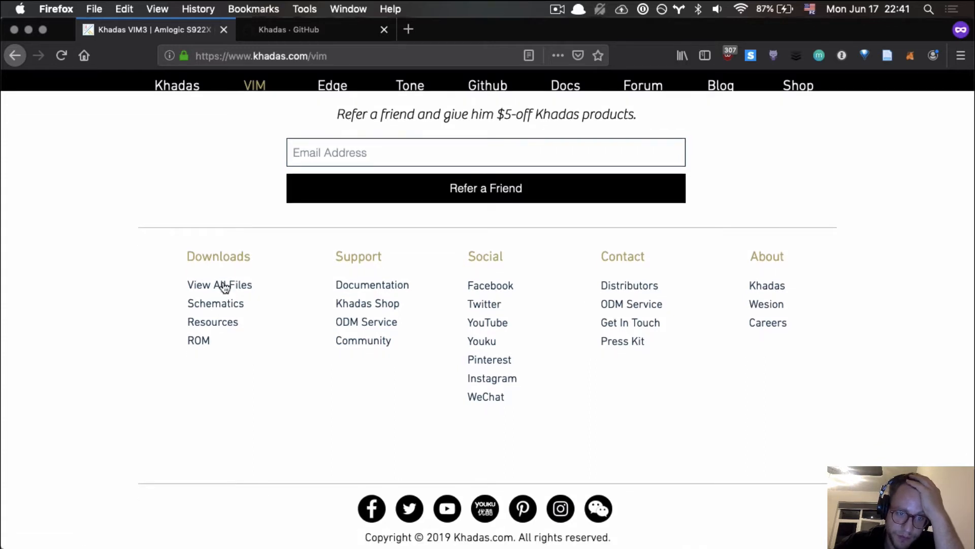
{"action": "mouse_move", "coordinate": [386, 325]}
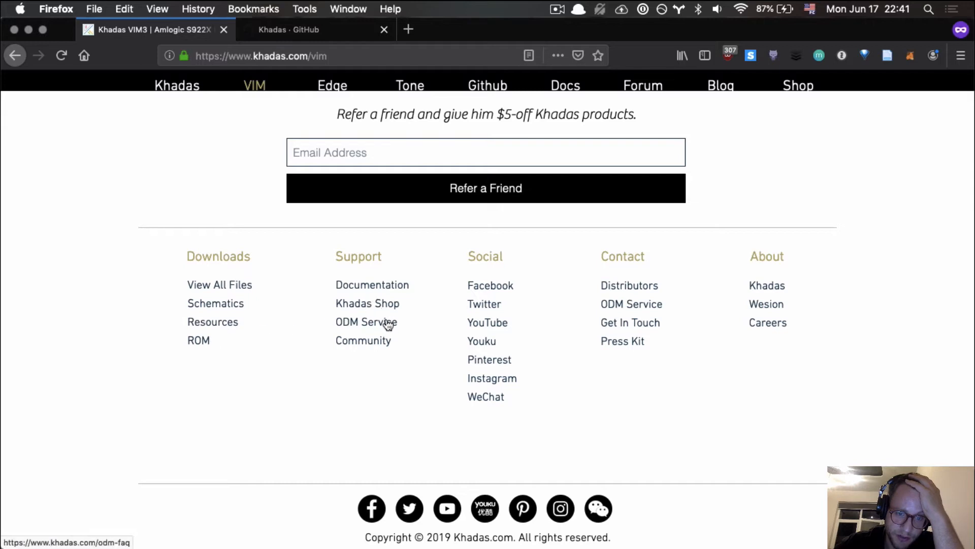
{"action": "mouse_move", "coordinate": [725, 317]}
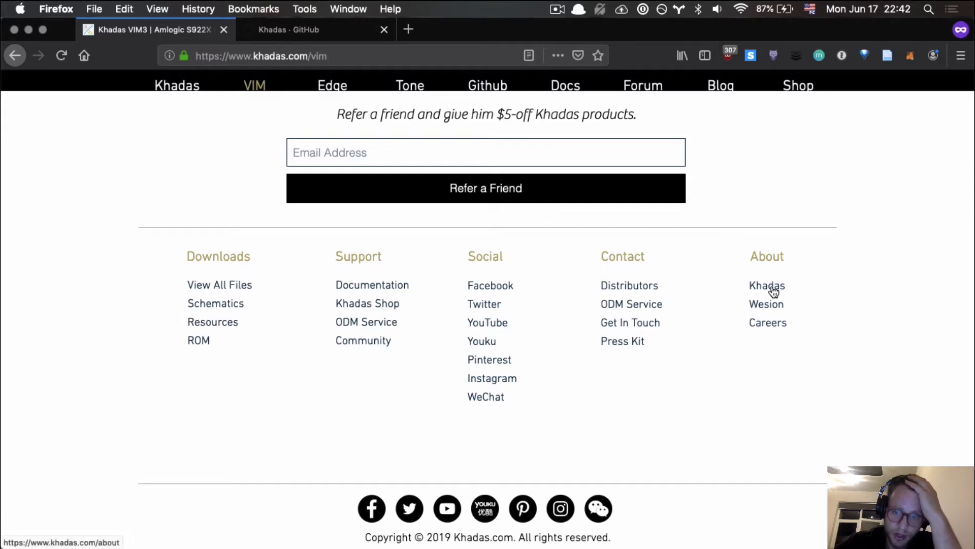
{"action": "left_click", "coordinate": [767, 285]}
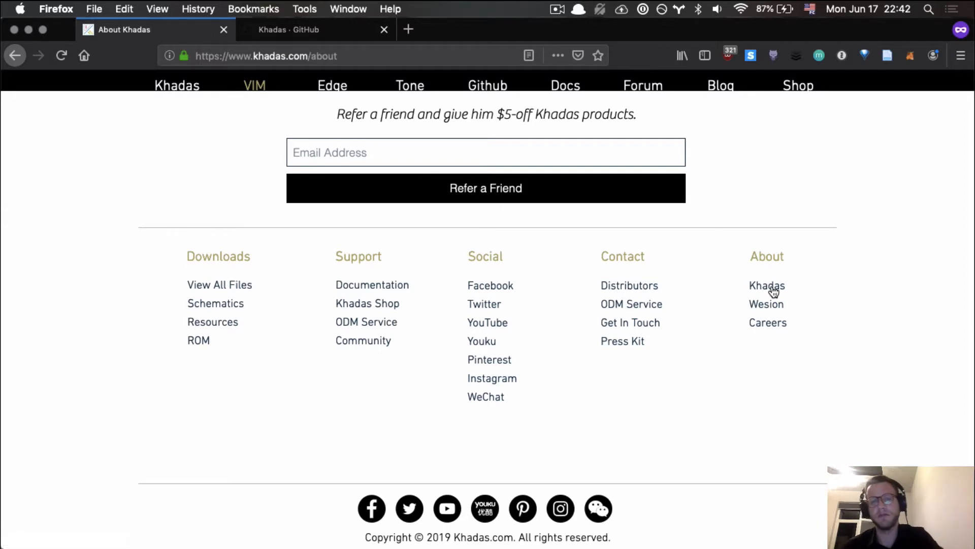
{"action": "scroll", "scroll_direction": "up", "scroll_amount": 3}
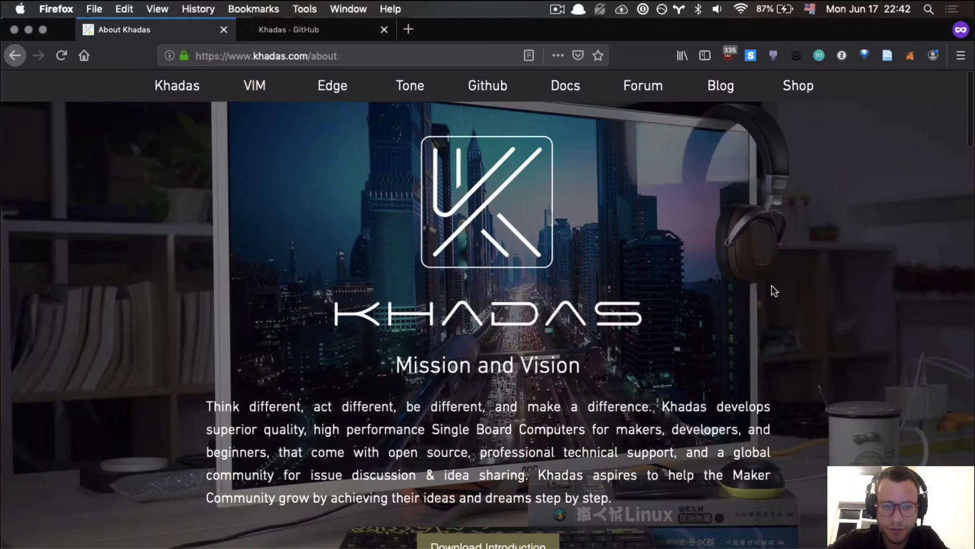
{"action": "scroll", "scroll_direction": "down", "scroll_amount": 3}
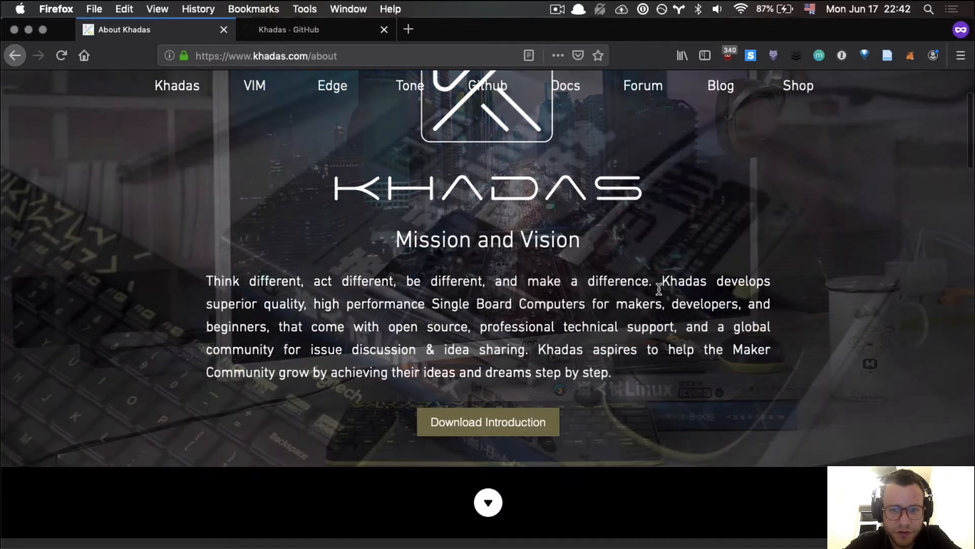
{"action": "left_click_drag", "start_coordinate": [206, 280], "coordinate": [653, 281]}
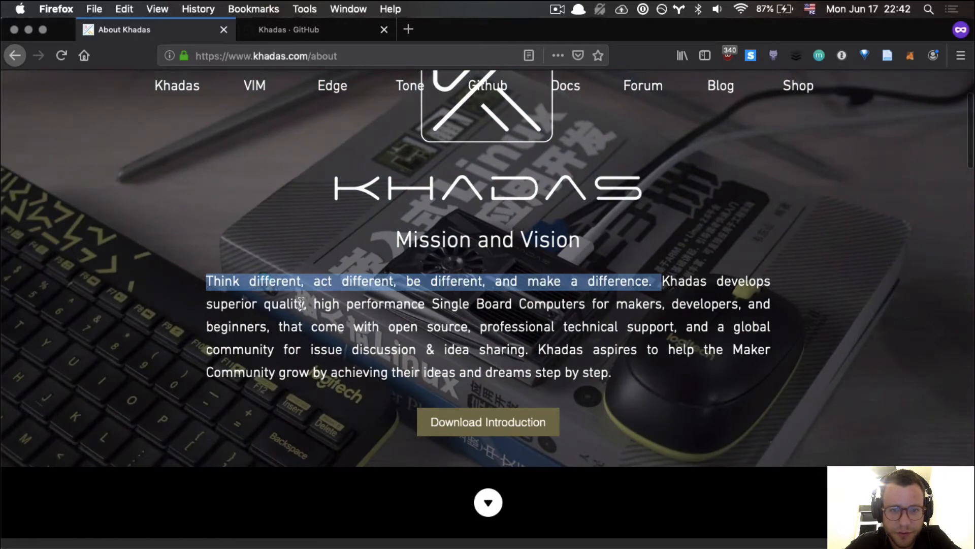
{"action": "left_click", "coordinate": [664, 281]}
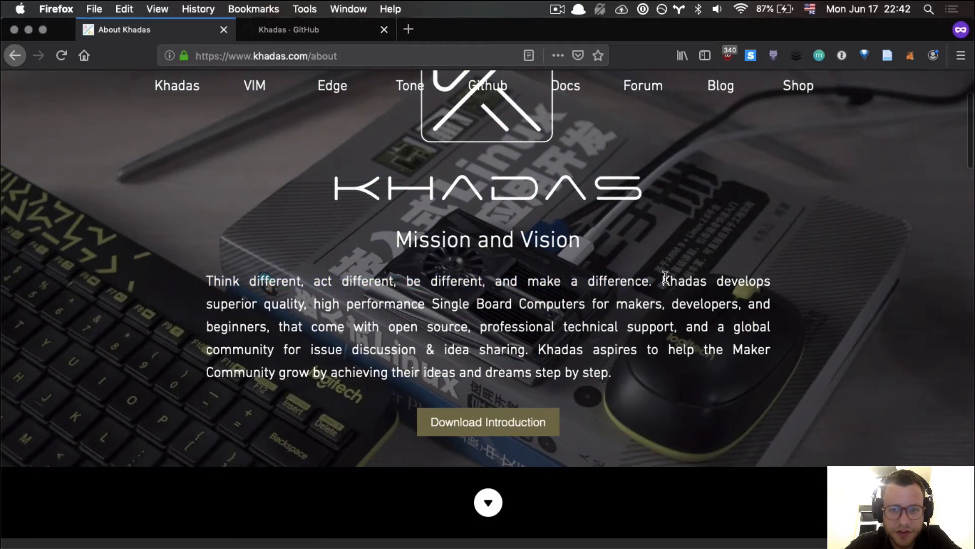
{"action": "left_click_drag", "start_coordinate": [663, 280], "coordinate": [277, 326]}
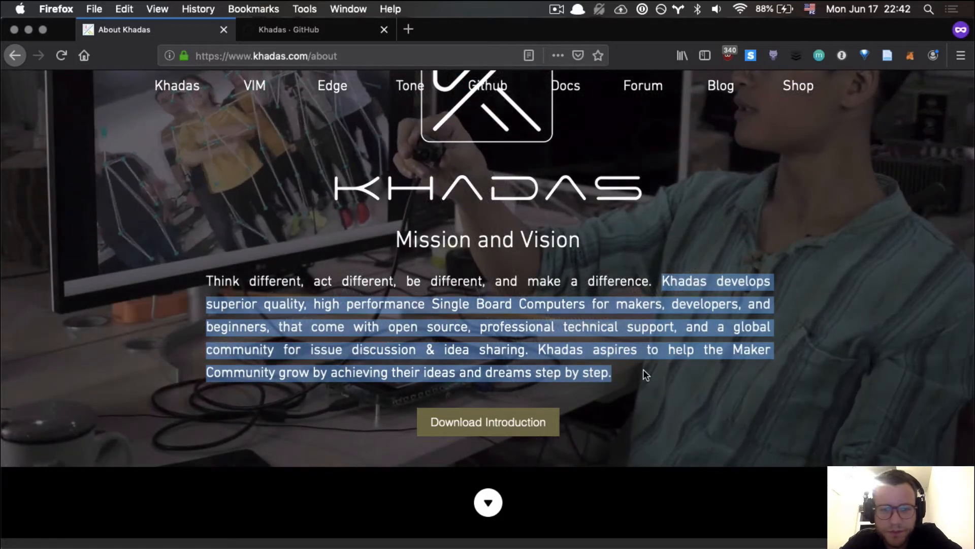
{"action": "scroll", "scroll_direction": "down", "scroll_amount": 3}
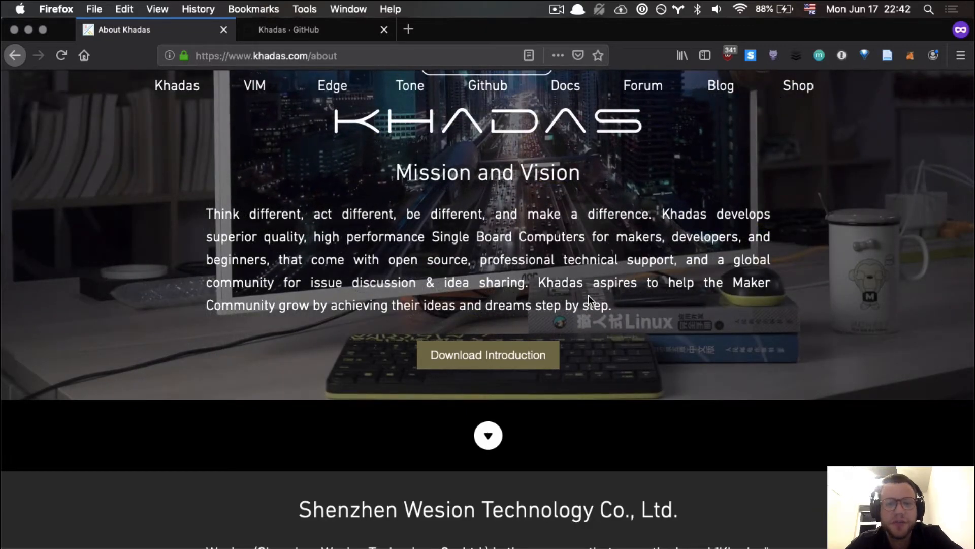
{"action": "scroll", "scroll_direction": "down", "scroll_amount": 3}
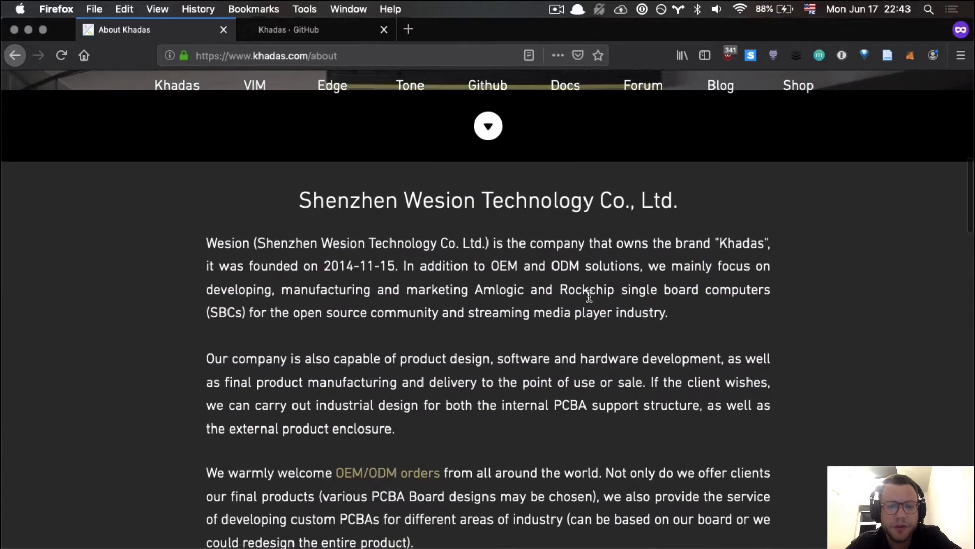
{"action": "scroll", "scroll_direction": "down", "scroll_amount": 3}
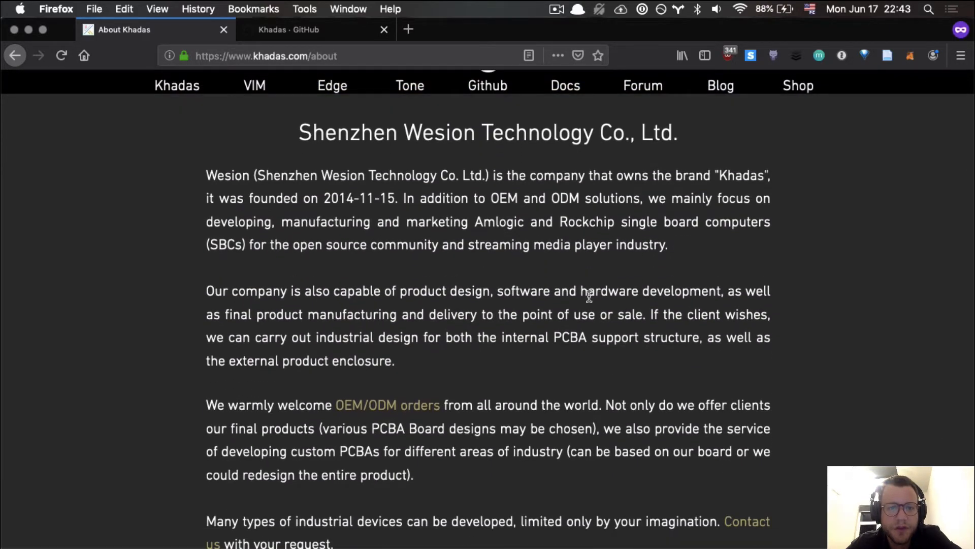
{"action": "scroll", "scroll_direction": "down", "scroll_amount": 3}
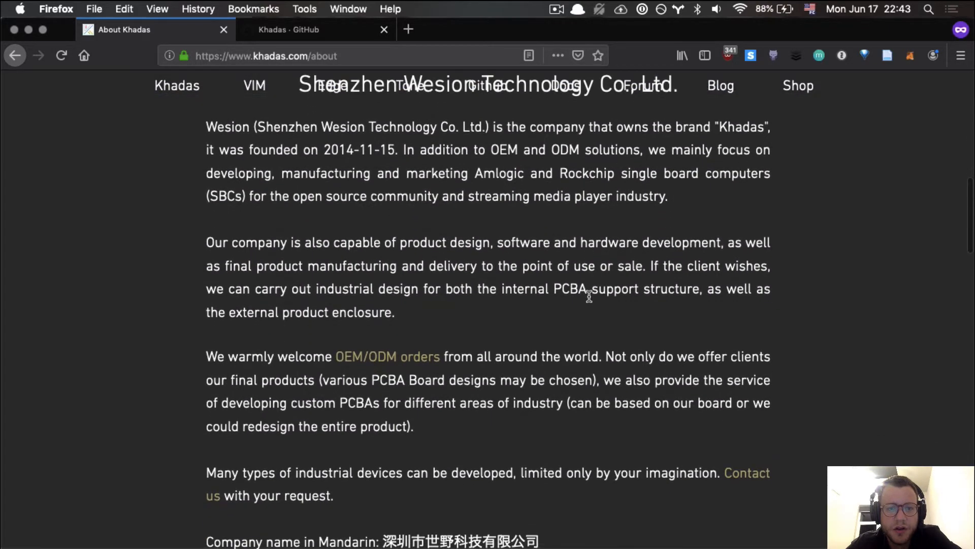
{"action": "scroll", "scroll_direction": "down", "scroll_amount": 3}
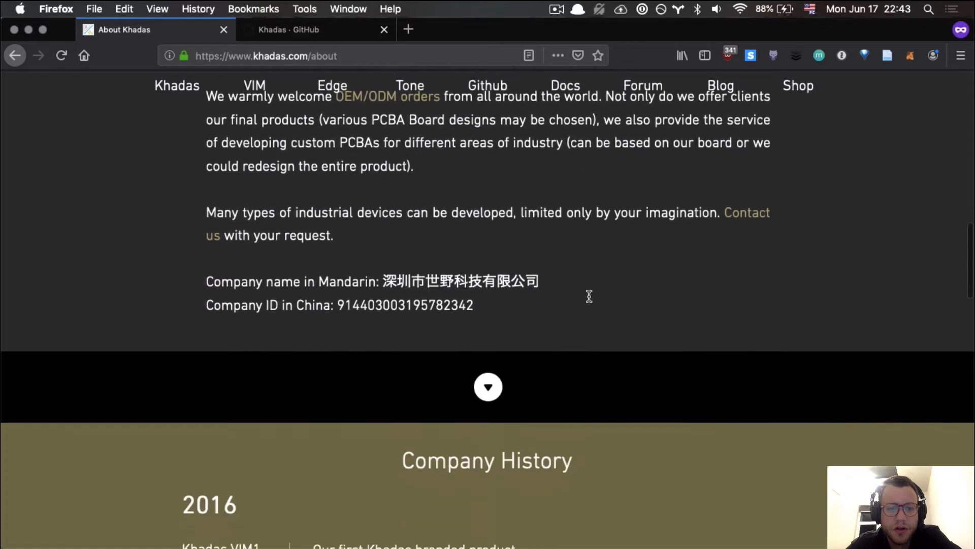
{"action": "scroll", "scroll_direction": "down", "scroll_amount": 3}
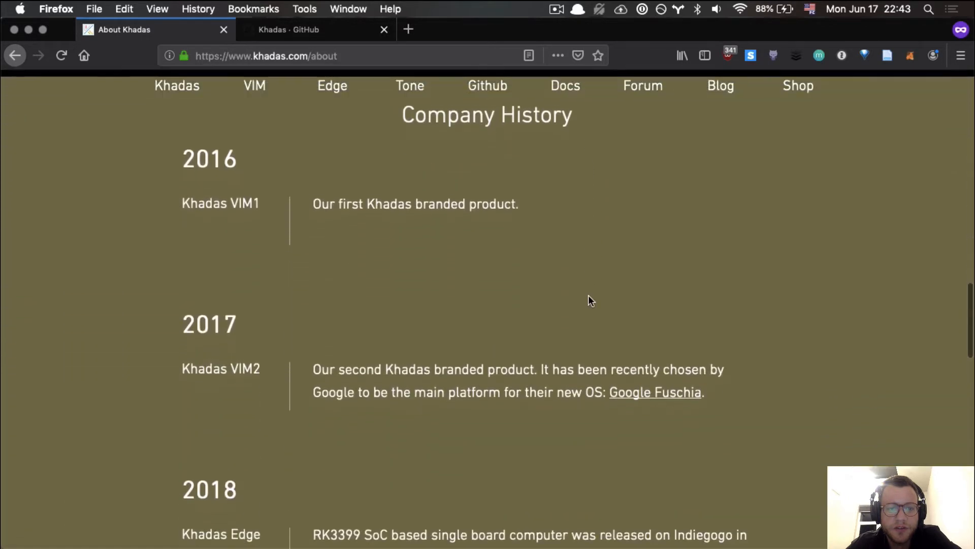
{"action": "scroll", "scroll_direction": "down", "scroll_amount": 3}
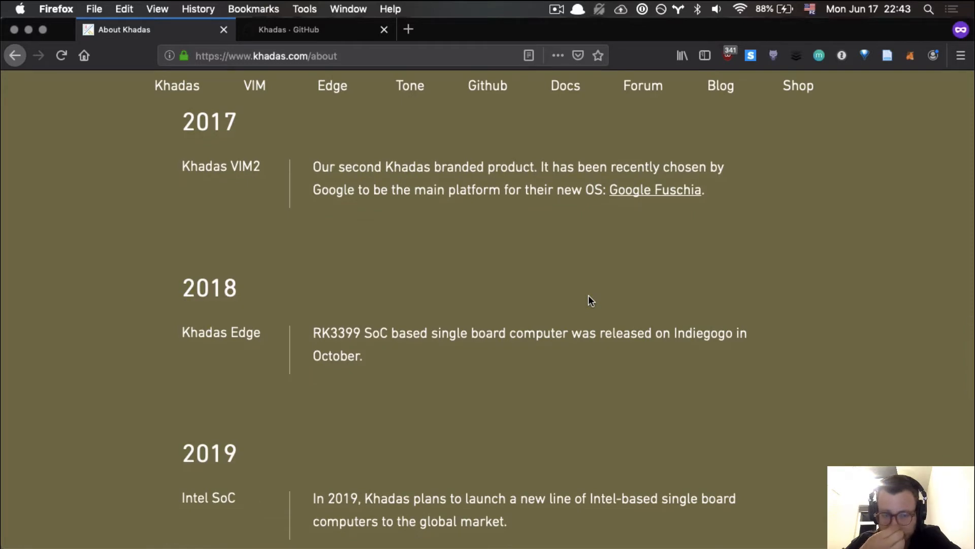
{"action": "scroll", "scroll_direction": "down", "scroll_amount": 3}
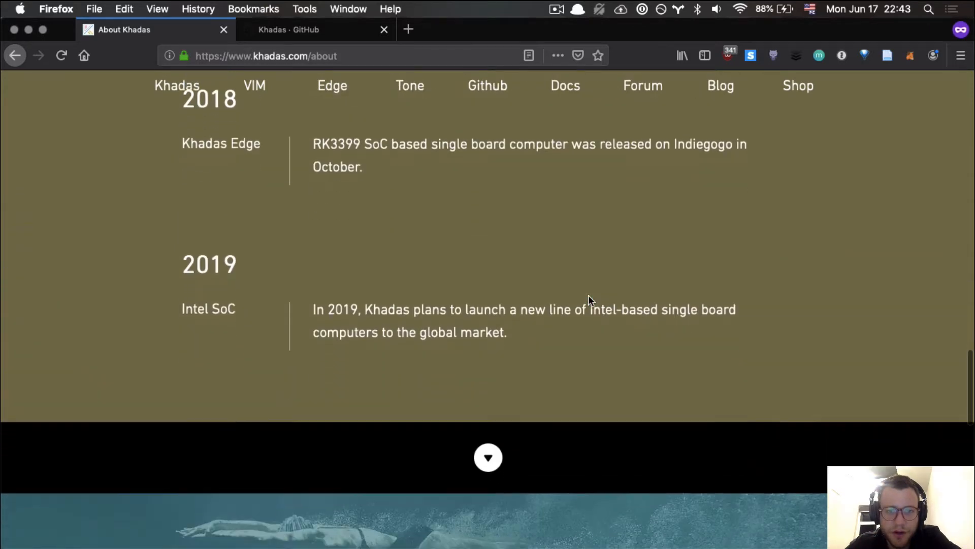
{"action": "scroll", "scroll_direction": "down", "scroll_amount": 3}
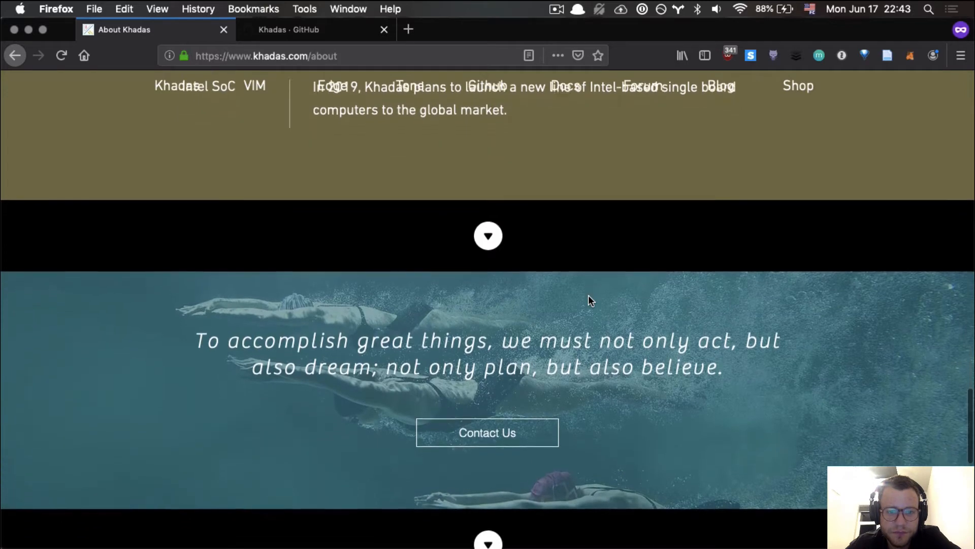
{"action": "scroll", "scroll_direction": "down", "scroll_amount": 3}
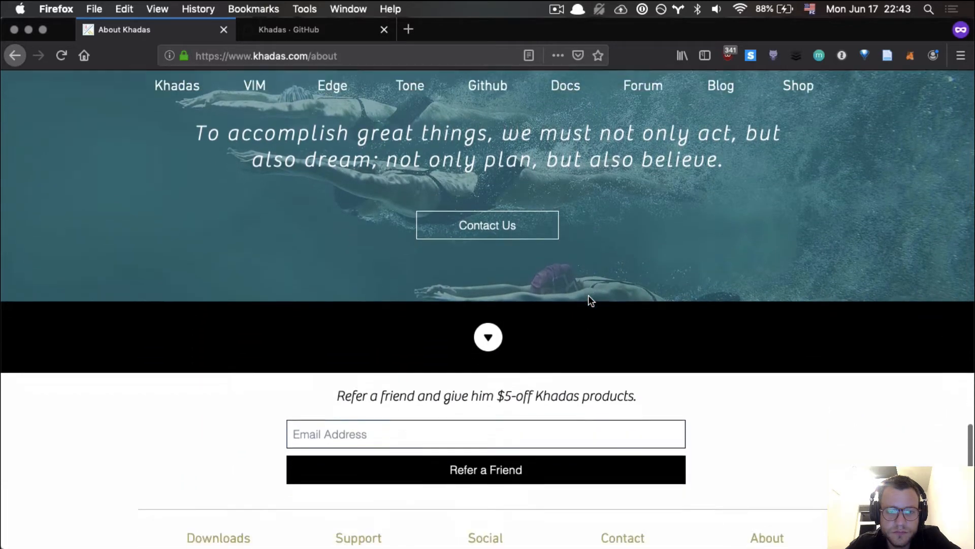
{"action": "scroll", "scroll_direction": "down", "scroll_amount": 3}
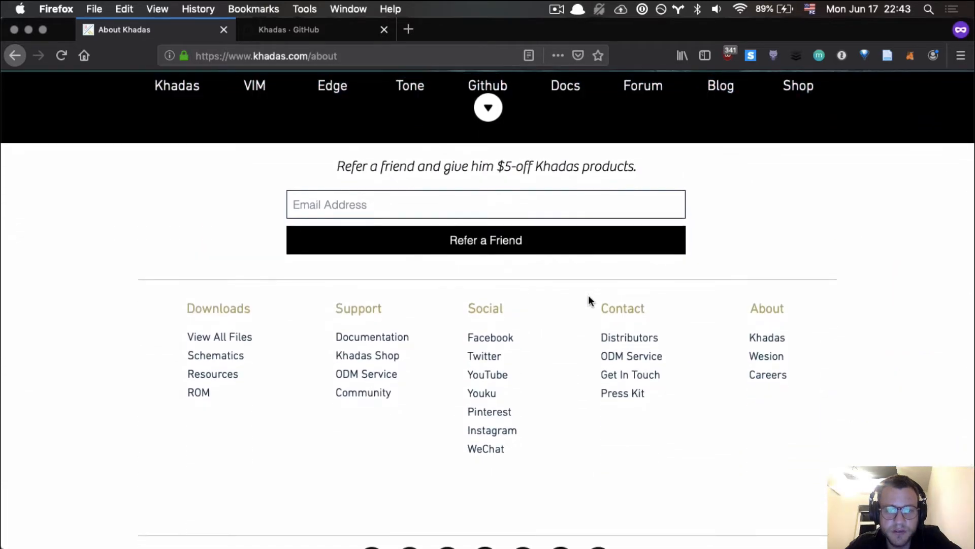
{"action": "scroll", "scroll_direction": "up", "scroll_amount": 3}
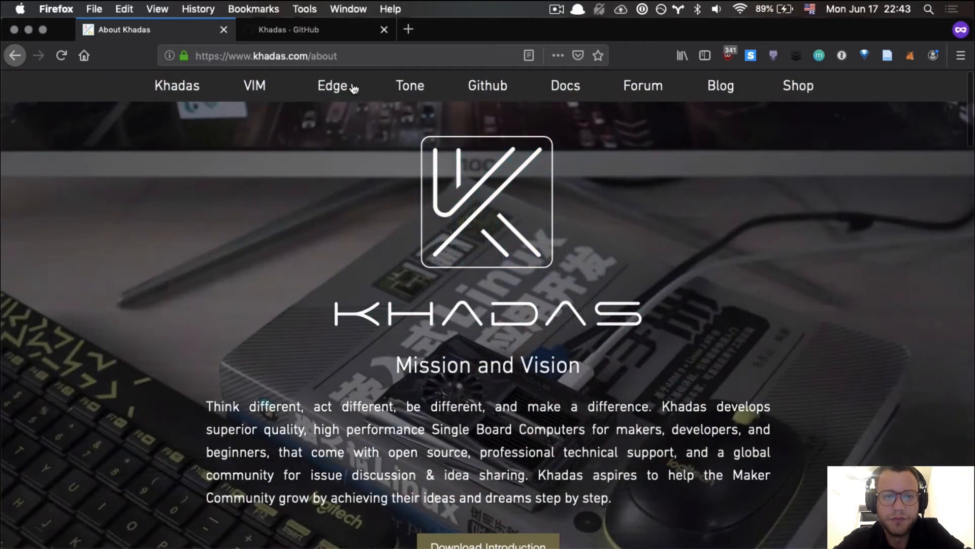
{"action": "mouse_move", "coordinate": [399, 88]}
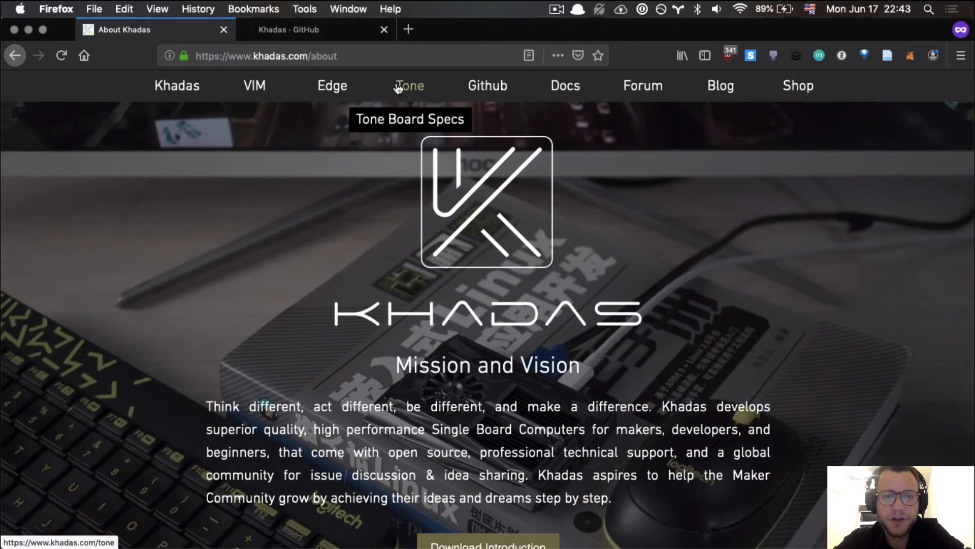
{"action": "left_click", "coordinate": [409, 85]}
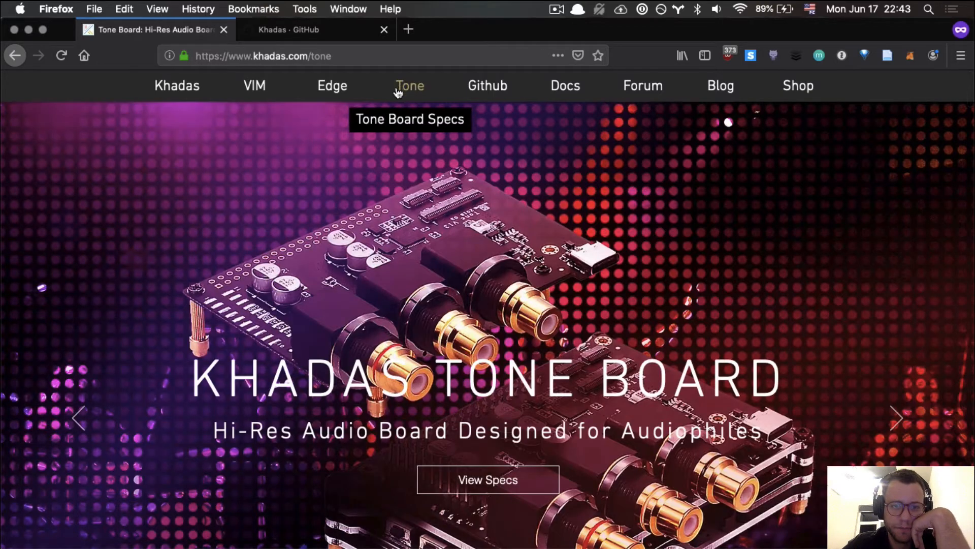
{"action": "scroll", "scroll_direction": "down", "scroll_amount": 3}
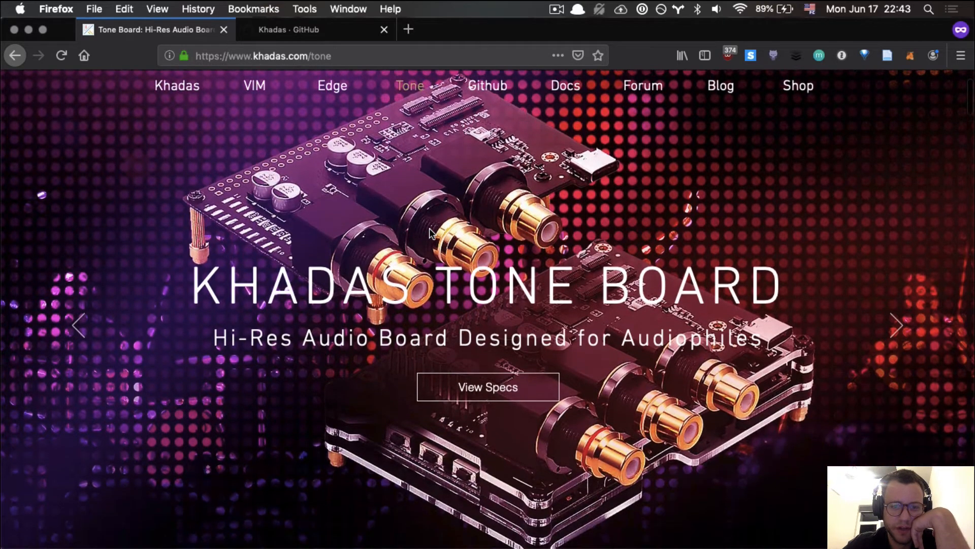
{"action": "scroll", "scroll_direction": "down", "scroll_amount": 3}
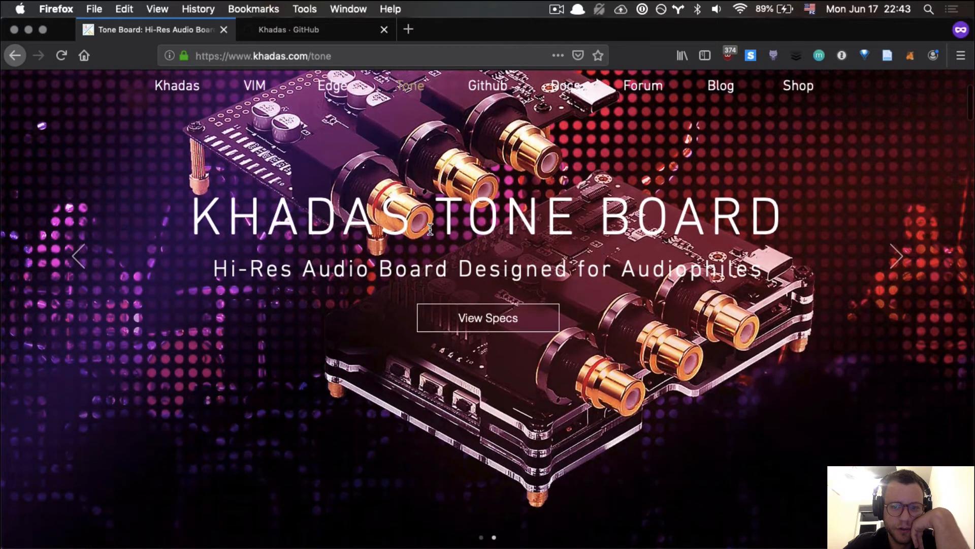
{"action": "scroll", "scroll_direction": "down", "scroll_amount": 3}
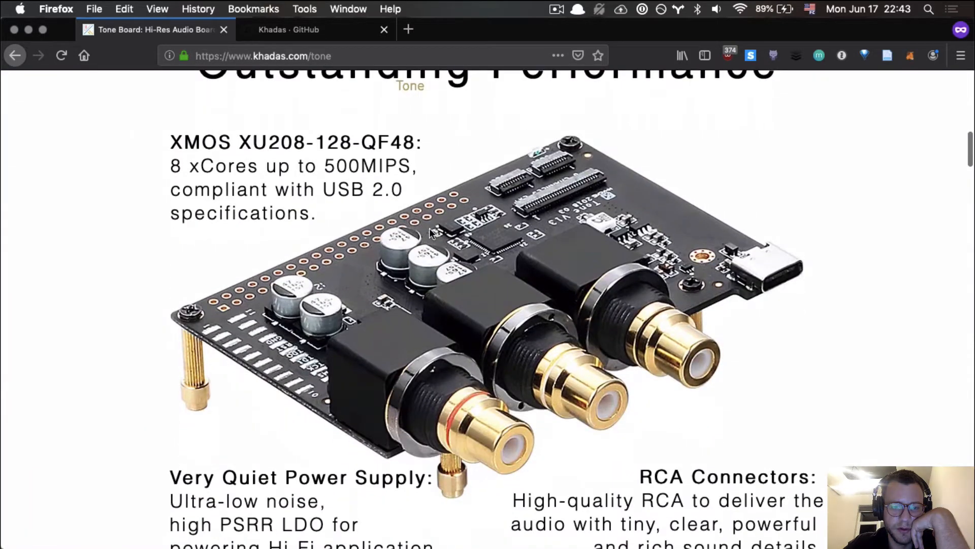
{"action": "scroll", "scroll_direction": "down", "scroll_amount": 3}
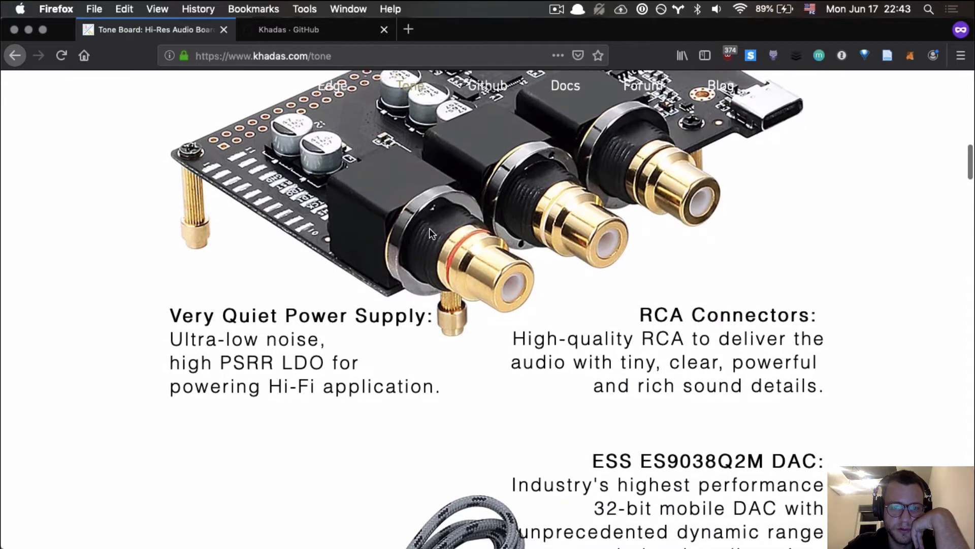
{"action": "scroll", "scroll_direction": "down", "scroll_amount": 3}
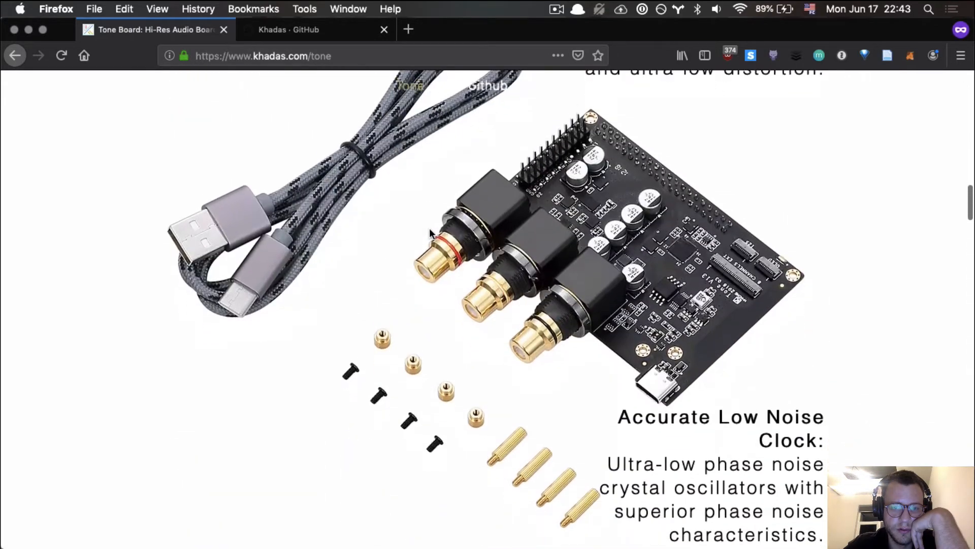
{"action": "scroll", "scroll_direction": "down", "scroll_amount": 3}
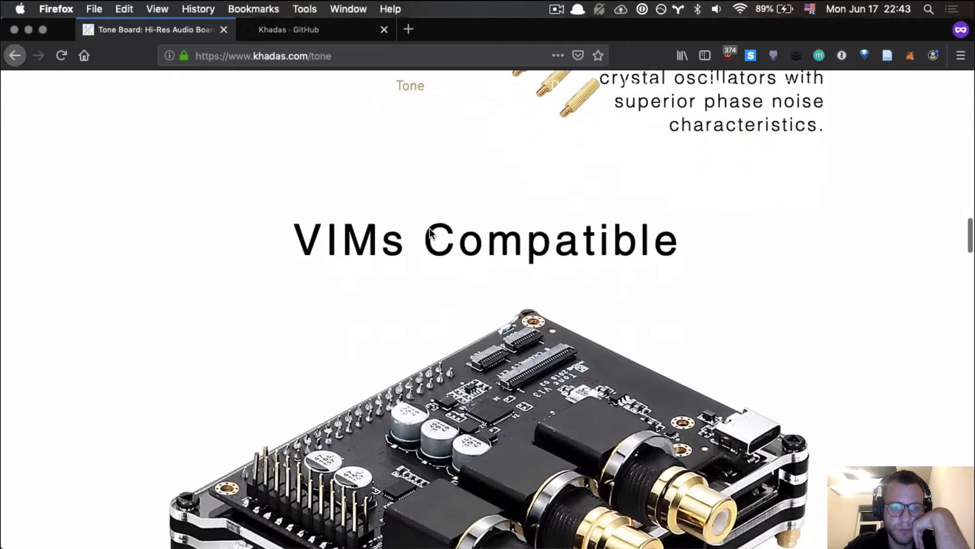
{"action": "scroll", "scroll_direction": "down", "scroll_amount": 3}
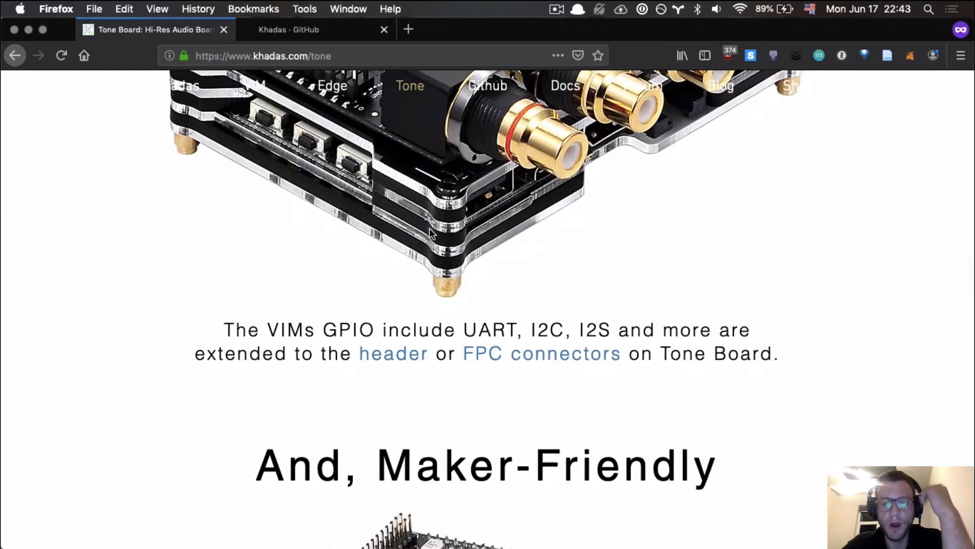
{"action": "scroll", "scroll_direction": "down", "scroll_amount": 3}
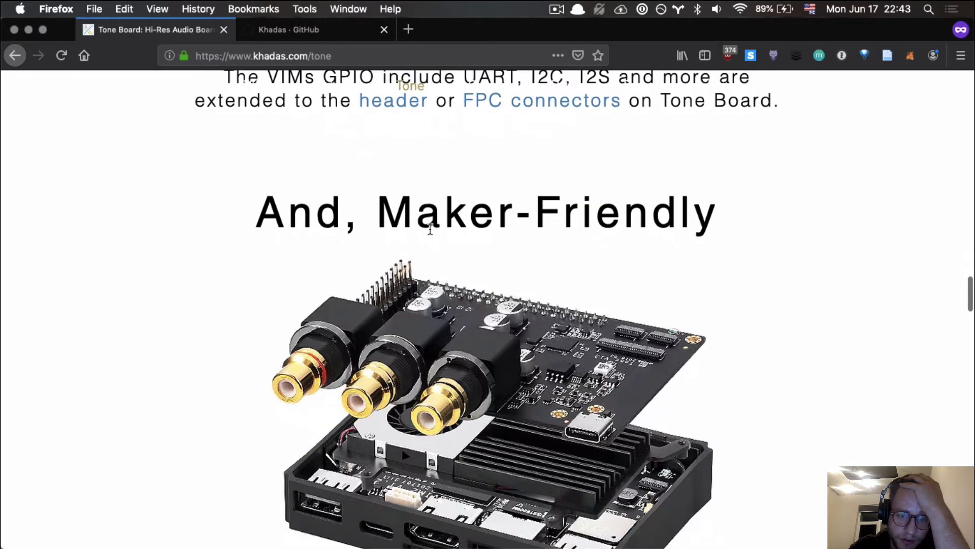
{"action": "scroll", "scroll_direction": "down", "scroll_amount": 3}
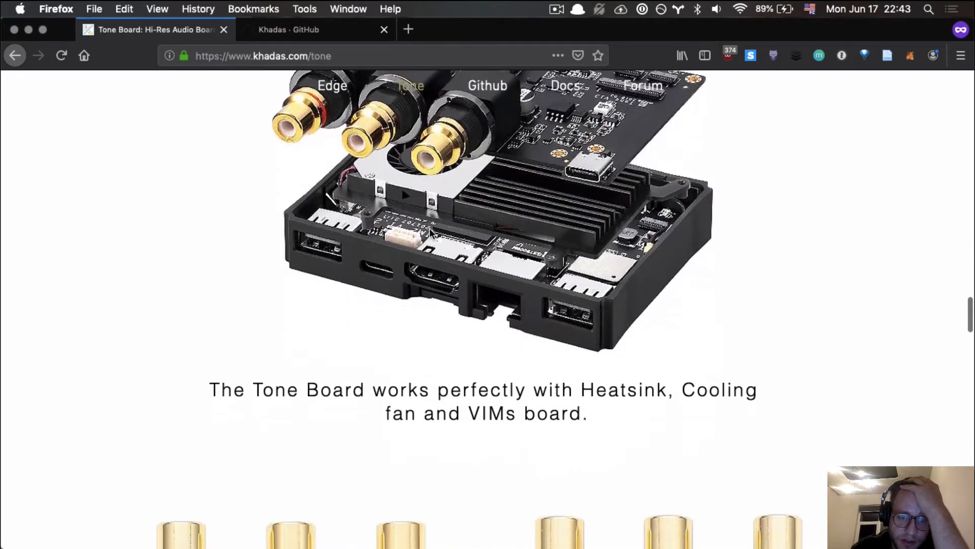
{"action": "scroll", "scroll_direction": "down", "scroll_amount": 3}
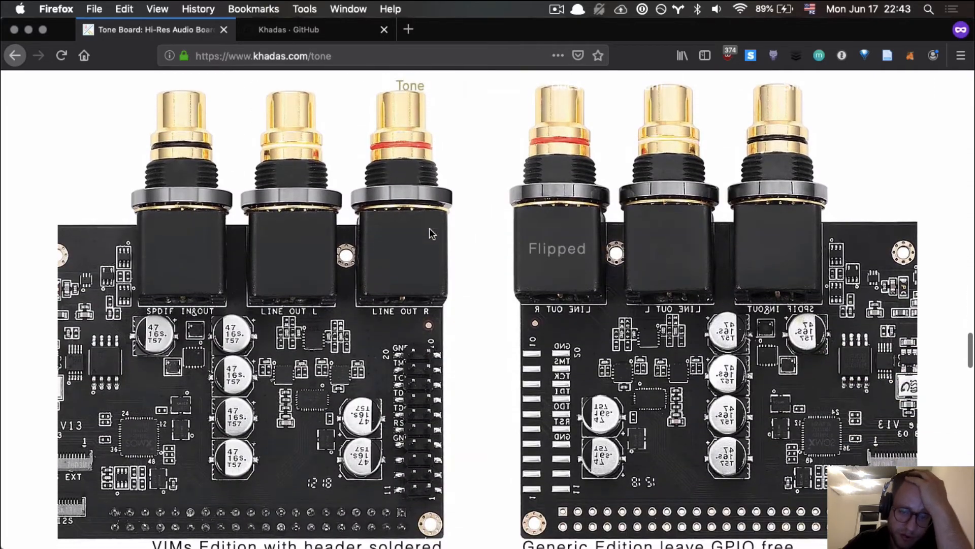
{"action": "scroll", "scroll_direction": "down", "scroll_amount": 3}
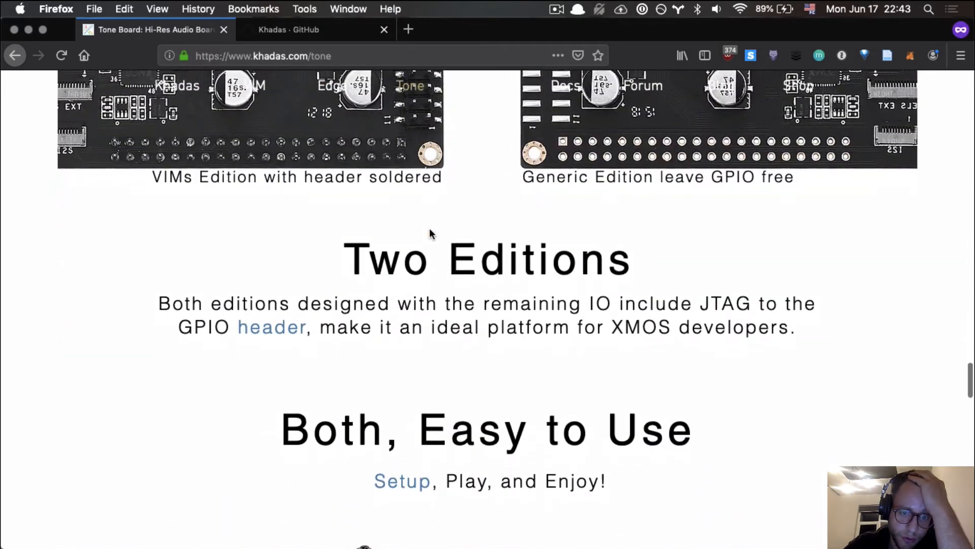
{"action": "scroll", "scroll_direction": "down", "scroll_amount": 3}
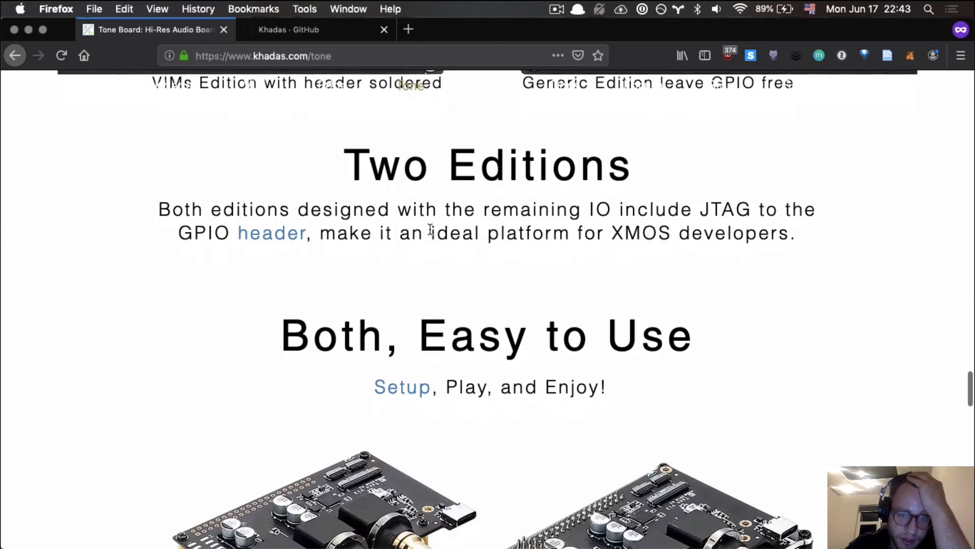
{"action": "scroll", "scroll_direction": "down", "scroll_amount": 3}
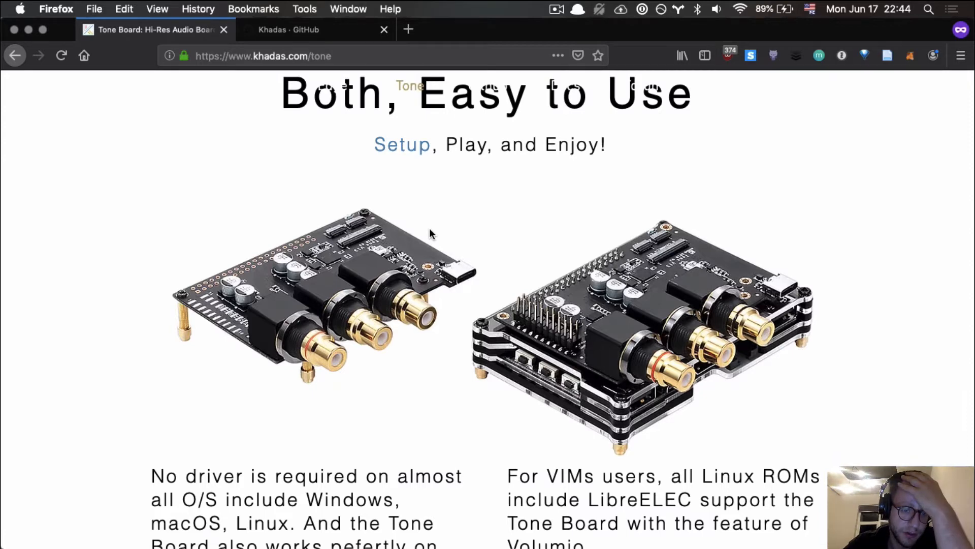
{"action": "scroll", "scroll_direction": "down", "scroll_amount": 3}
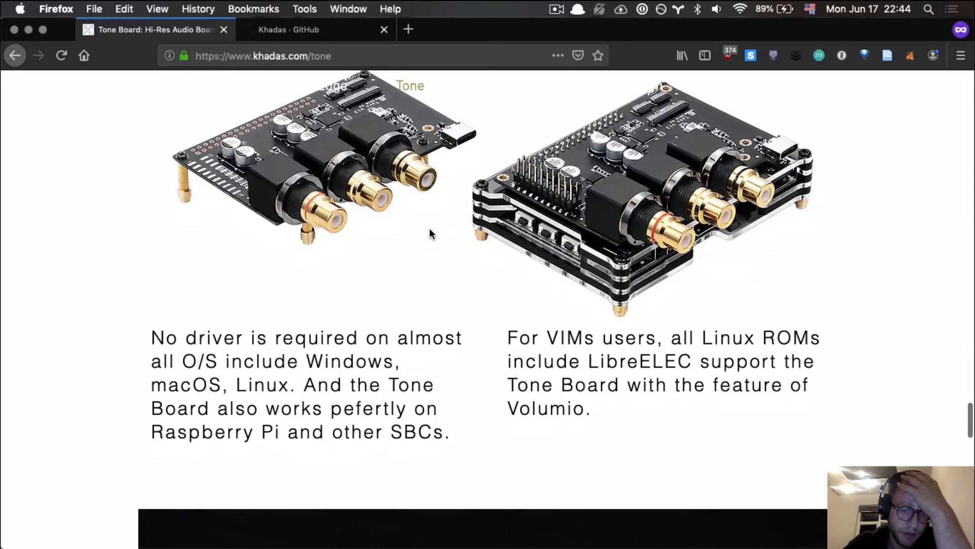
{"action": "scroll", "scroll_direction": "down", "scroll_amount": 3}
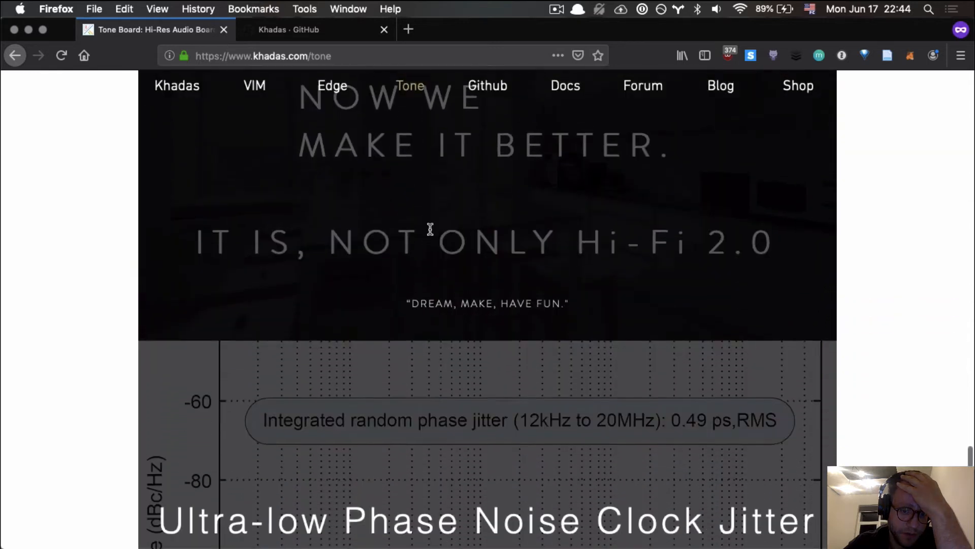
{"action": "scroll", "scroll_direction": "down", "scroll_amount": 3}
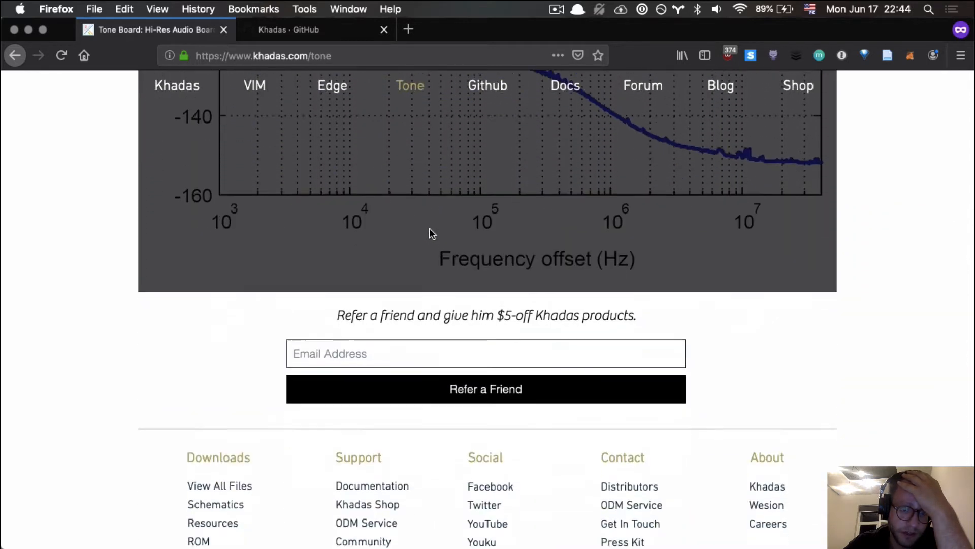
{"action": "scroll", "scroll_direction": "down", "scroll_amount": 3}
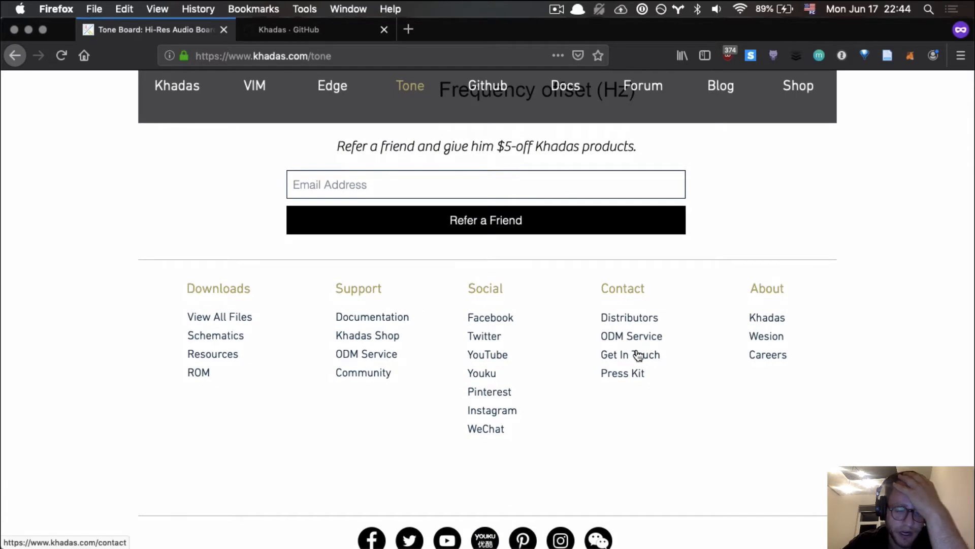
{"action": "scroll", "scroll_direction": "up", "scroll_amount": 3}
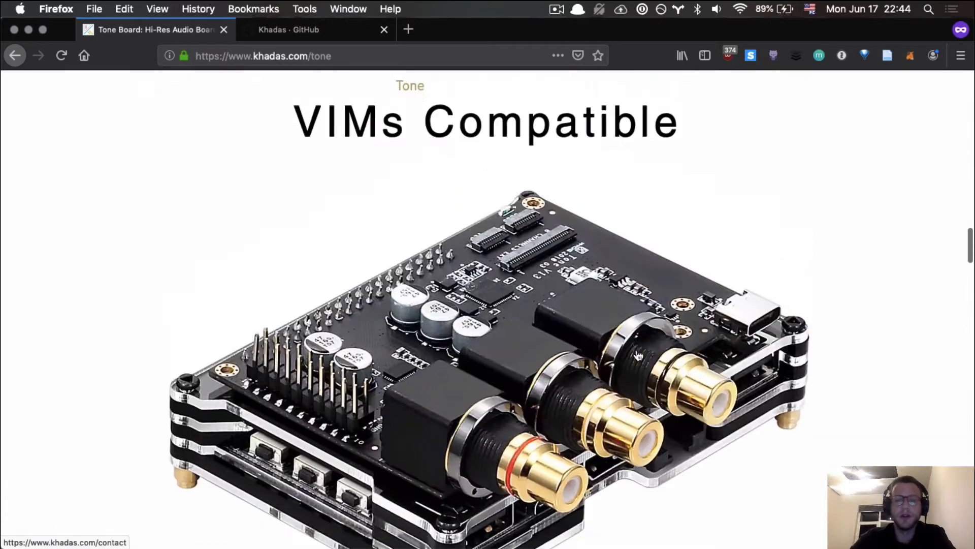
{"action": "scroll", "scroll_direction": "up", "scroll_amount": 3}
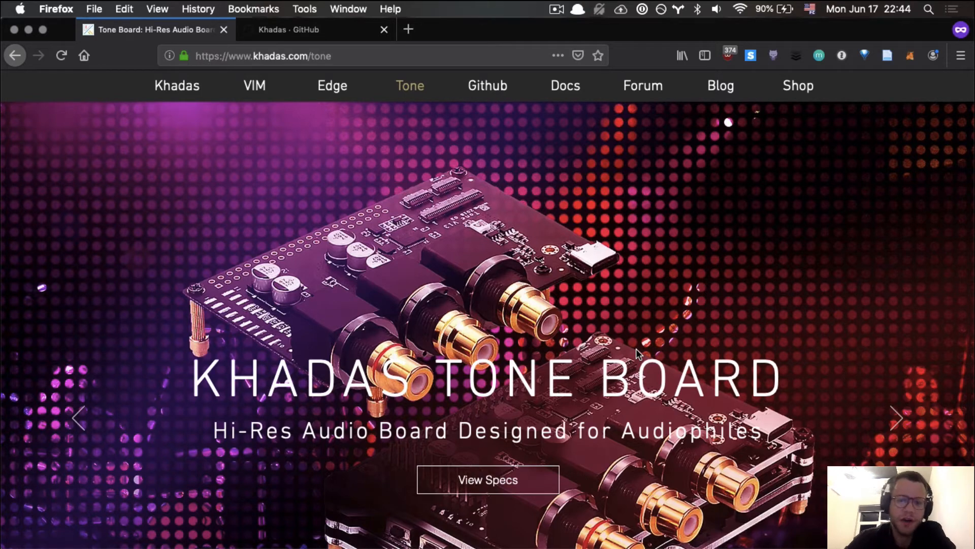
Scroll the Tone Board page past performance features and editions down to its footer links.
{"action": "scroll", "scroll_direction": "down", "scroll_amount": 3}
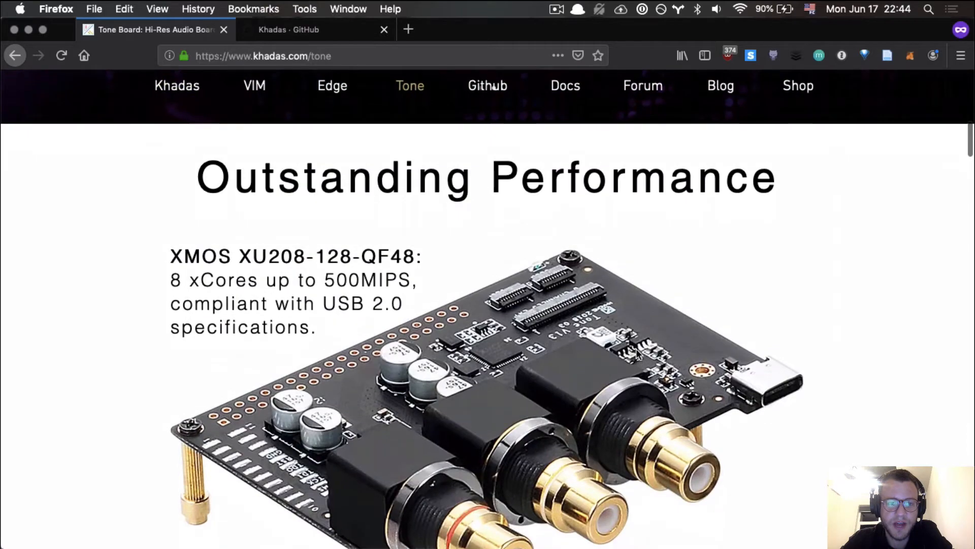
{"action": "scroll", "scroll_direction": "down", "scroll_amount": 3}
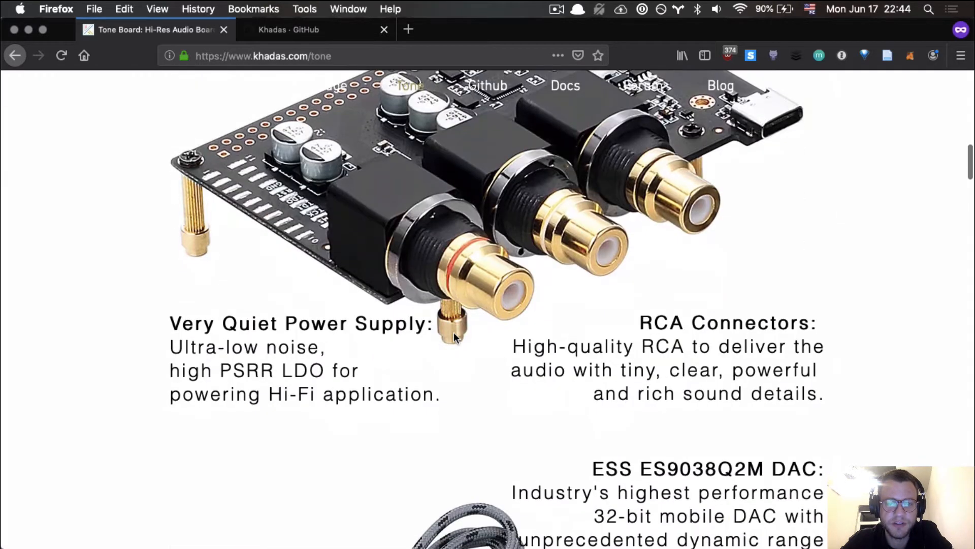
{"action": "scroll", "scroll_direction": "down", "scroll_amount": 3}
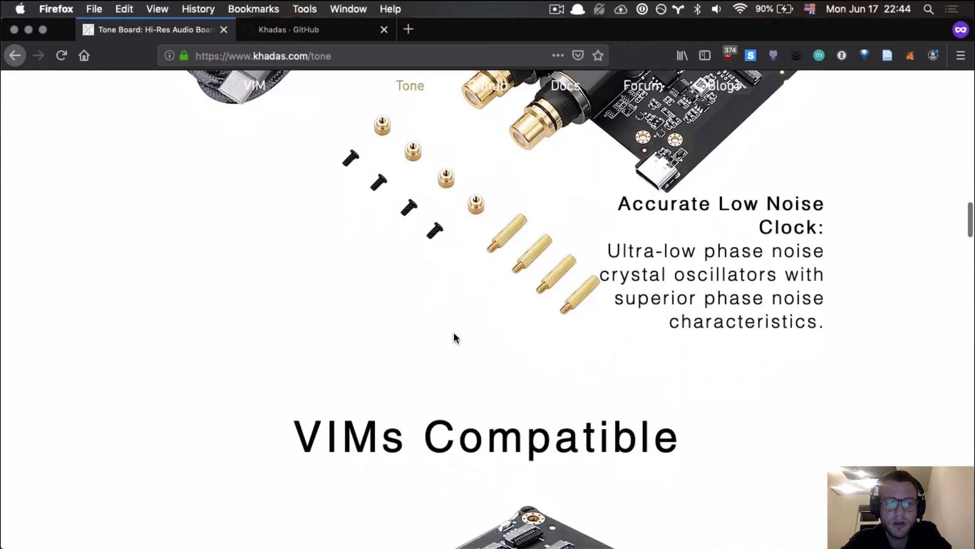
{"action": "scroll", "scroll_direction": "down", "scroll_amount": 3}
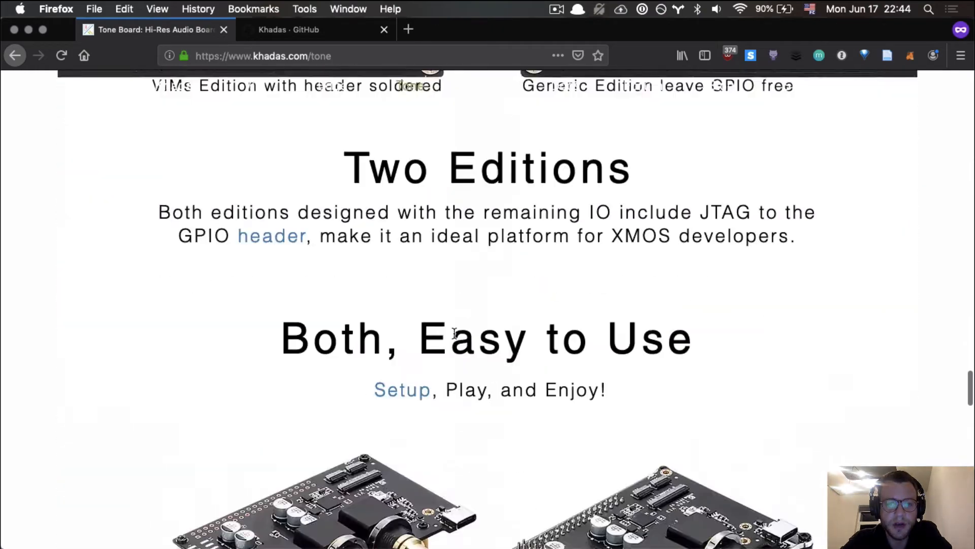
{"action": "scroll", "scroll_direction": "down", "scroll_amount": 3}
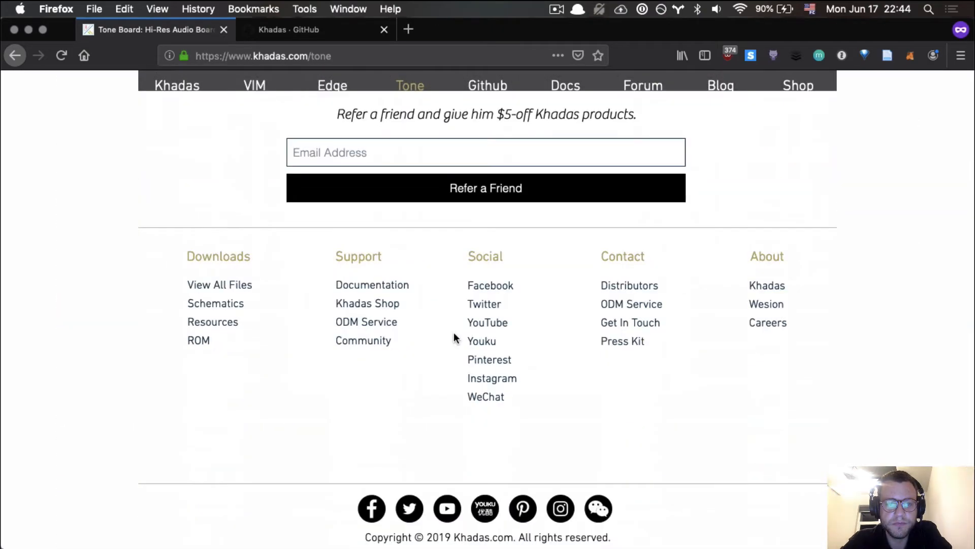
{"action": "mouse_move", "coordinate": [835, 421]}
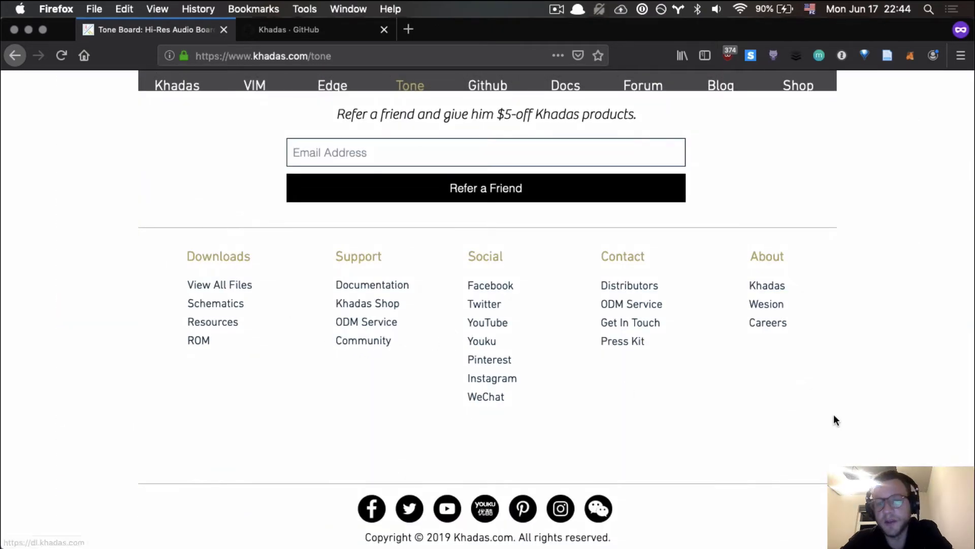
{"action": "mouse_move", "coordinate": [766, 325]}
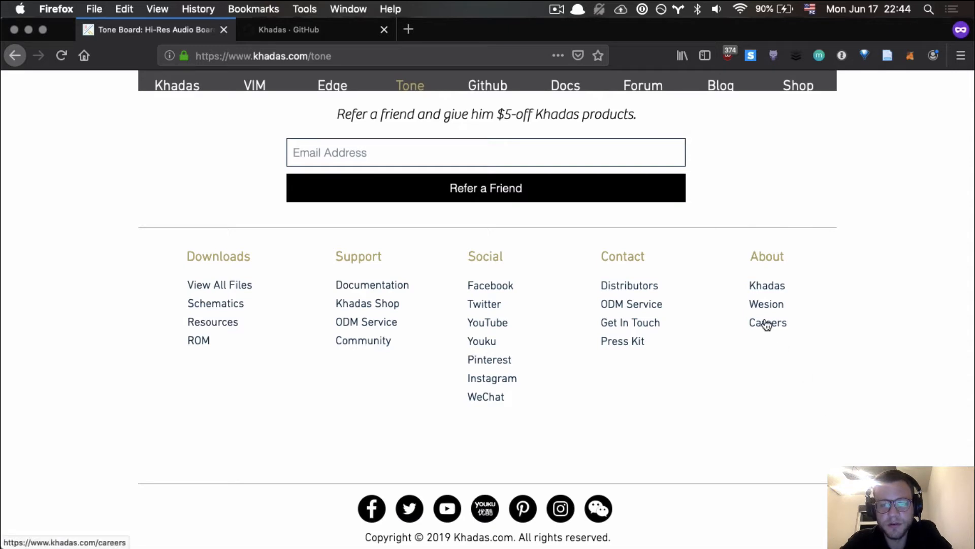
{"action": "mouse_move", "coordinate": [632, 308]}
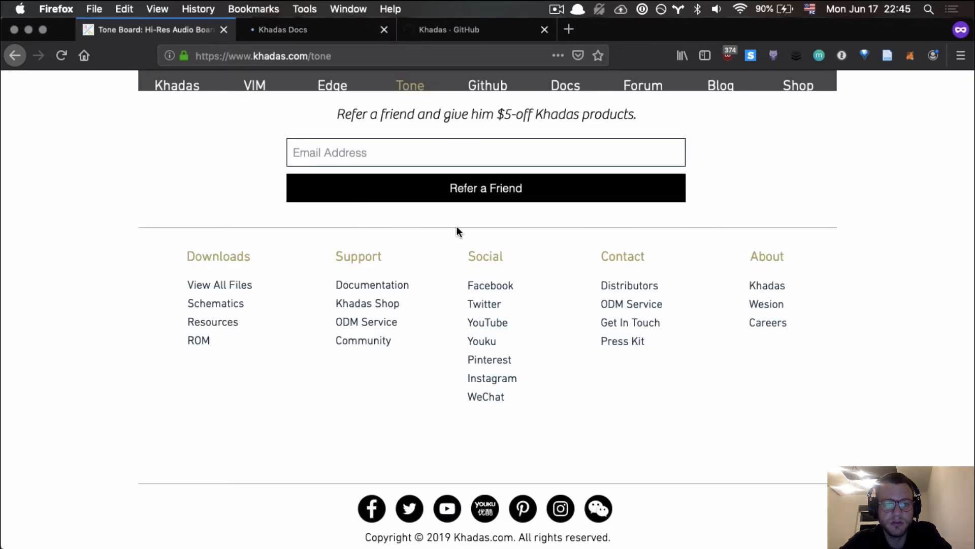
{"action": "mouse_move", "coordinate": [772, 320]}
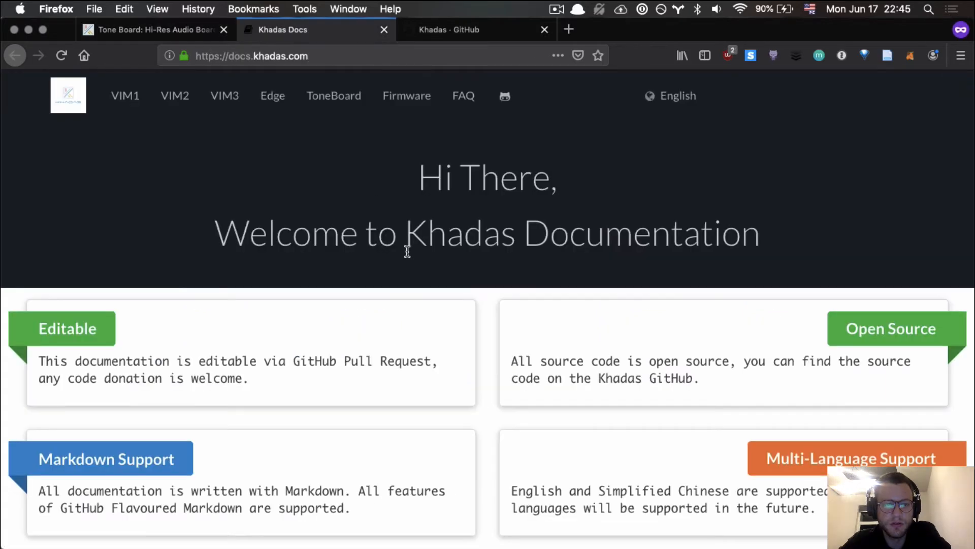
{"action": "scroll", "scroll_direction": "down", "scroll_amount": 3}
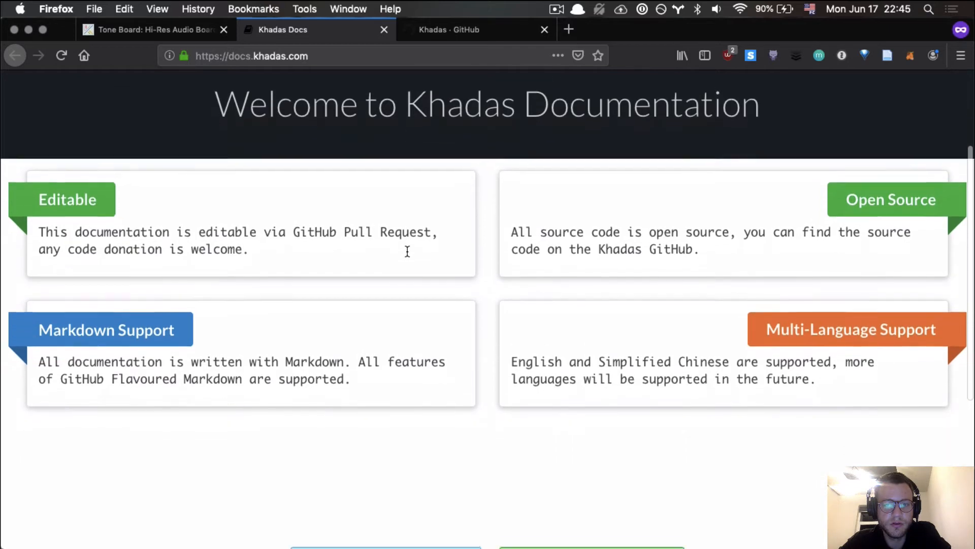
{"action": "scroll", "scroll_direction": "down", "scroll_amount": 3}
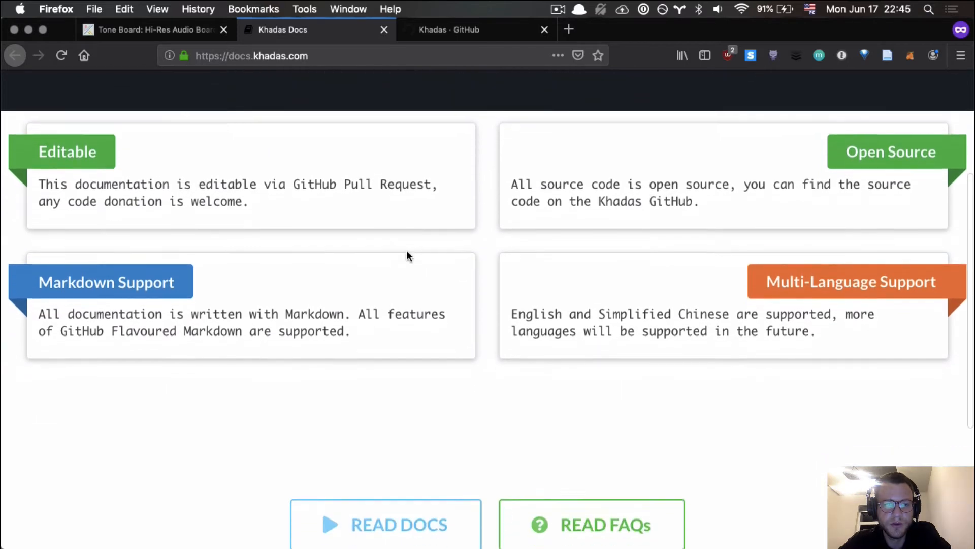
{"action": "scroll", "scroll_direction": "down", "scroll_amount": 3}
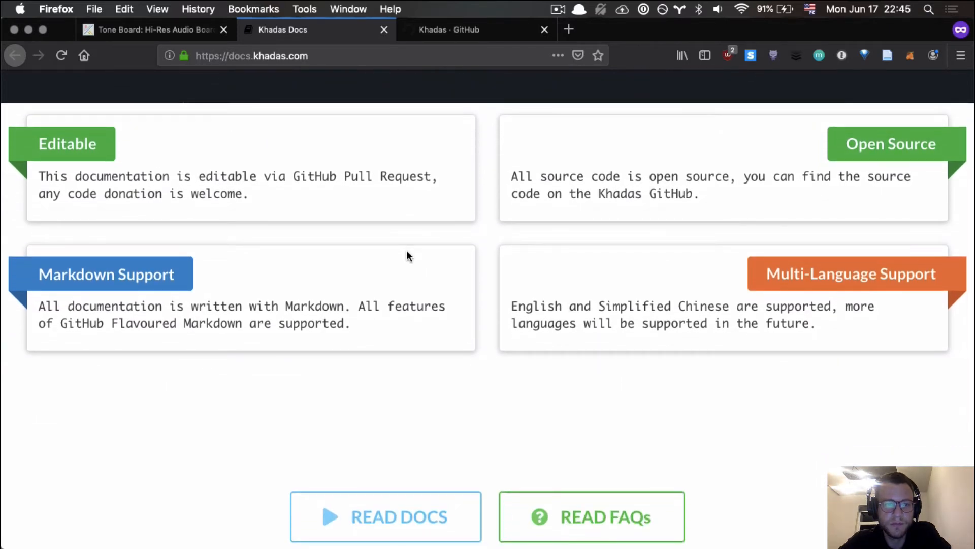
{"action": "scroll", "scroll_direction": "down", "scroll_amount": 3}
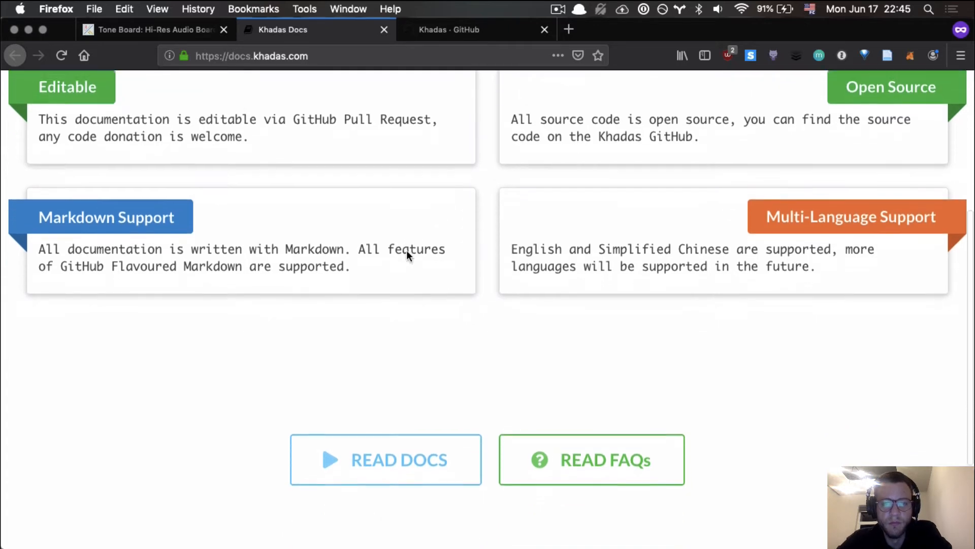
{"action": "scroll", "scroll_direction": "up", "scroll_amount": 3}
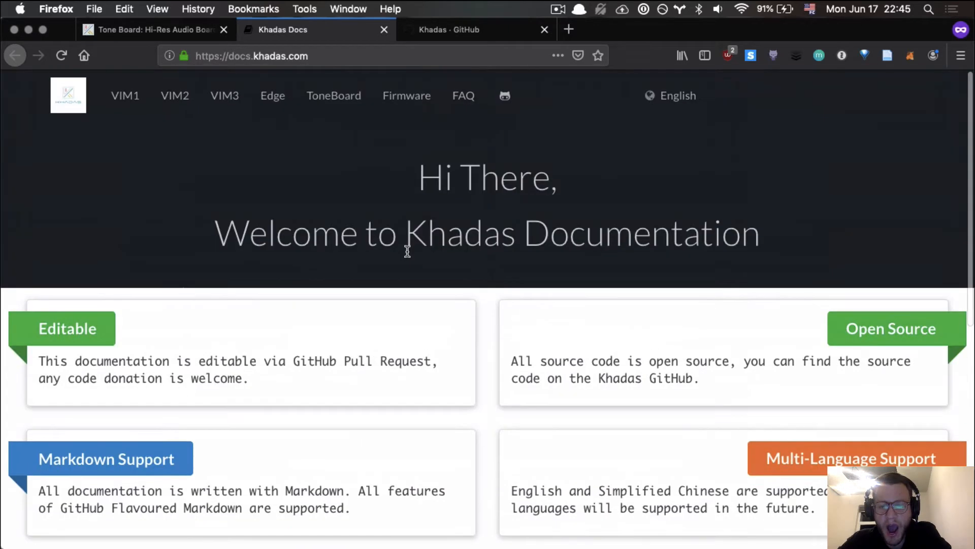
{"action": "mouse_move", "coordinate": [202, 35]}
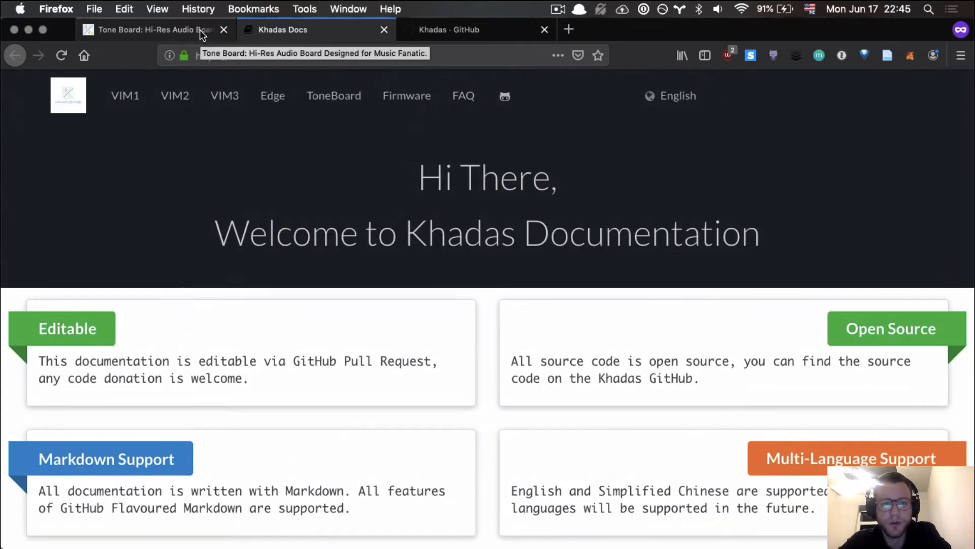
Open the VIM1 Beginners Guide from the docs navigation and scroll into it.
{"action": "left_click", "coordinate": [125, 96]}
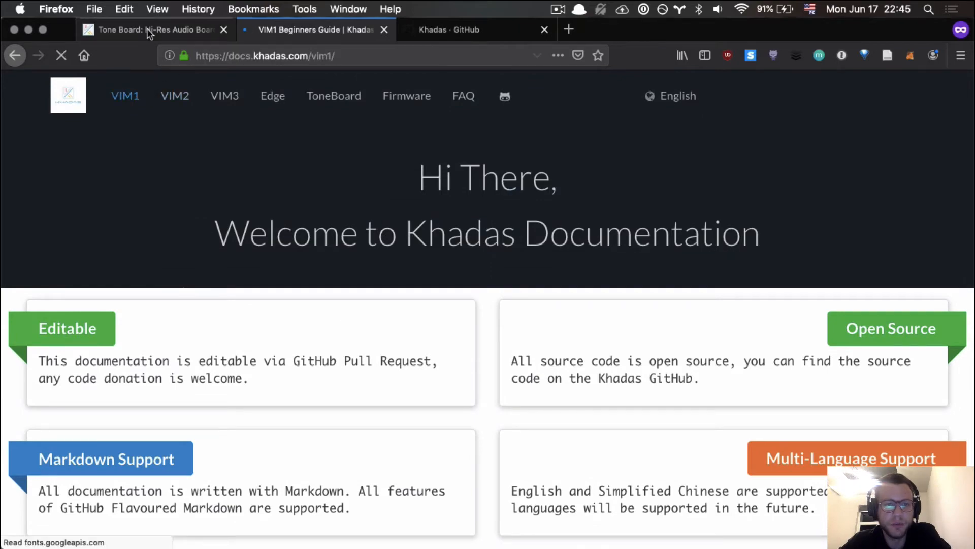
{"action": "left_click", "coordinate": [314, 29]}
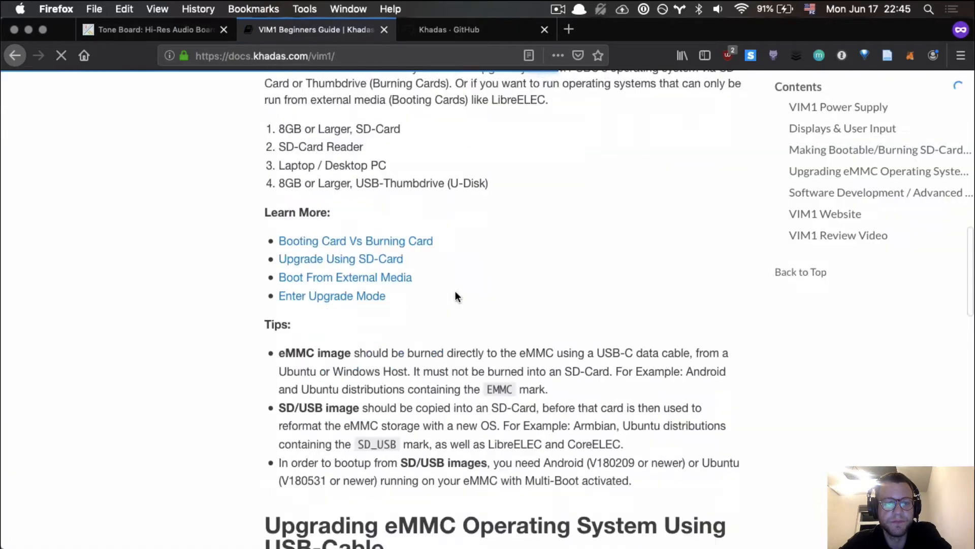
{"action": "scroll", "scroll_direction": "down", "scroll_amount": 3}
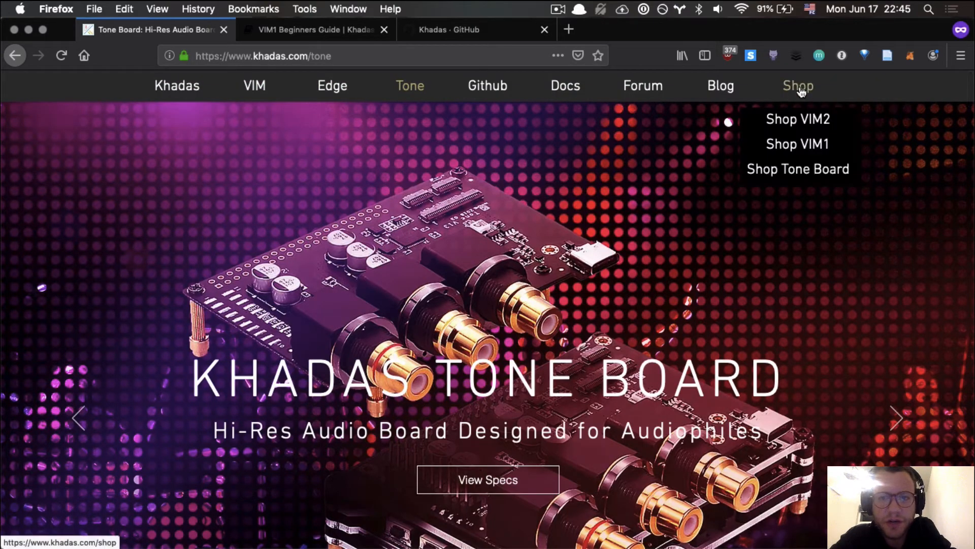
{"action": "mouse_move", "coordinate": [805, 89]}
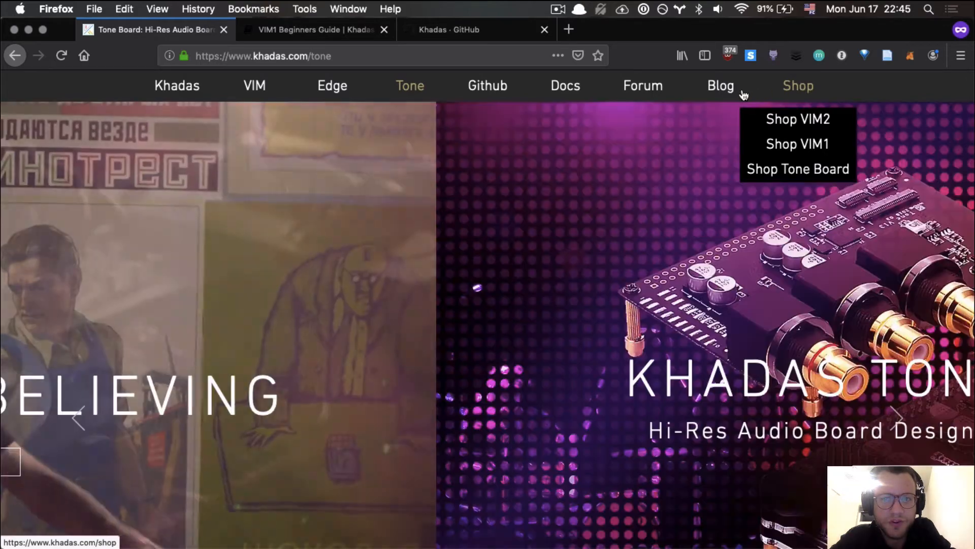
Navigate from the Tone Board page to the Khadas Blog via the top navigation.
{"action": "left_click", "coordinate": [720, 86]}
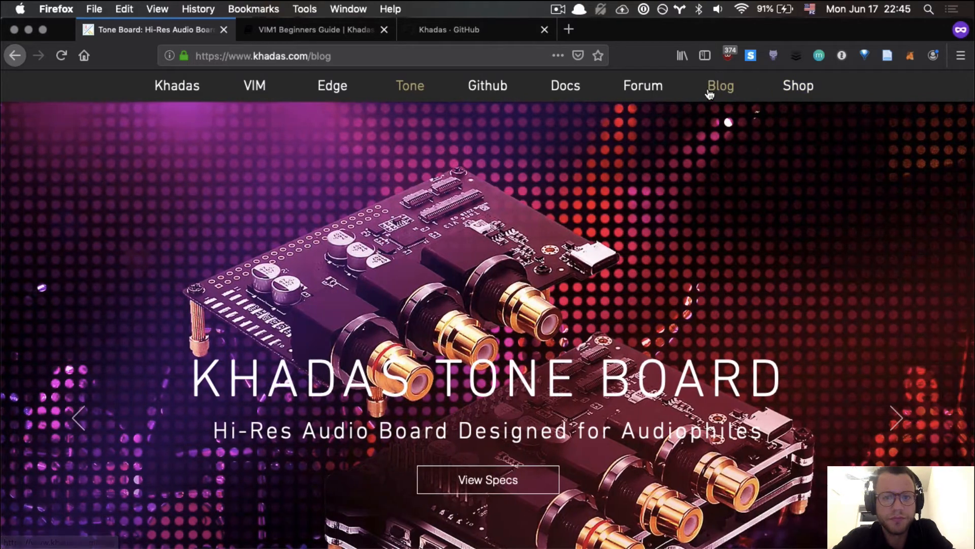
Load the Khadas Blog and scroll down through the grid of posts.
{"action": "left_click", "coordinate": [720, 85]}
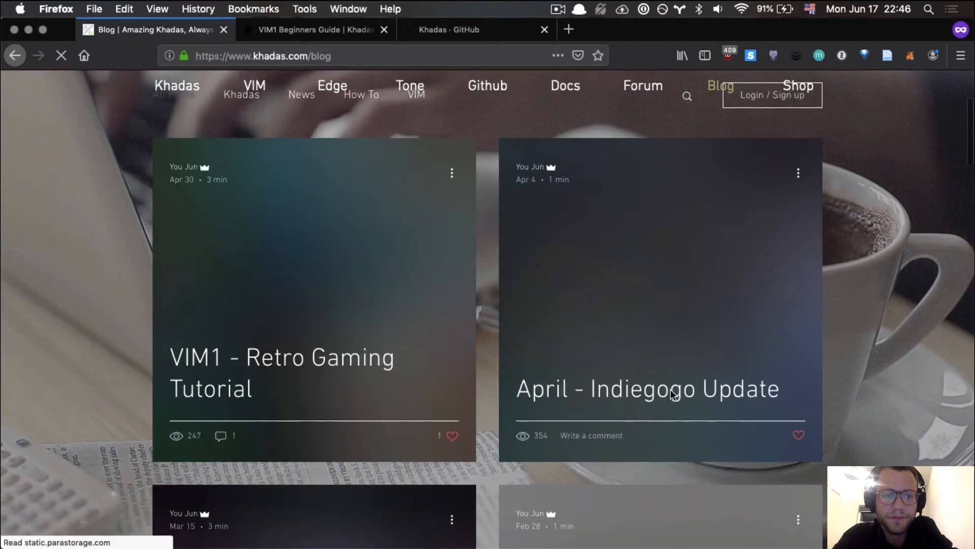
{"action": "scroll", "scroll_direction": "down", "scroll_amount": 3}
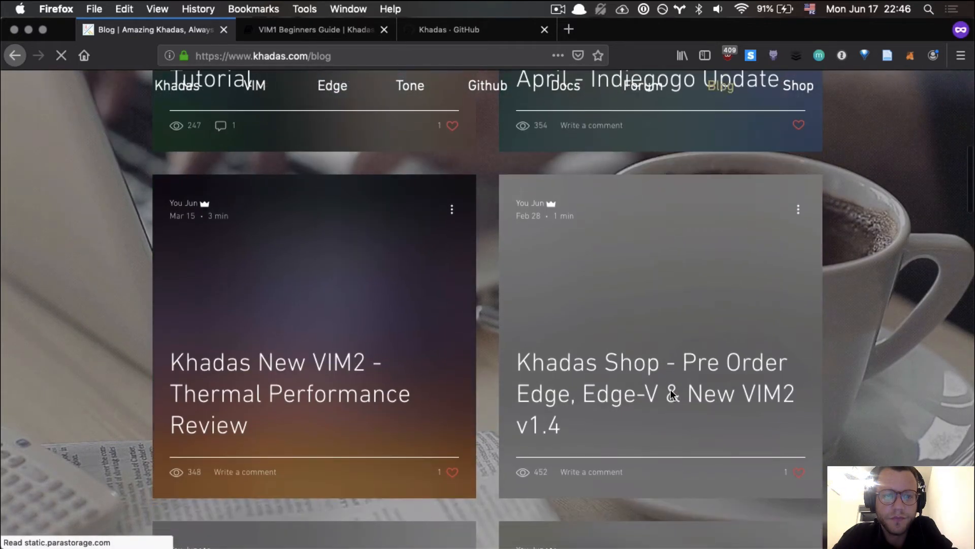
{"action": "scroll", "scroll_direction": "down", "scroll_amount": 3}
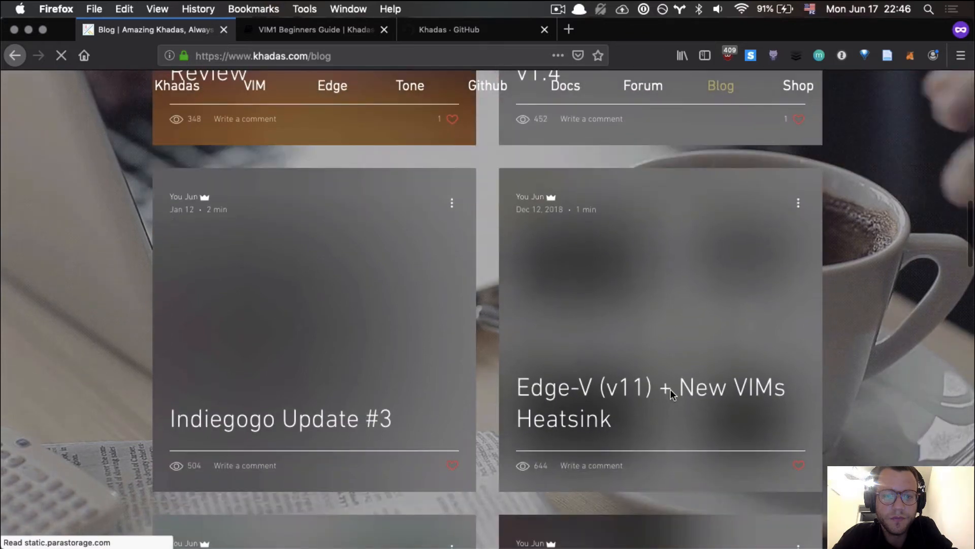
{"action": "scroll", "scroll_direction": "down", "scroll_amount": 3}
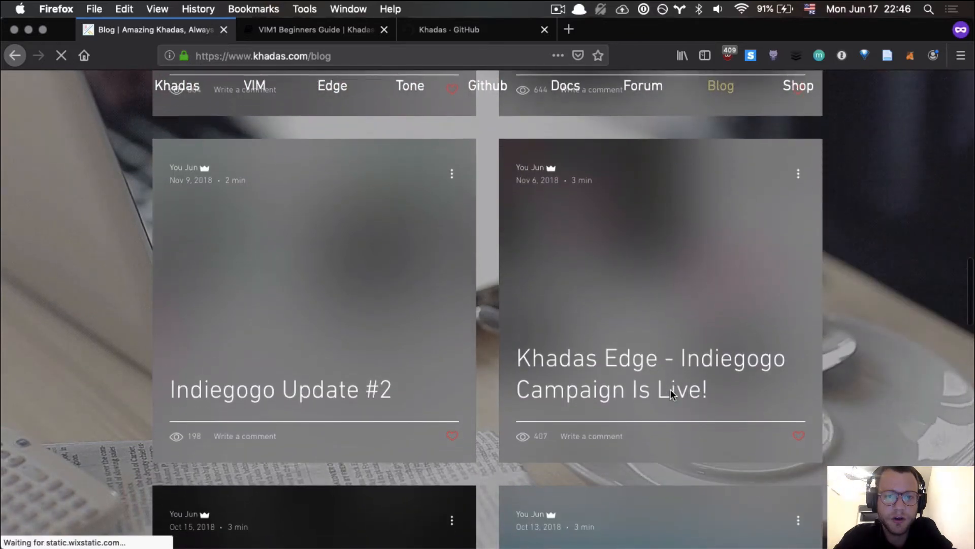
{"action": "scroll", "scroll_direction": "down", "scroll_amount": 3}
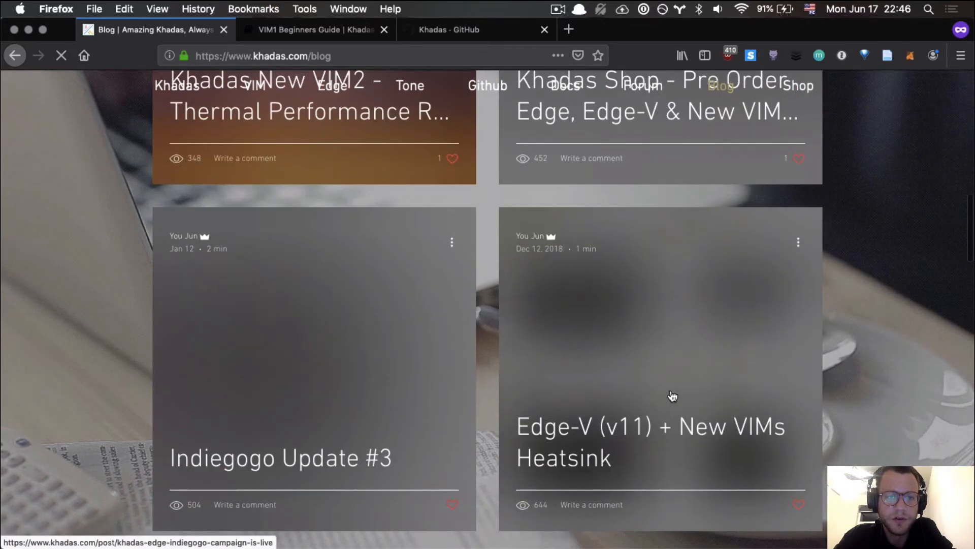
{"action": "scroll", "scroll_direction": "down", "scroll_amount": 3}
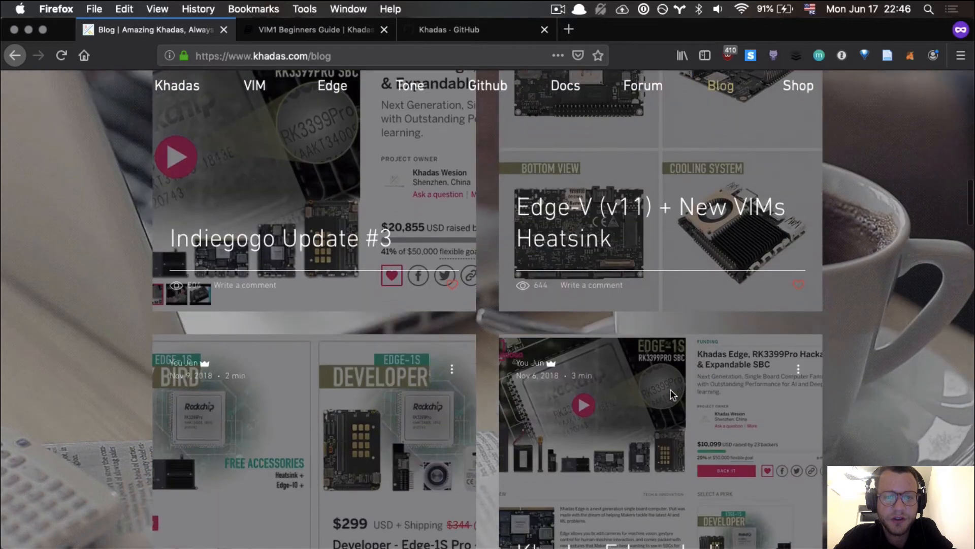
{"action": "scroll", "scroll_direction": "down", "scroll_amount": 3}
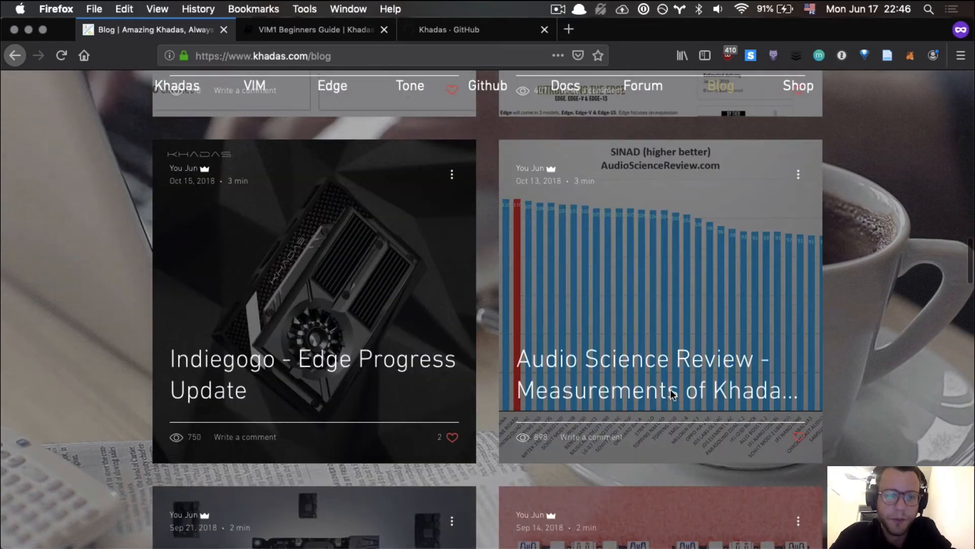
Continue down to the Get Featured contact form, then return toward the blog header.
{"action": "scroll", "scroll_direction": "down", "scroll_amount": 3}
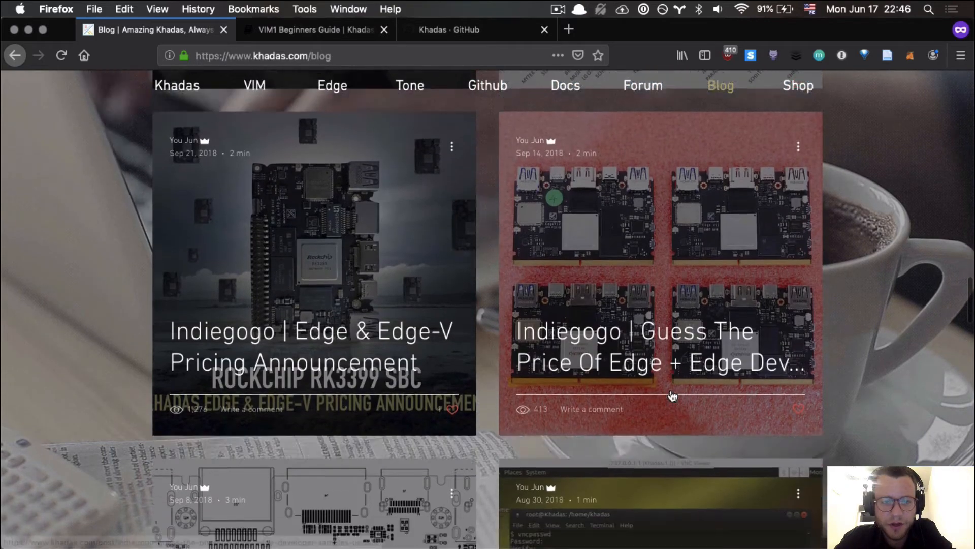
{"action": "scroll", "scroll_direction": "down", "scroll_amount": 3}
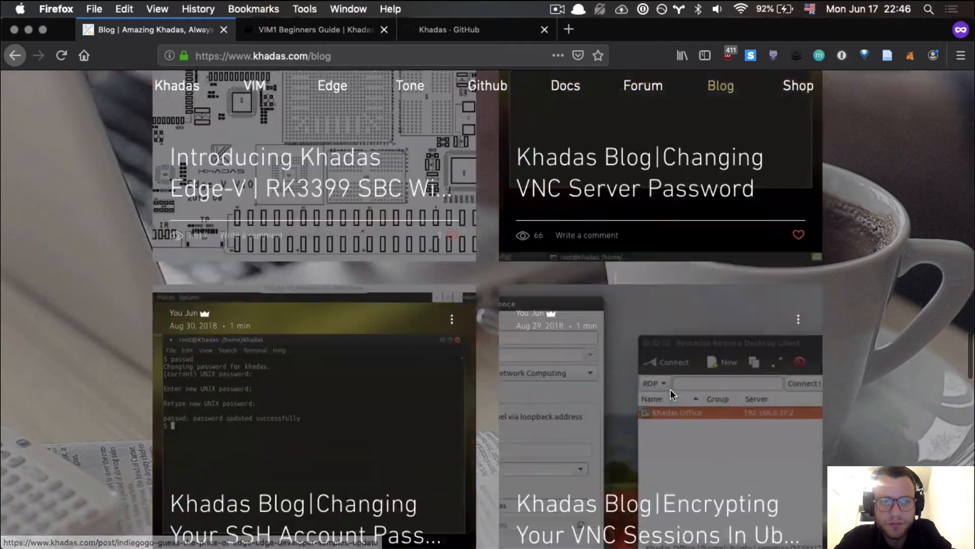
{"action": "scroll", "scroll_direction": "down", "scroll_amount": 3}
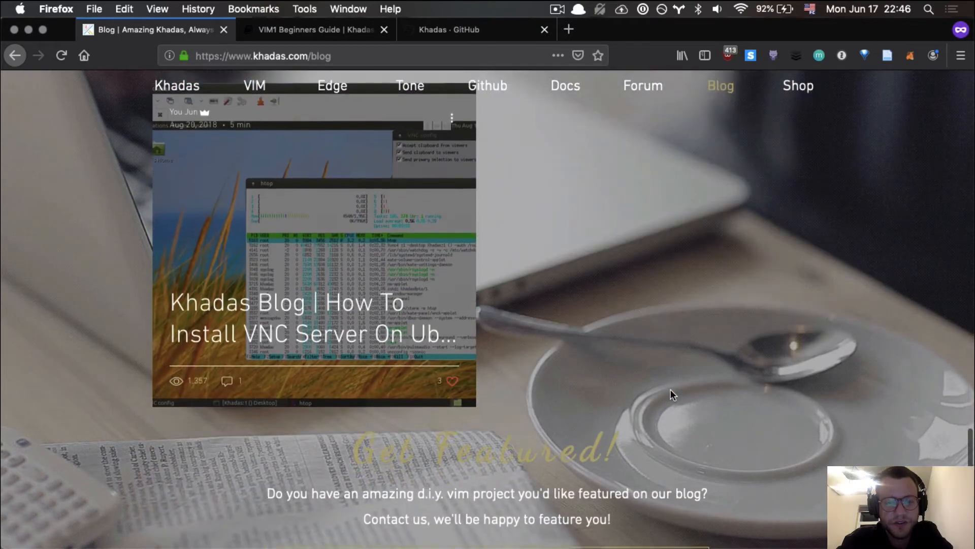
{"action": "scroll", "scroll_direction": "down", "scroll_amount": 3}
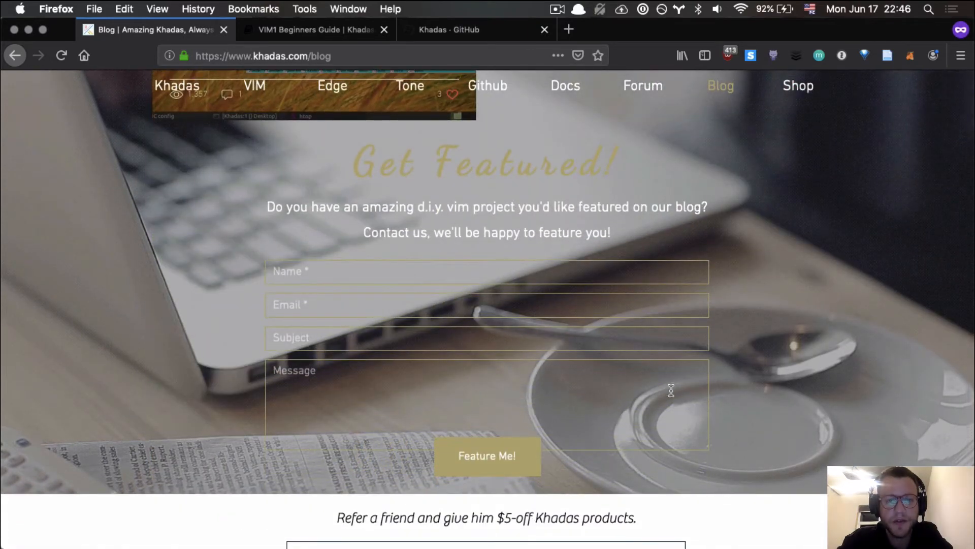
{"action": "scroll", "scroll_direction": "down", "scroll_amount": 3}
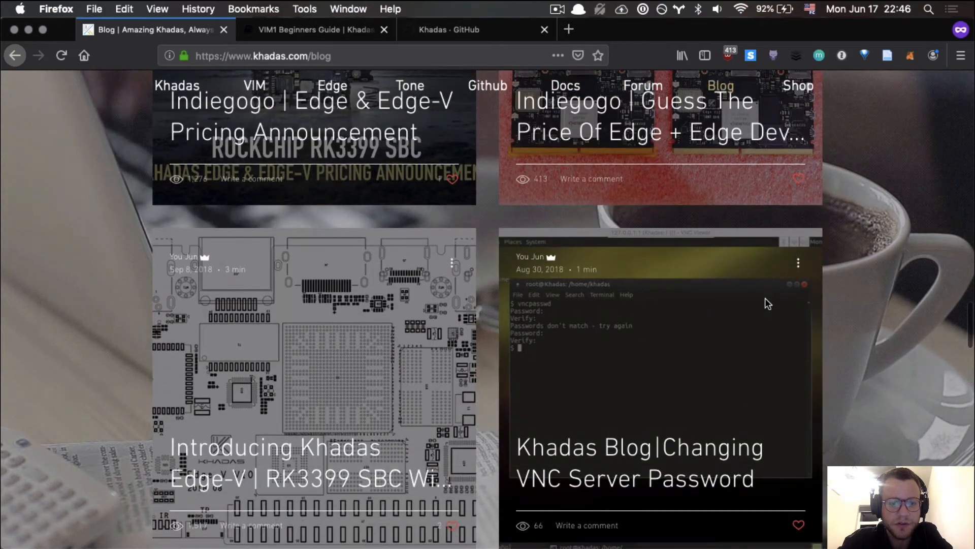
{"action": "scroll", "scroll_direction": "down", "scroll_amount": 3}
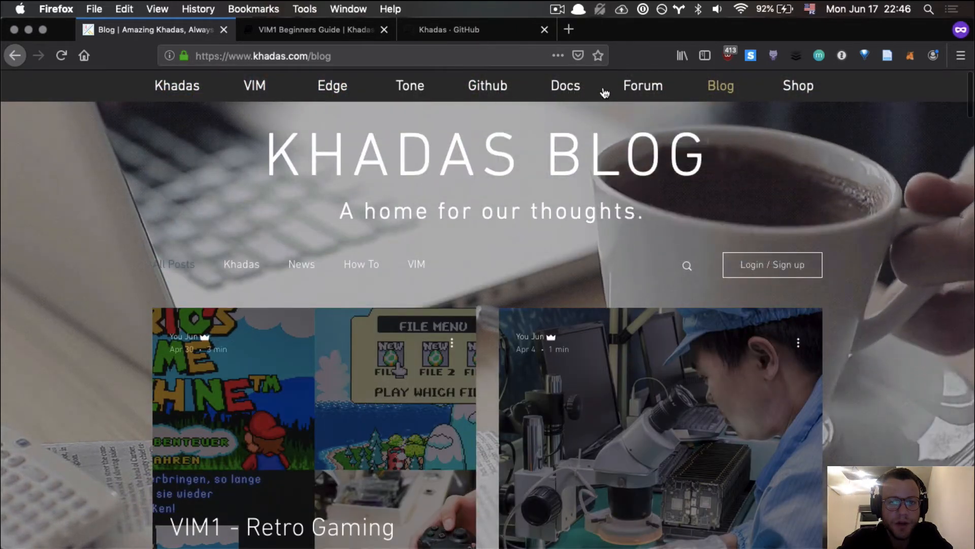
Open the Khadas Community forum in a new tab, view its categories, and switch back to the Blog tab.
{"action": "left_click", "coordinate": [643, 86]}
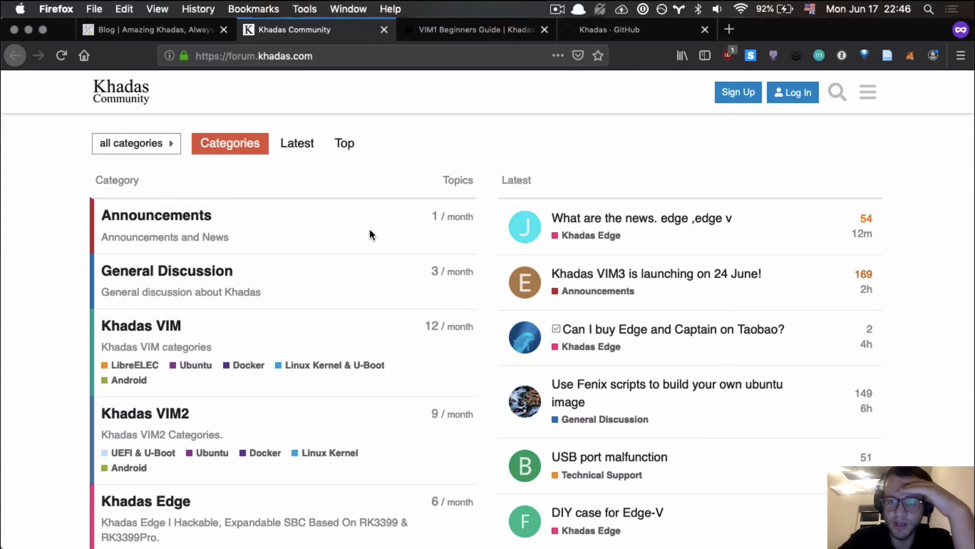
{"action": "scroll", "scroll_direction": "down", "scroll_amount": 3}
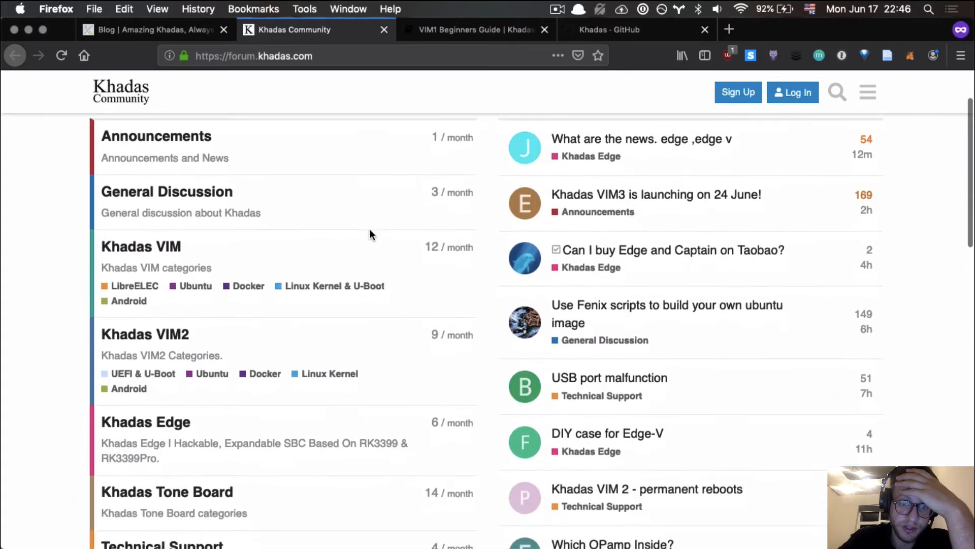
{"action": "scroll", "scroll_direction": "down", "scroll_amount": 3}
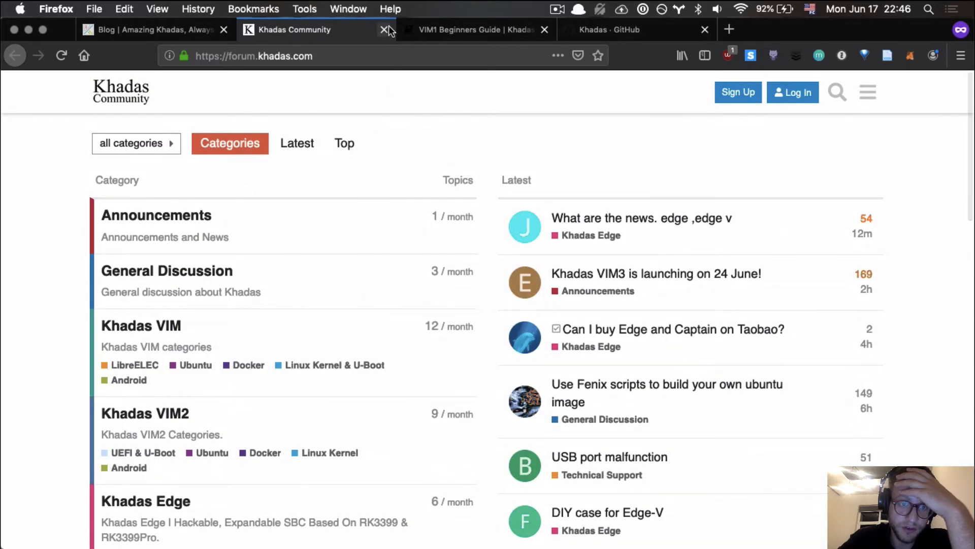
{"action": "mouse_move", "coordinate": [384, 30]}
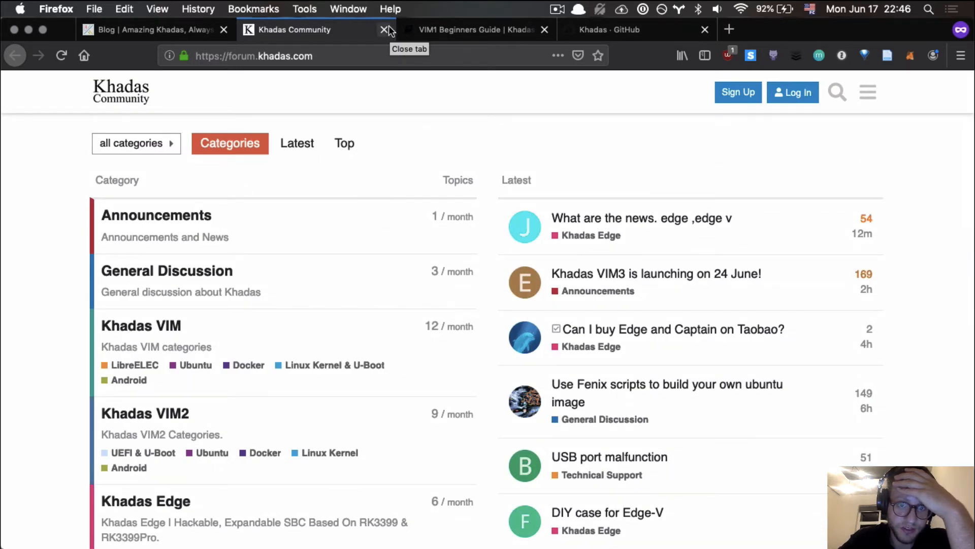
{"action": "right_click", "coordinate": [293, 30]}
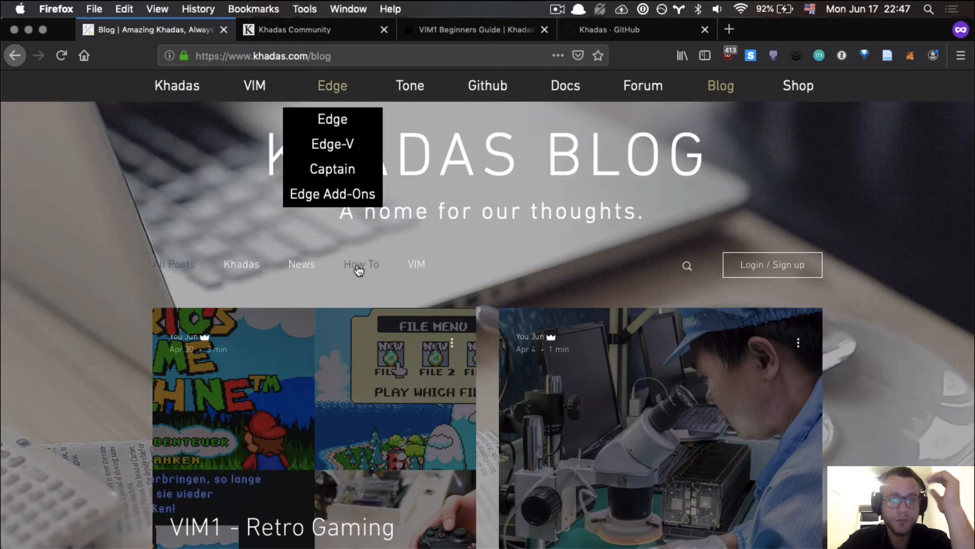
Filter the Khadas Blog to the How To category and scroll through the tutorial posts.
{"action": "left_click", "coordinate": [362, 264]}
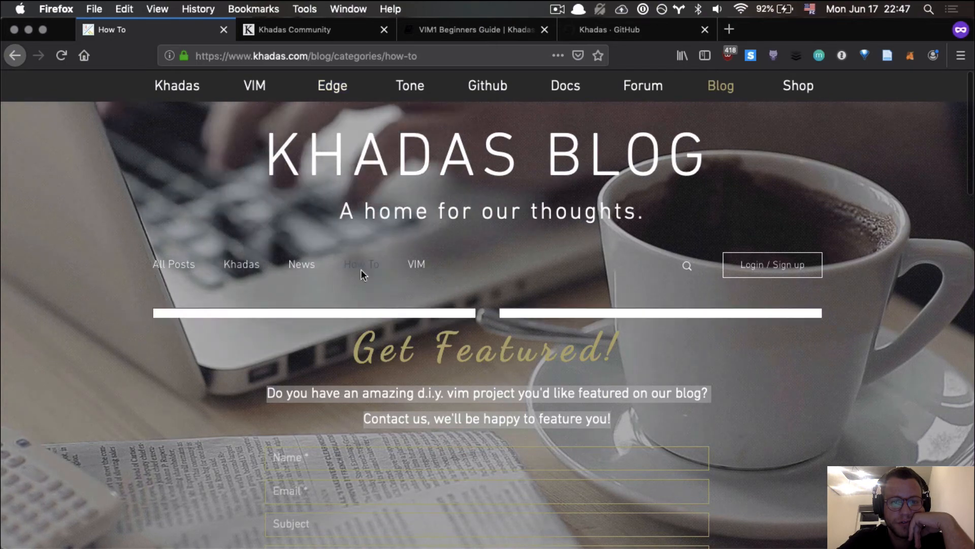
{"action": "scroll", "scroll_direction": "down", "scroll_amount": 3}
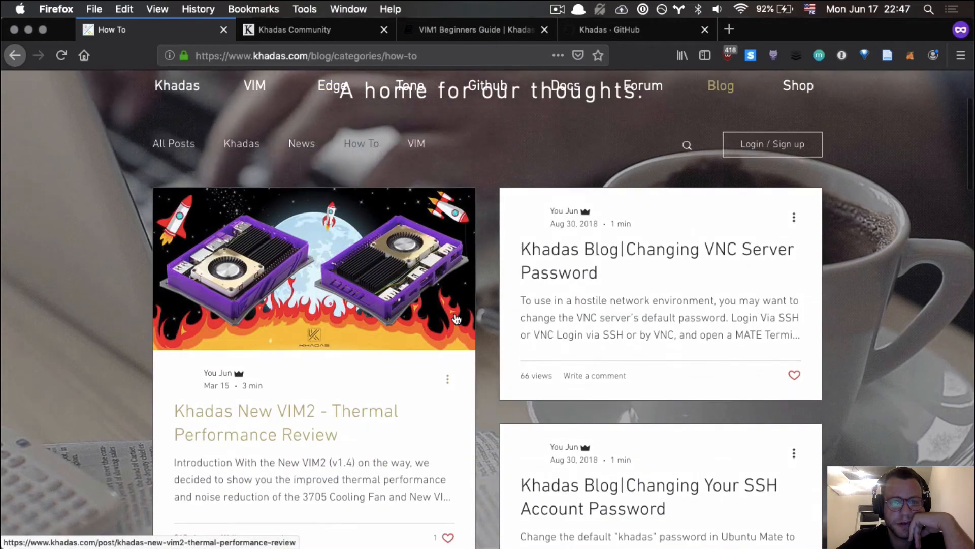
{"action": "scroll", "scroll_direction": "down", "scroll_amount": 3}
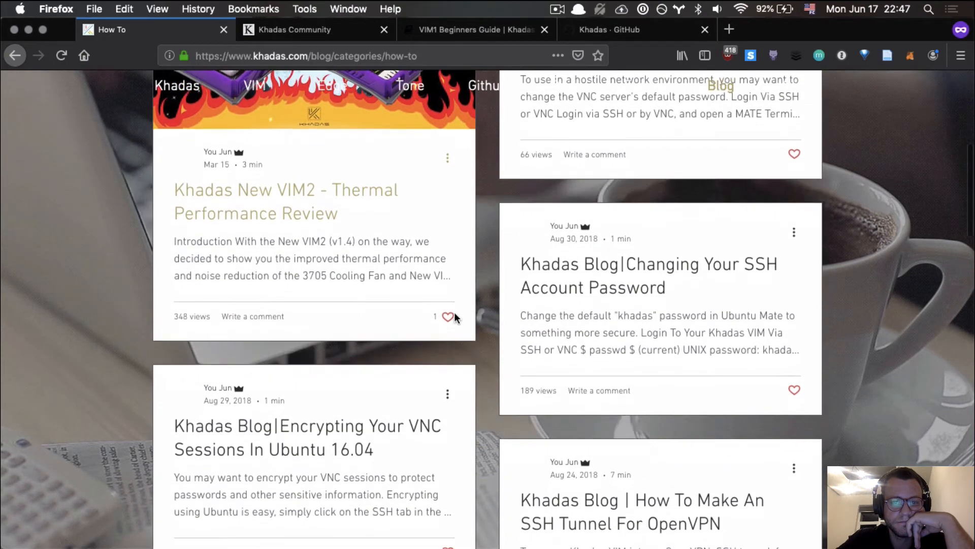
{"action": "scroll", "scroll_direction": "down", "scroll_amount": 3}
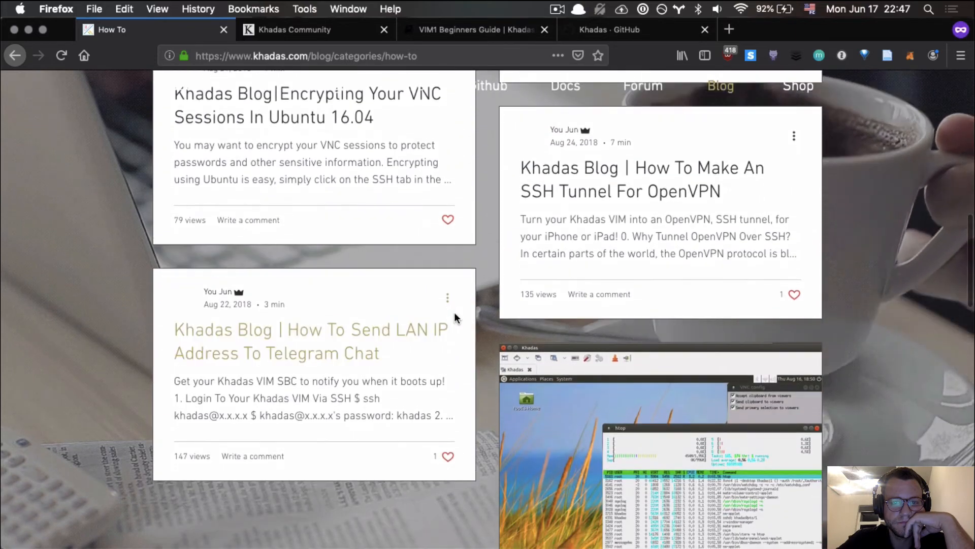
{"action": "scroll", "scroll_direction": "down", "scroll_amount": 3}
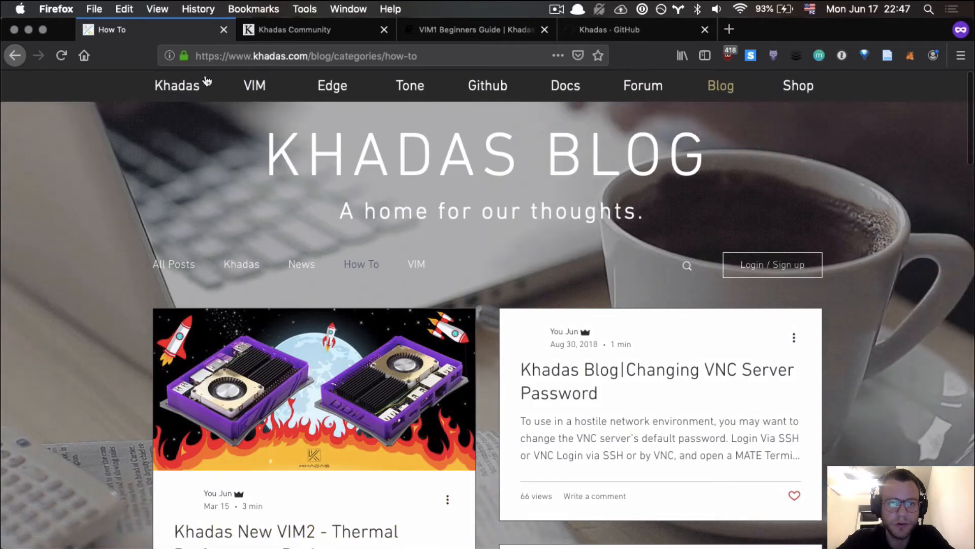
Go to the khadas.com homepage and scroll past the VIM3 and VIM2 product sections.
{"action": "left_click", "coordinate": [176, 85]}
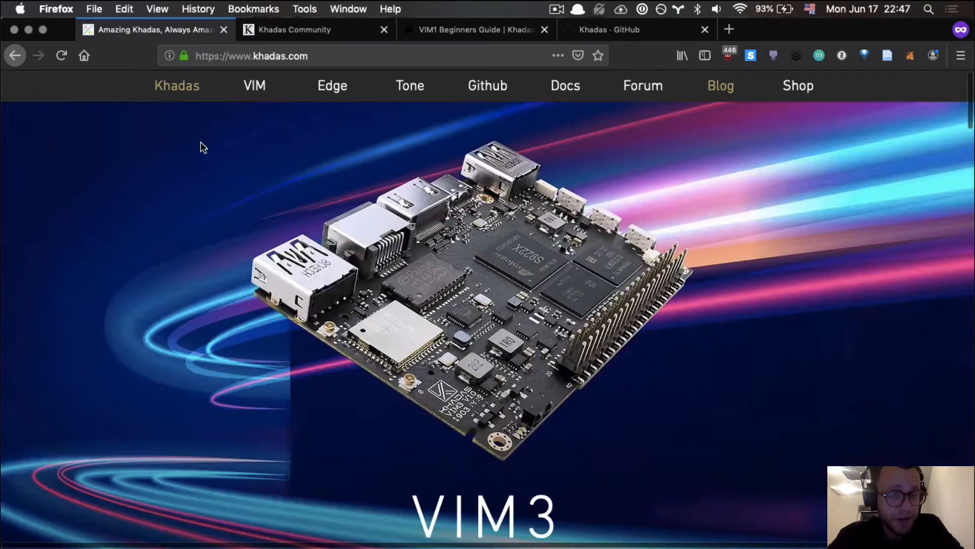
{"action": "mouse_move", "coordinate": [250, 239]}
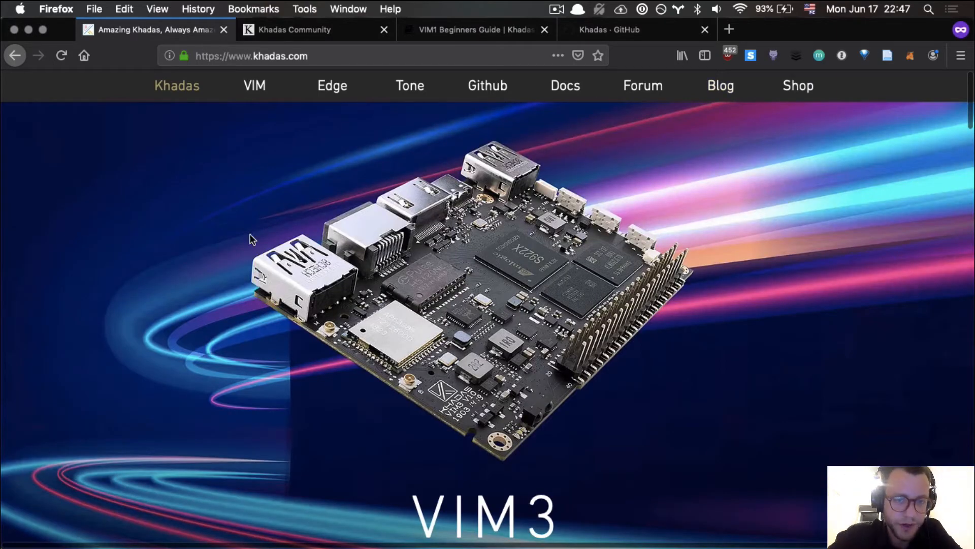
{"action": "scroll", "scroll_direction": "down", "scroll_amount": 3}
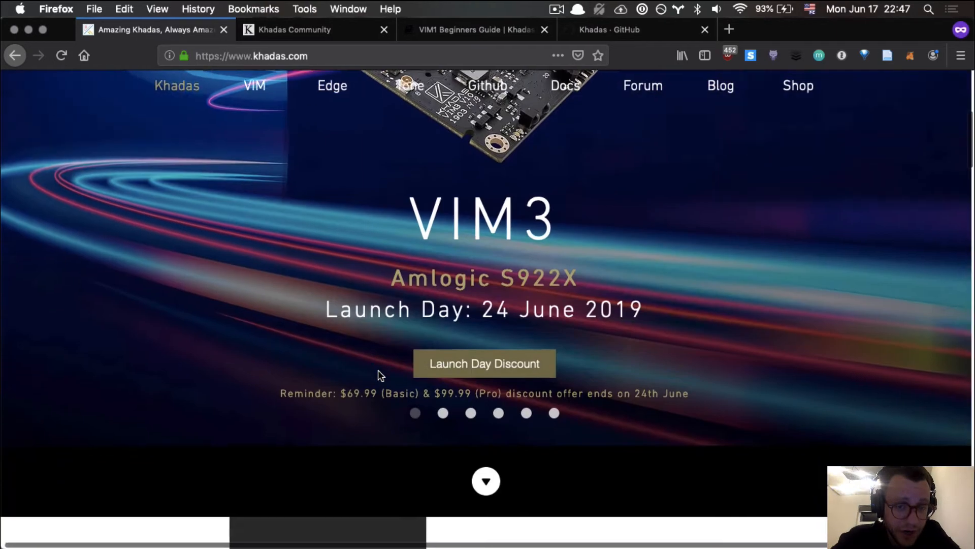
{"action": "scroll", "scroll_direction": "down", "scroll_amount": 3}
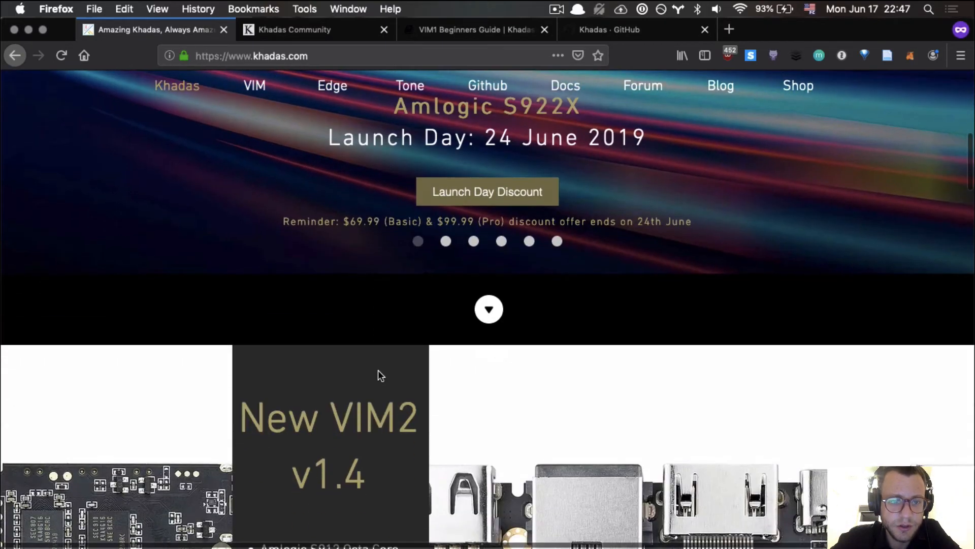
{"action": "scroll", "scroll_direction": "down", "scroll_amount": 3}
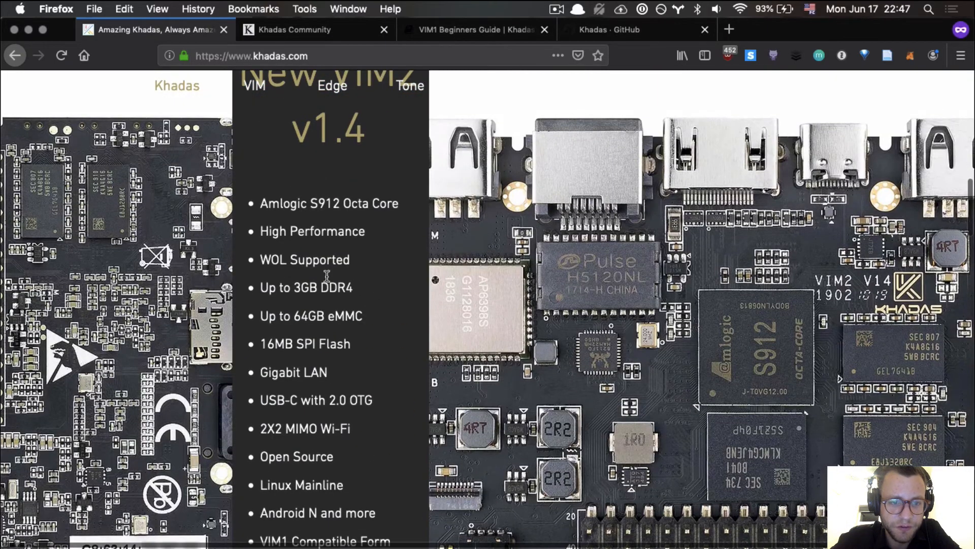
{"action": "scroll", "scroll_direction": "down", "scroll_amount": 3}
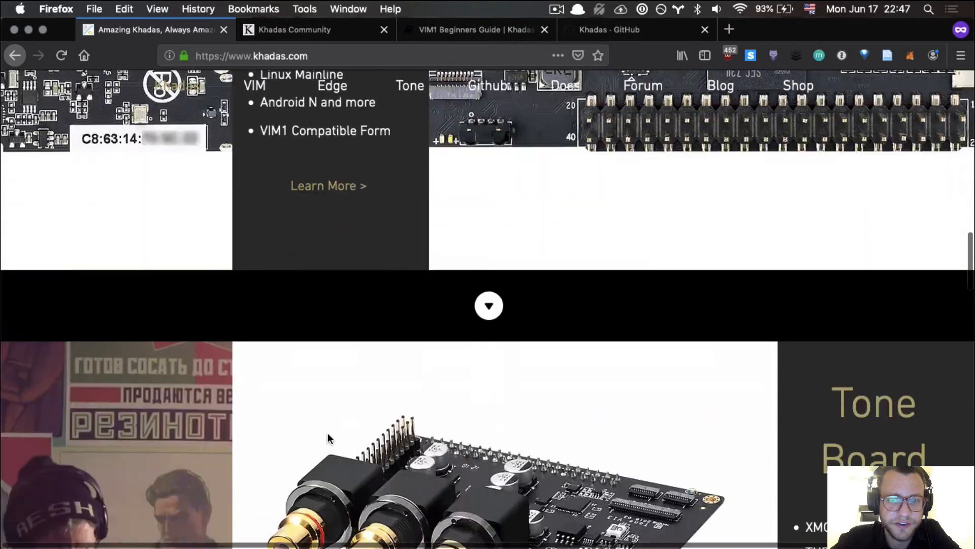
{"action": "scroll", "scroll_direction": "down", "scroll_amount": 3}
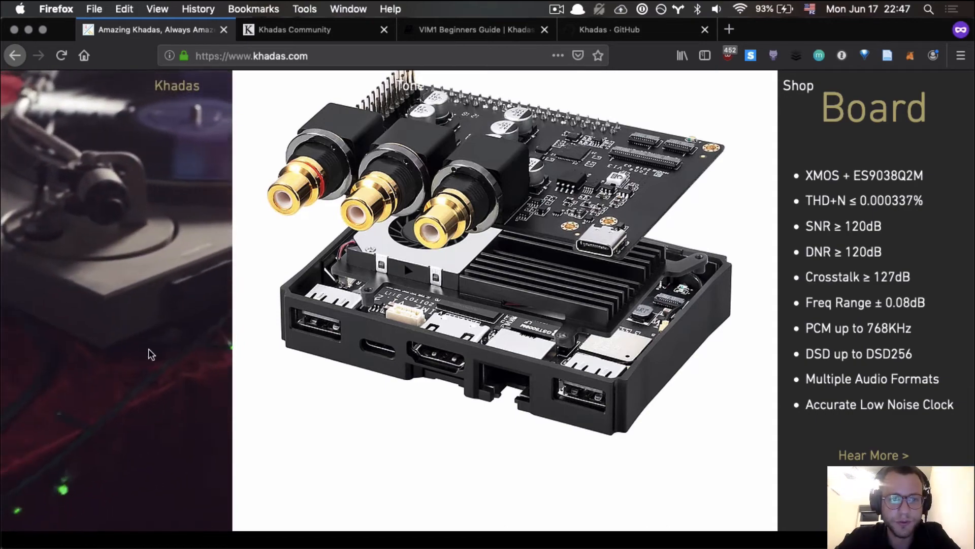
Continue past the Tone Board and DIY Case sections down to the footer links.
{"action": "scroll", "scroll_direction": "down", "scroll_amount": 3}
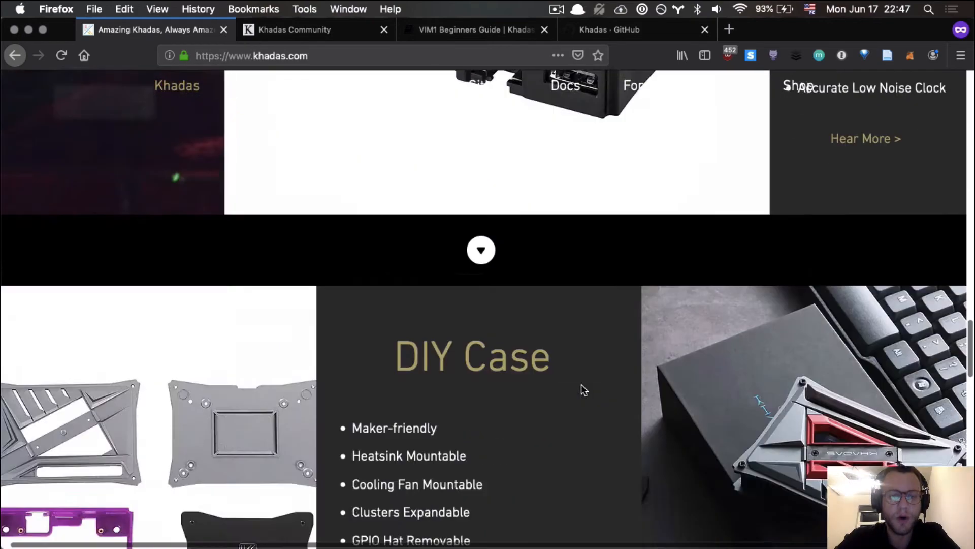
{"action": "scroll", "scroll_direction": "down", "scroll_amount": 3}
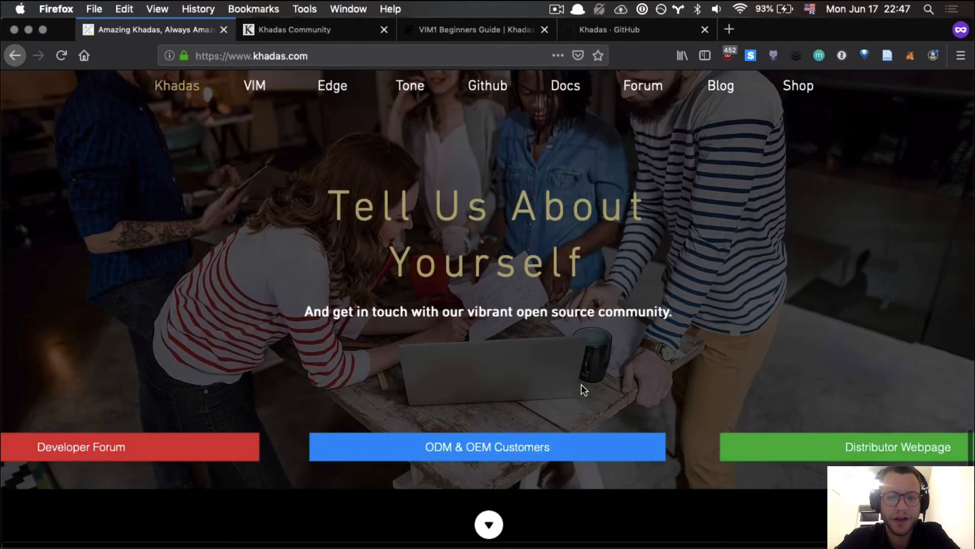
{"action": "scroll", "scroll_direction": "down", "scroll_amount": 3}
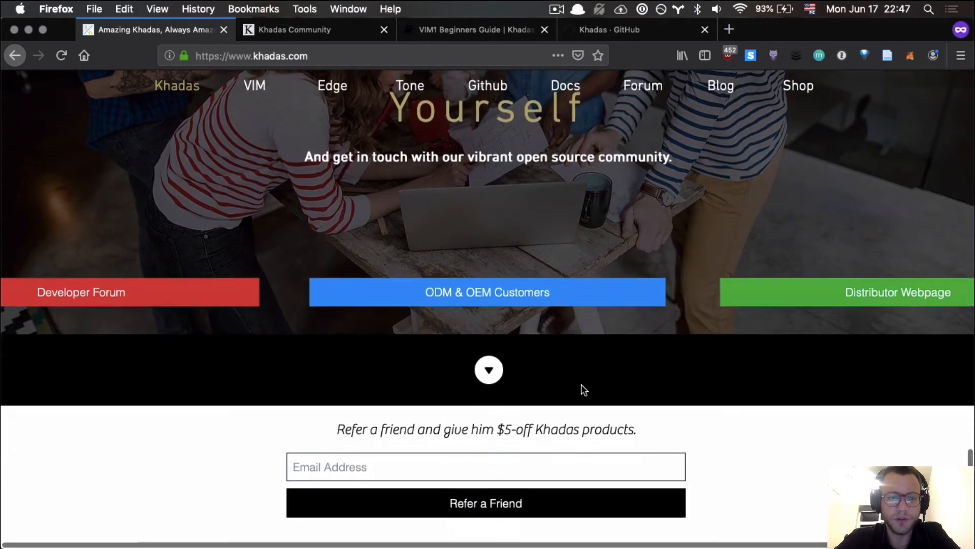
{"action": "scroll", "scroll_direction": "down", "scroll_amount": 3}
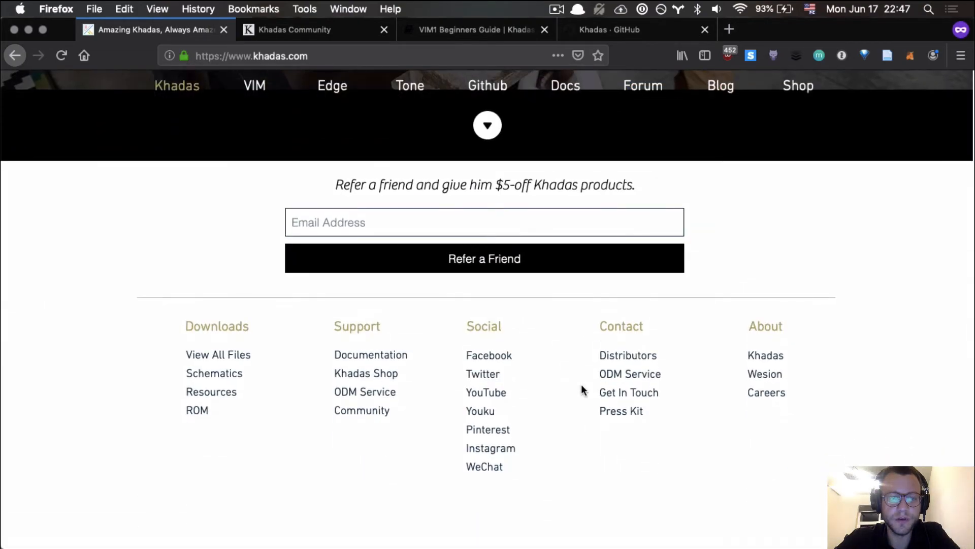
{"action": "mouse_move", "coordinate": [621, 425]}
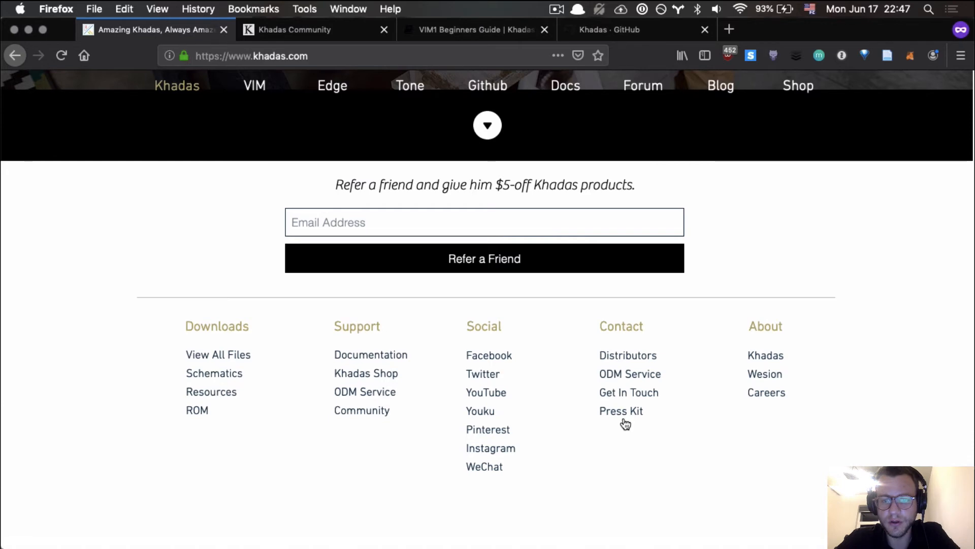
Open the Press Kit page from the footer and scroll through its product photographs.
{"action": "left_click", "coordinate": [620, 410]}
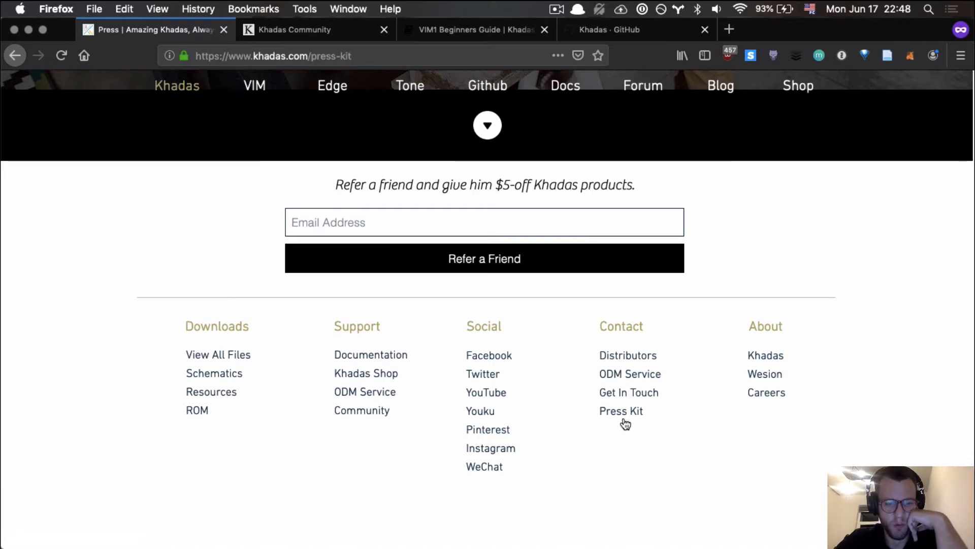
{"action": "left_click", "coordinate": [621, 410]}
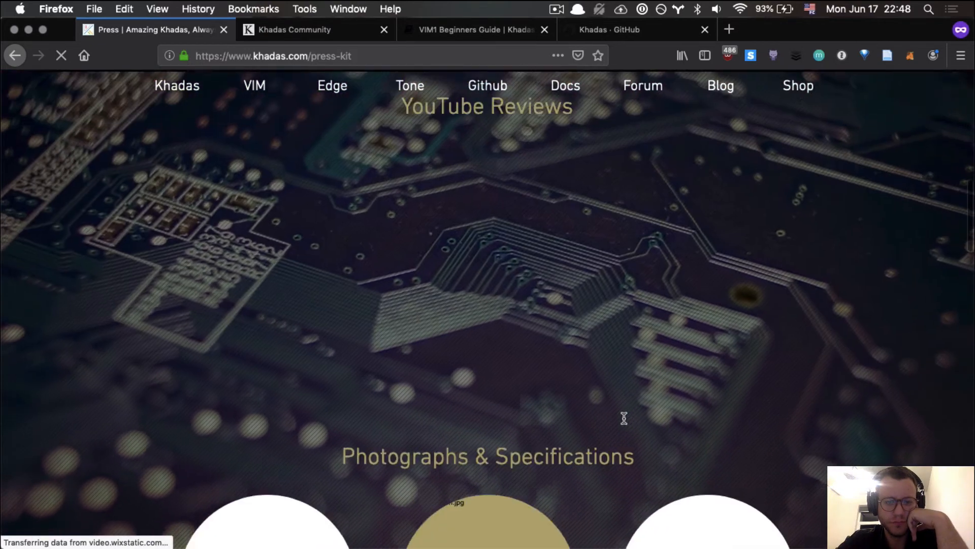
{"action": "scroll", "scroll_direction": "down", "scroll_amount": 3}
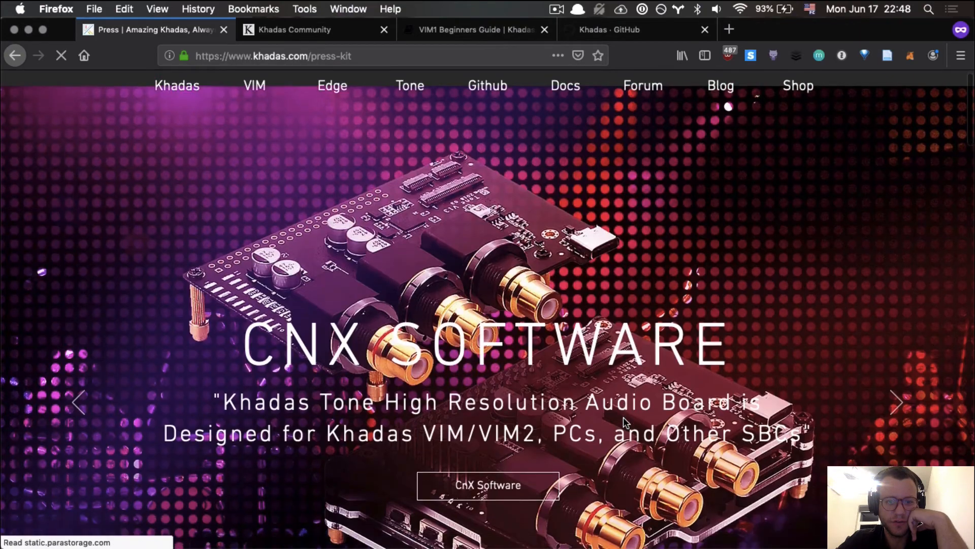
{"action": "scroll", "scroll_direction": "down", "scroll_amount": 3}
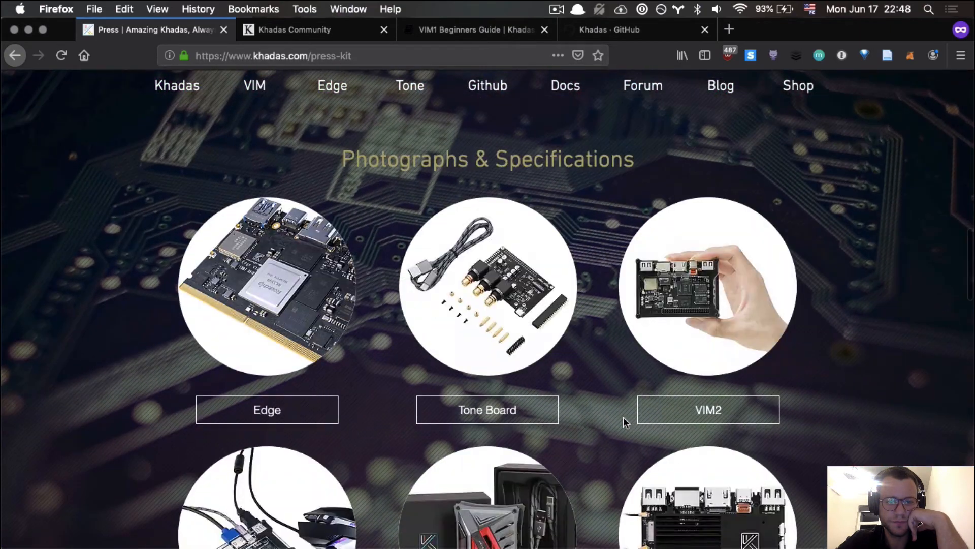
{"action": "scroll", "scroll_direction": "down", "scroll_amount": 3}
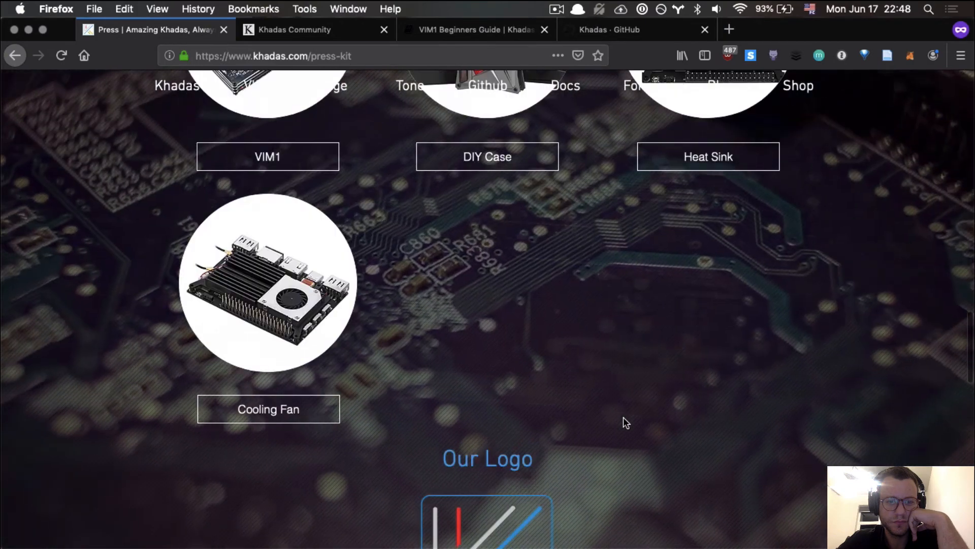
{"action": "scroll", "scroll_direction": "down", "scroll_amount": 3}
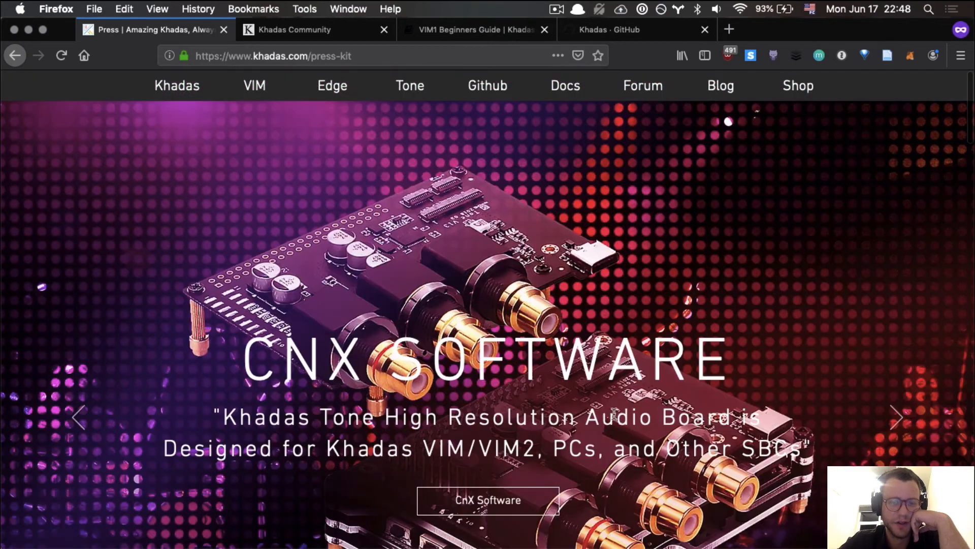
Return to the Khadas homepage and switch to the Khadas GitHub organisation tab.
{"action": "left_click", "coordinate": [177, 85]}
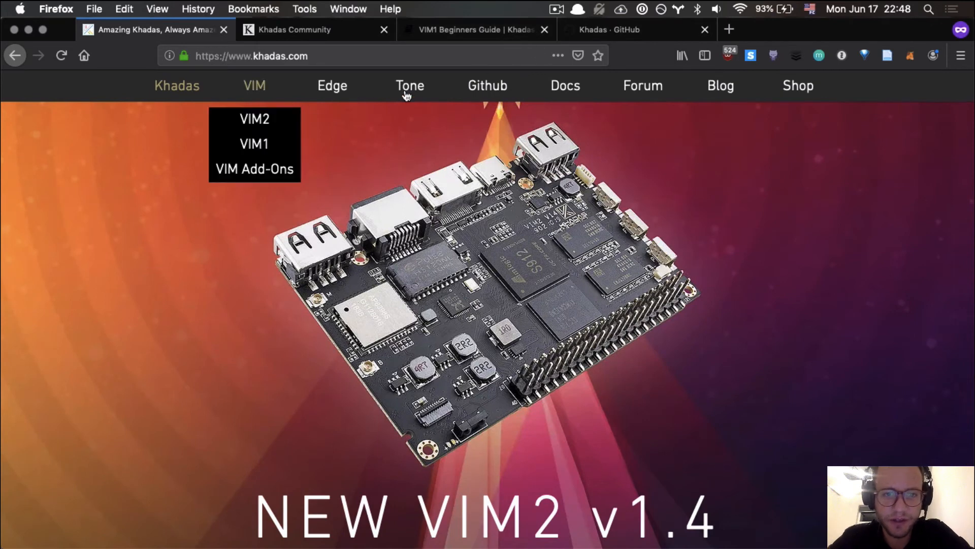
{"action": "mouse_move", "coordinate": [533, 93]}
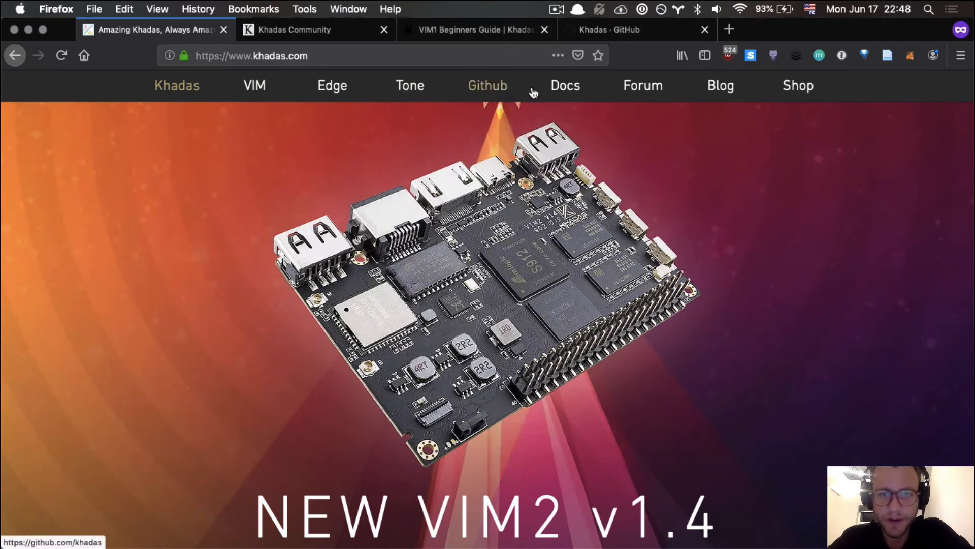
{"action": "mouse_move", "coordinate": [620, 91]}
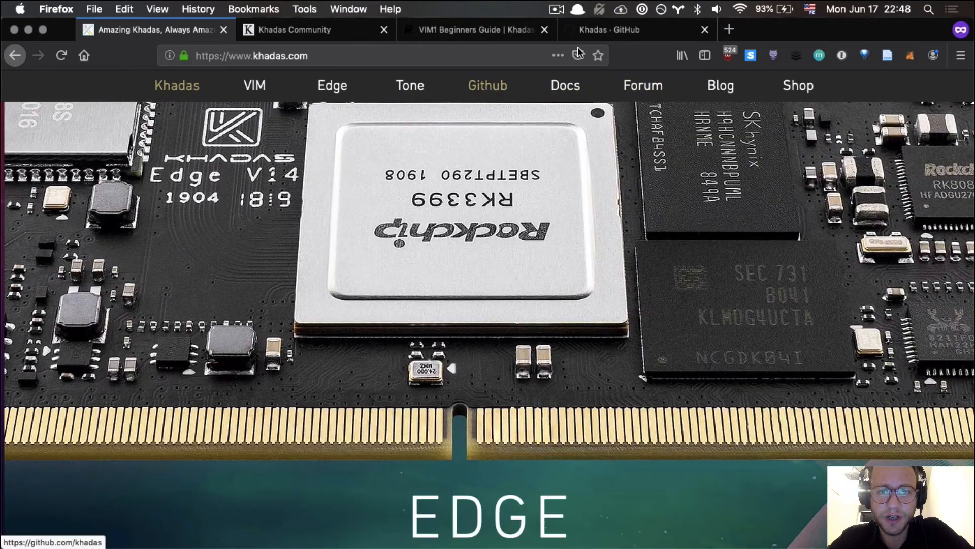
{"action": "left_click", "coordinate": [623, 29]}
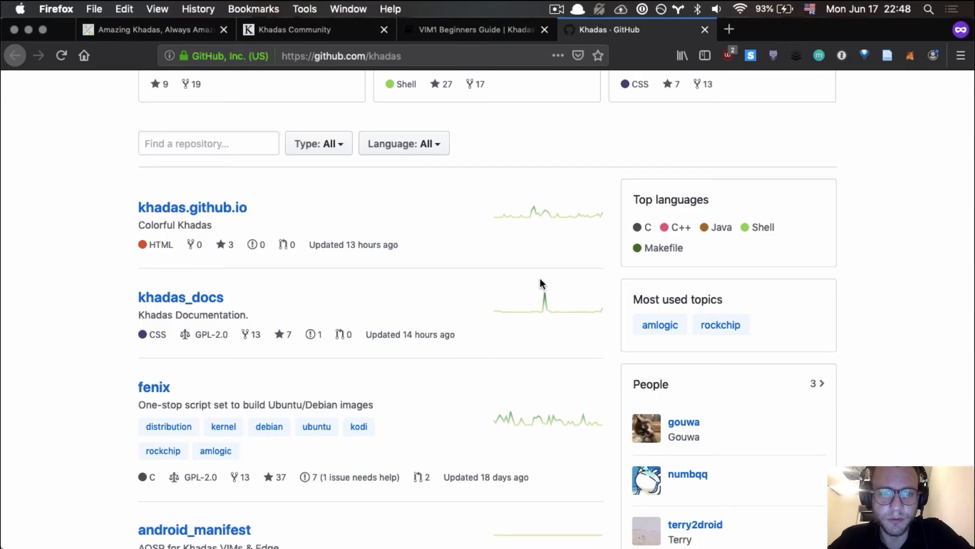
Scroll through the Khadas GitHub organisation page down to its repository list.
{"action": "scroll", "scroll_direction": "up", "scroll_amount": 3}
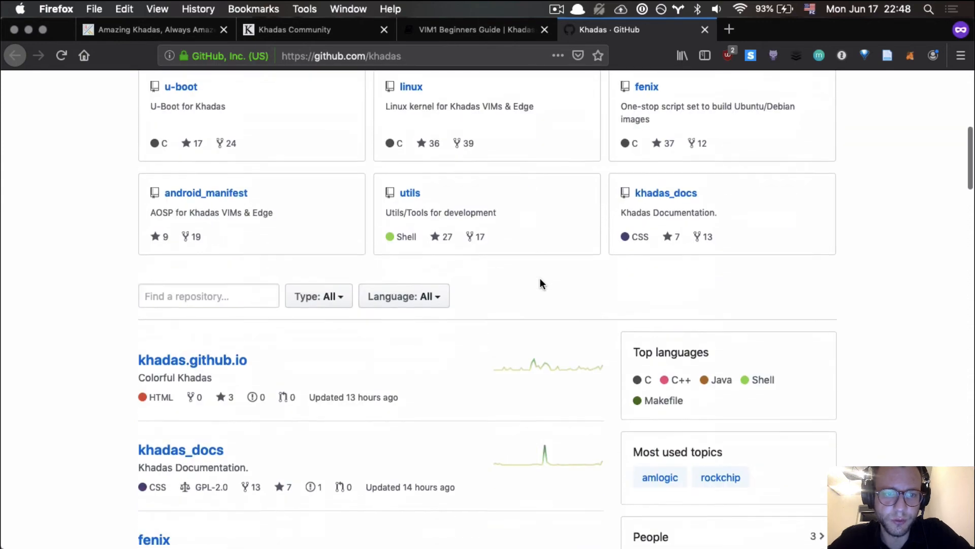
{"action": "scroll", "scroll_direction": "up", "scroll_amount": 3}
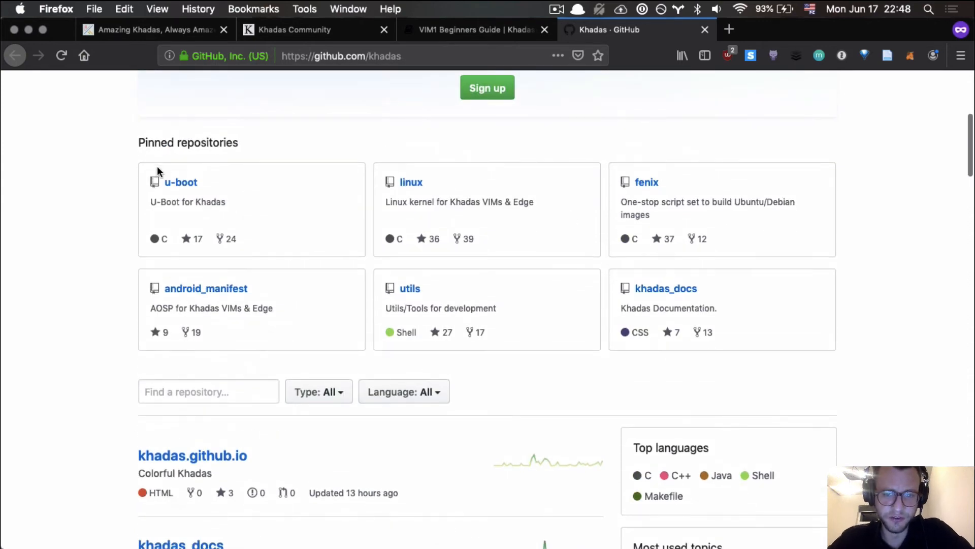
{"action": "scroll", "scroll_direction": "up", "scroll_amount": 3}
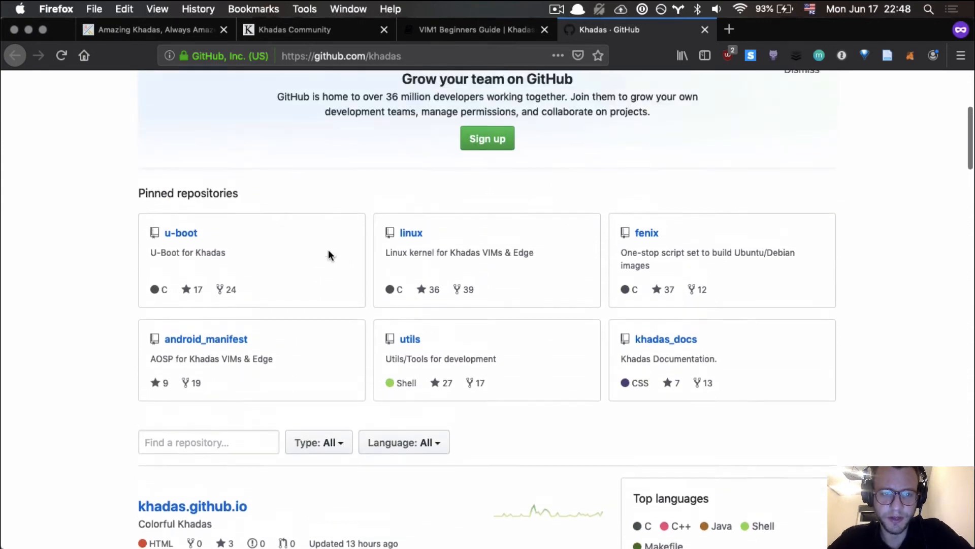
{"action": "scroll", "scroll_direction": "down", "scroll_amount": 3}
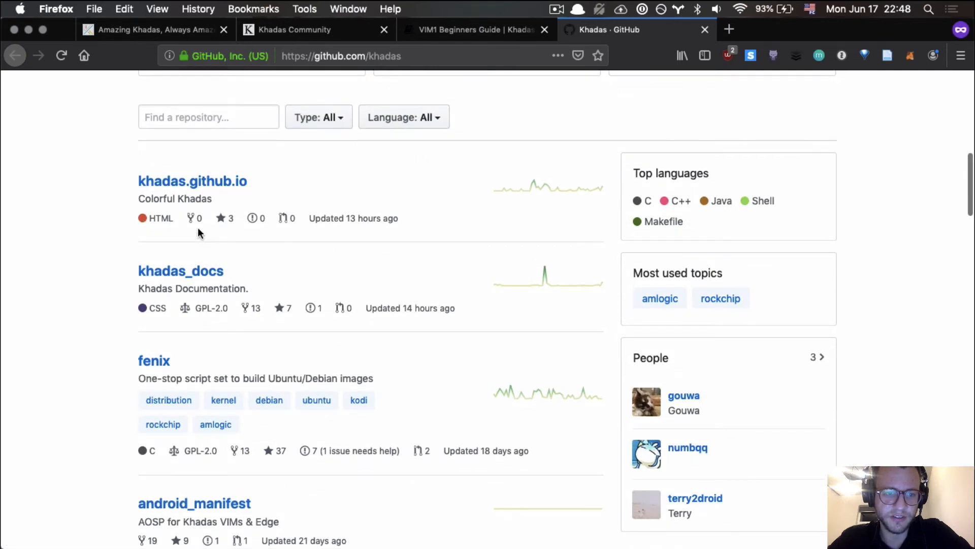
{"action": "scroll", "scroll_direction": "down", "scroll_amount": 3}
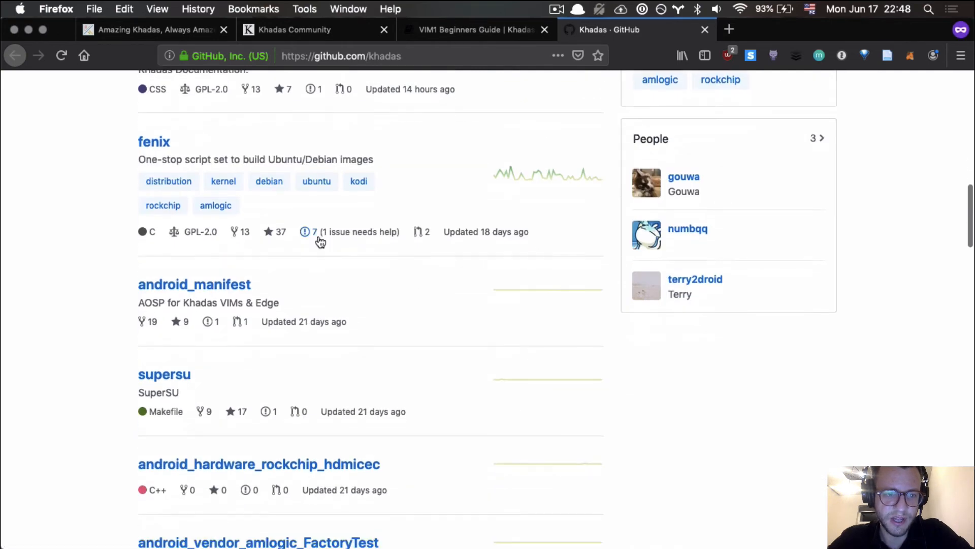
{"action": "scroll", "scroll_direction": "down", "scroll_amount": 3}
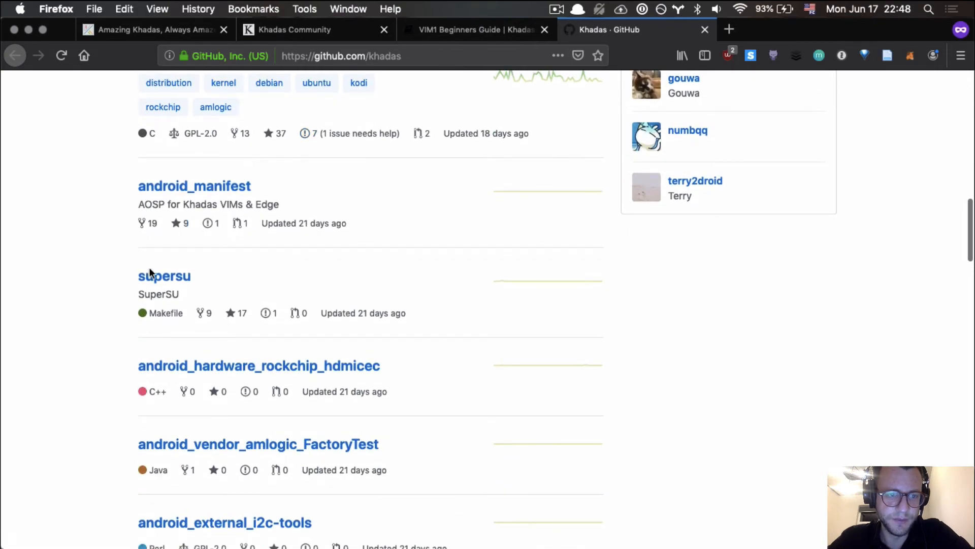
{"action": "scroll", "scroll_direction": "down", "scroll_amount": 3}
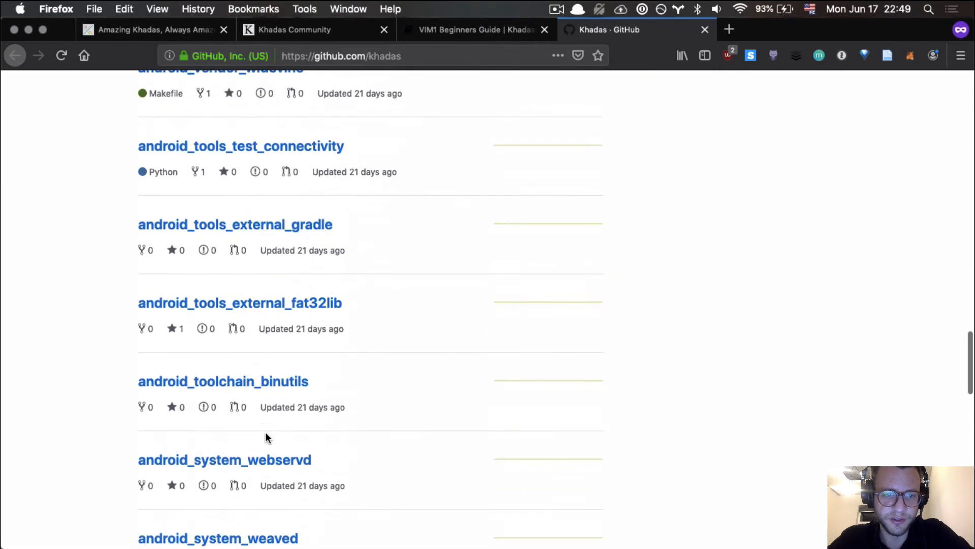
{"action": "scroll", "scroll_direction": "down", "scroll_amount": 3}
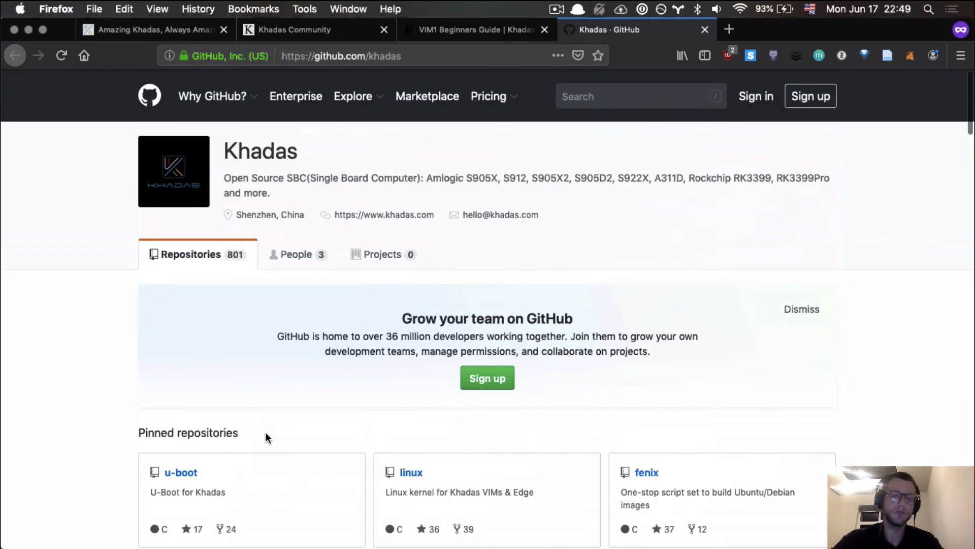
{"action": "scroll", "scroll_direction": "down", "scroll_amount": 3}
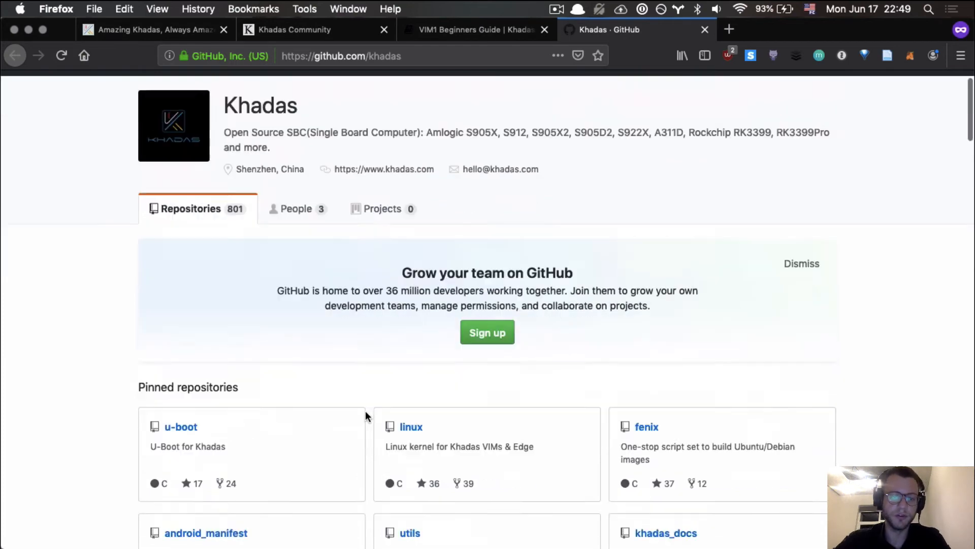
{"action": "scroll", "scroll_direction": "down", "scroll_amount": 3}
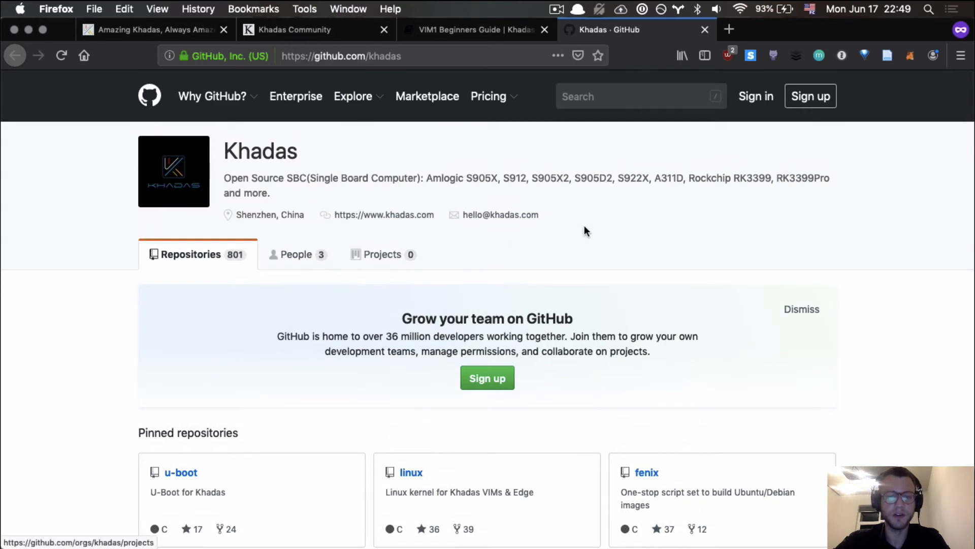
{"action": "scroll", "scroll_direction": "down", "scroll_amount": 3}
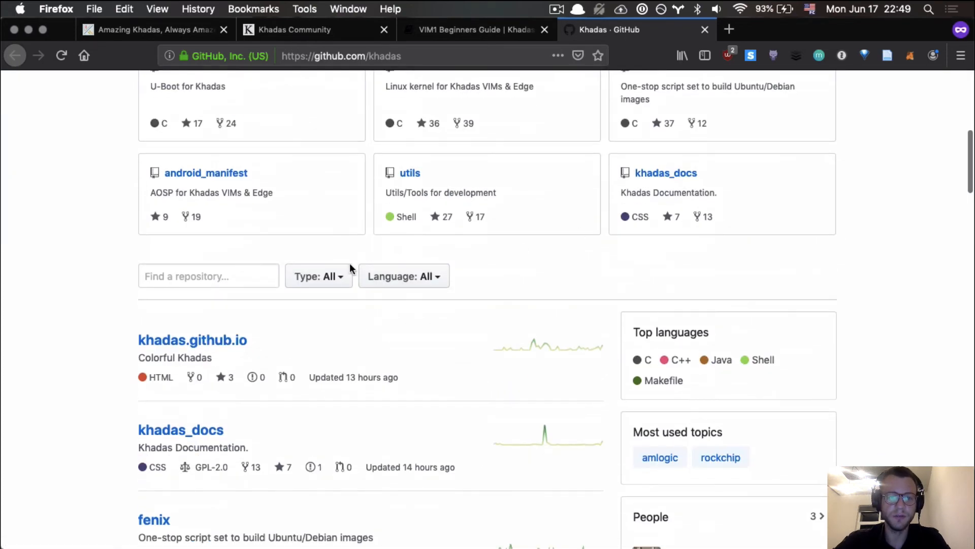
Filter the repository list by Type to Sources, then switch back to the khadas.com tab.
{"action": "left_click", "coordinate": [319, 276]}
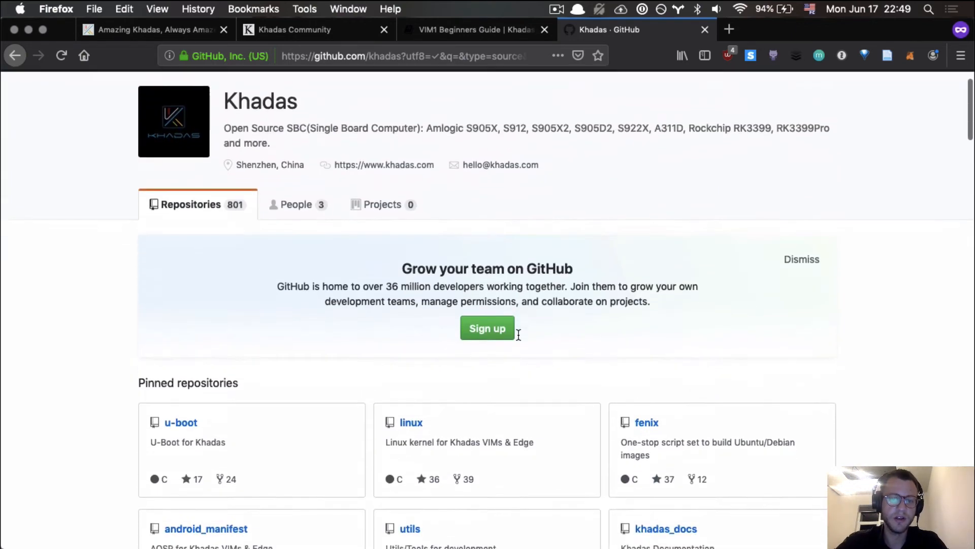
{"action": "scroll", "scroll_direction": "down", "scroll_amount": 3}
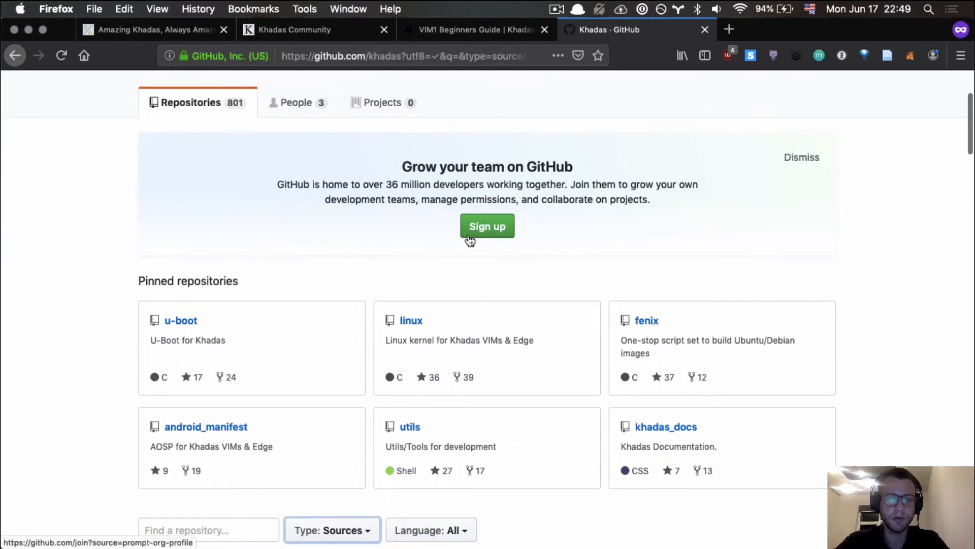
{"action": "left_click", "coordinate": [470, 30]}
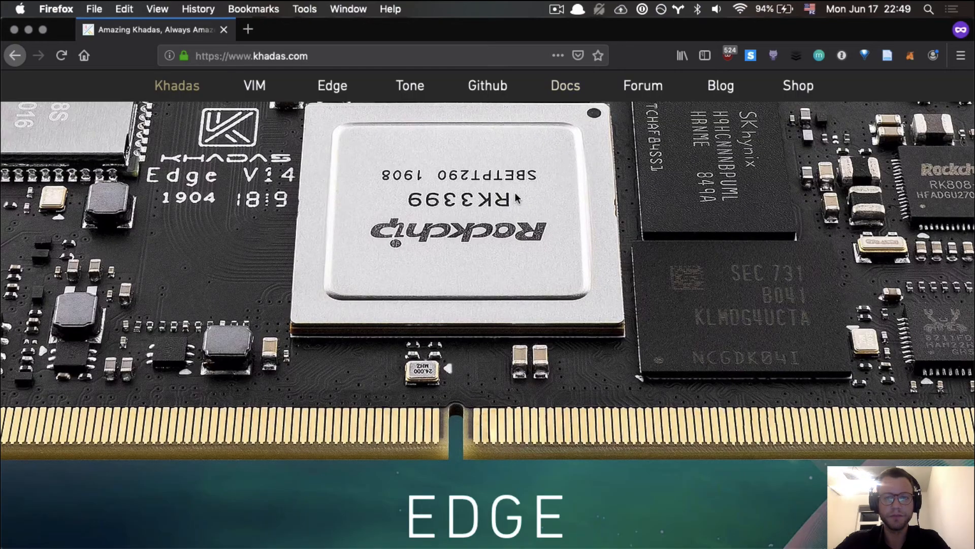
{"action": "mouse_move", "coordinate": [804, 96]}
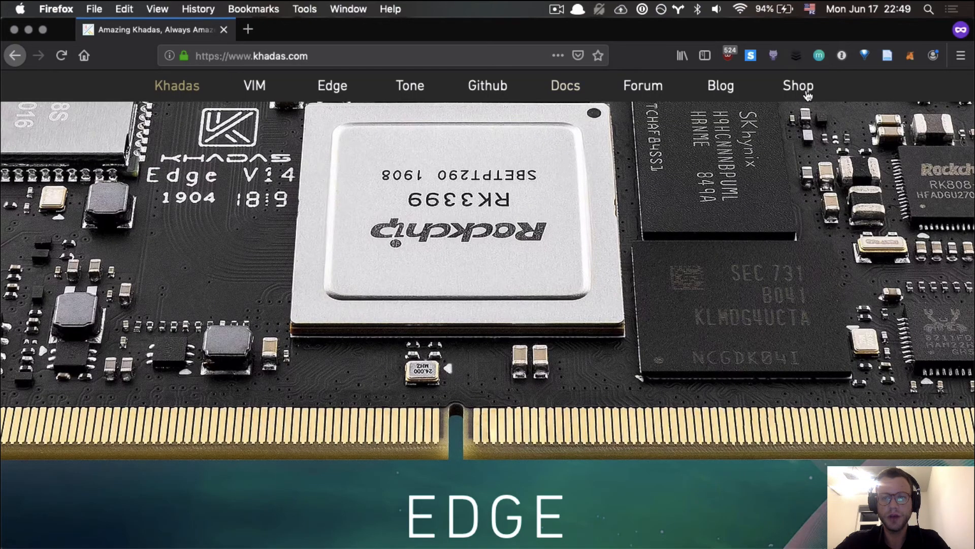
Open the Shop VIM2 page from the khadas.com Shop menu.
{"action": "left_click", "coordinate": [798, 85]}
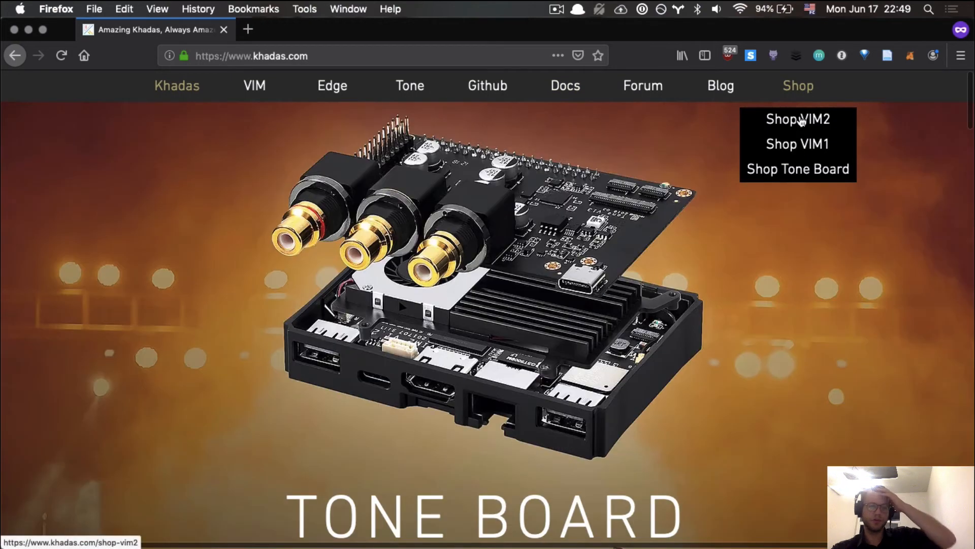
{"action": "left_click", "coordinate": [799, 119]}
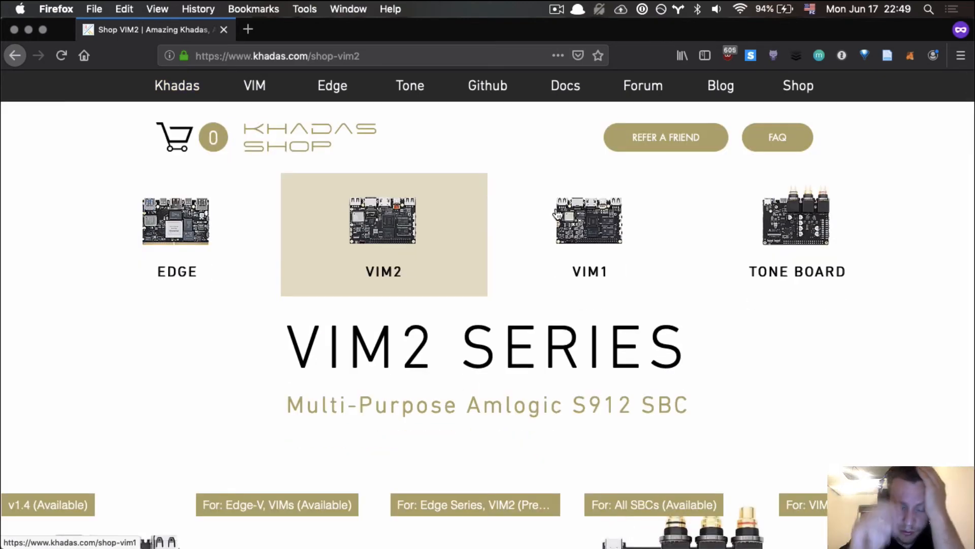
Scroll through the VIM2 shop listings and retail partners to reach the VIM2 v1.4 SBC Board.
{"action": "scroll", "scroll_direction": "down", "scroll_amount": 3}
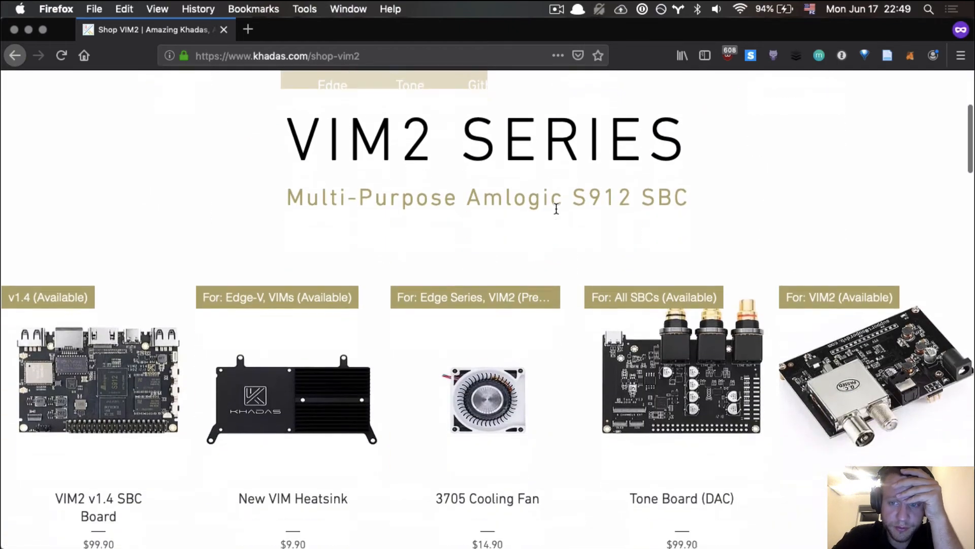
{"action": "scroll", "scroll_direction": "down", "scroll_amount": 3}
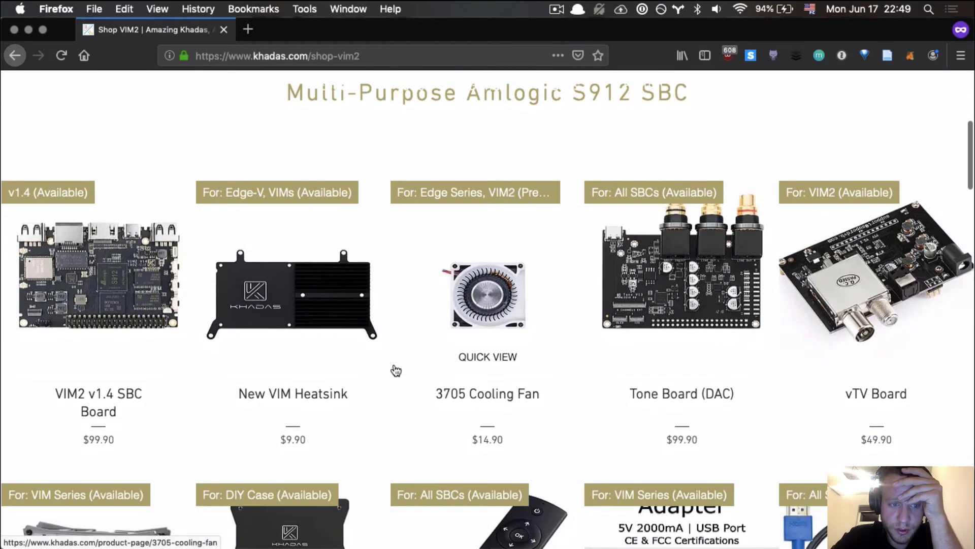
{"action": "scroll", "scroll_direction": "down", "scroll_amount": 3}
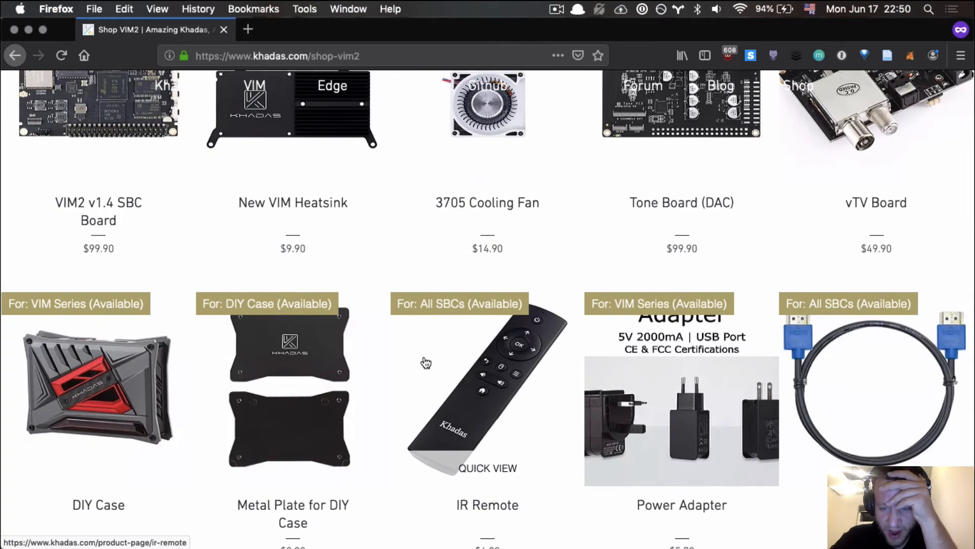
{"action": "scroll", "scroll_direction": "down", "scroll_amount": 3}
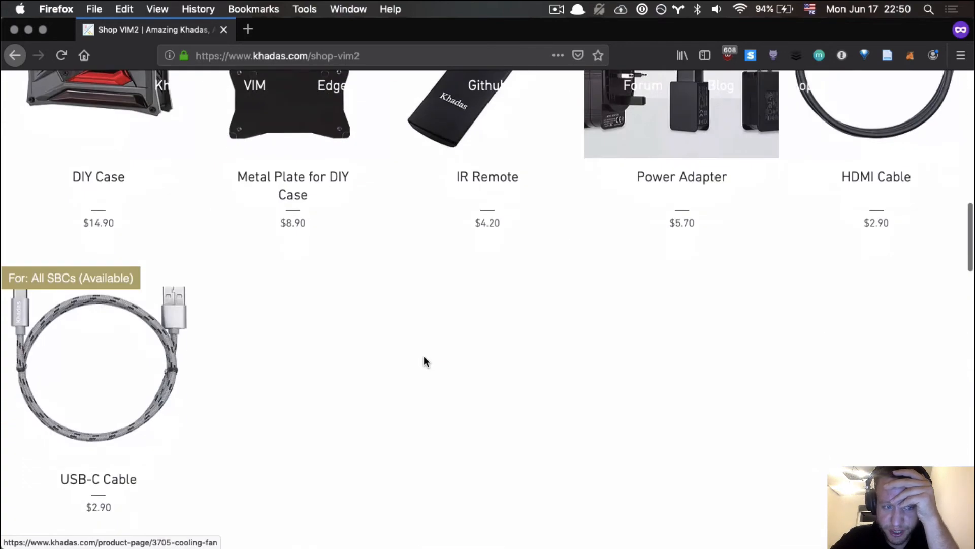
{"action": "scroll", "scroll_direction": "down", "scroll_amount": 3}
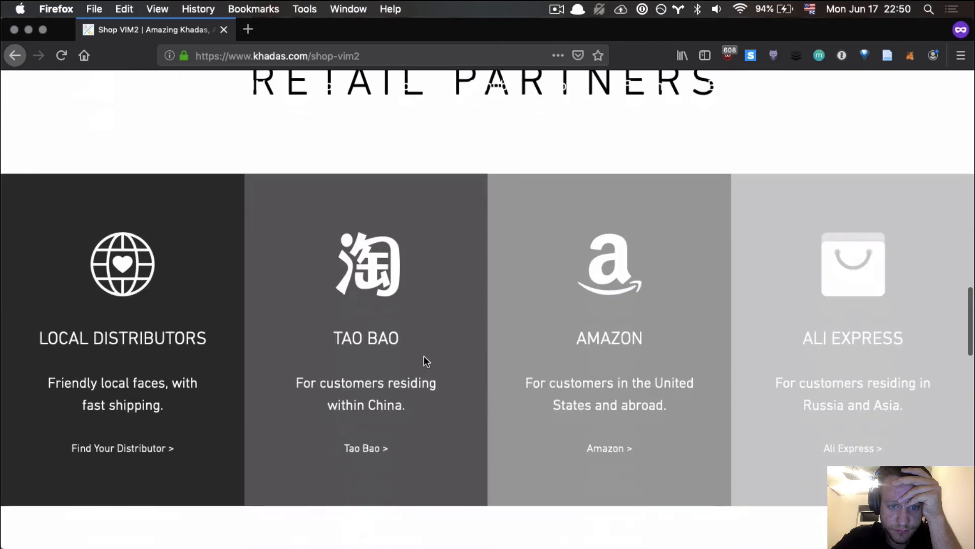
{"action": "scroll", "scroll_direction": "up", "scroll_amount": 3}
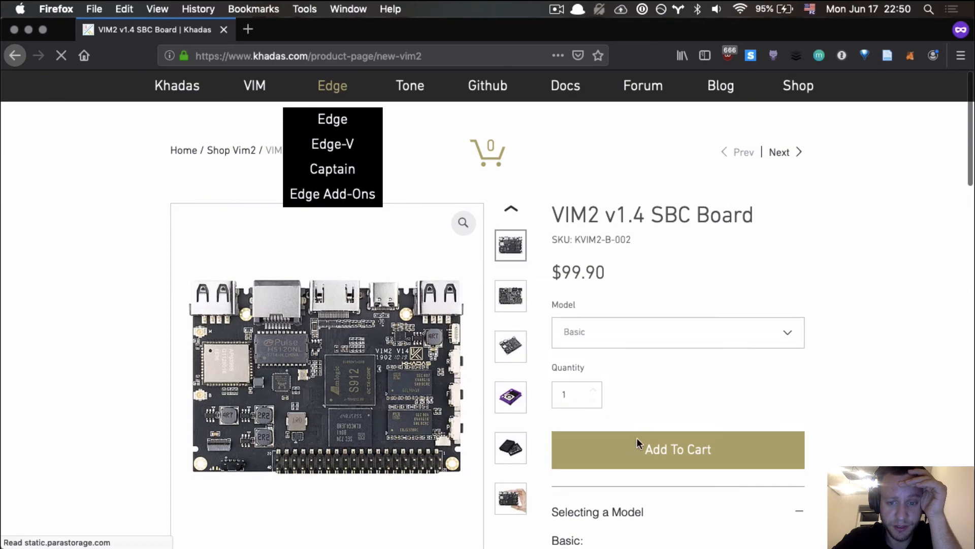
Scroll the VIM2 v1.4 product page toward the Basic model's $99.90 Add To Cart option.
{"action": "scroll", "scroll_direction": "down", "scroll_amount": 3}
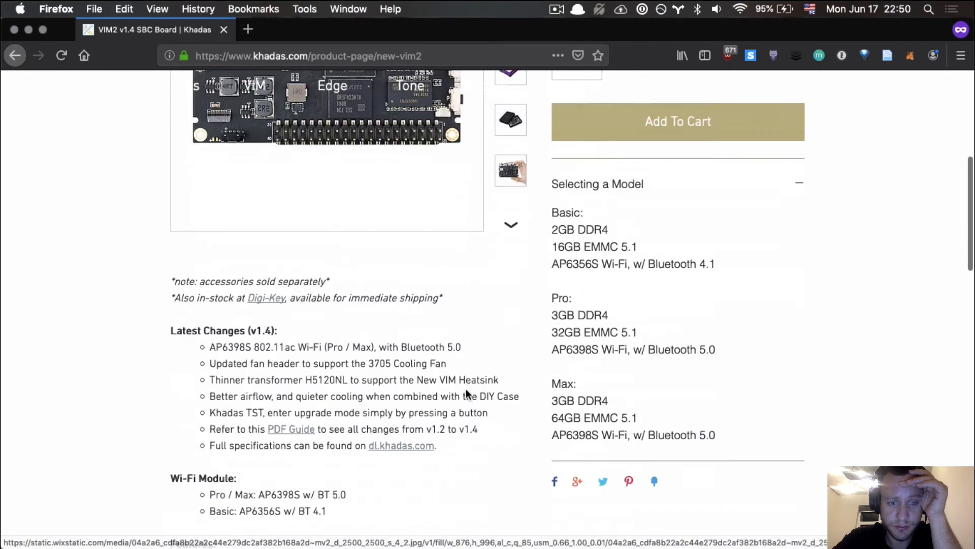
{"action": "scroll", "scroll_direction": "down", "scroll_amount": 3}
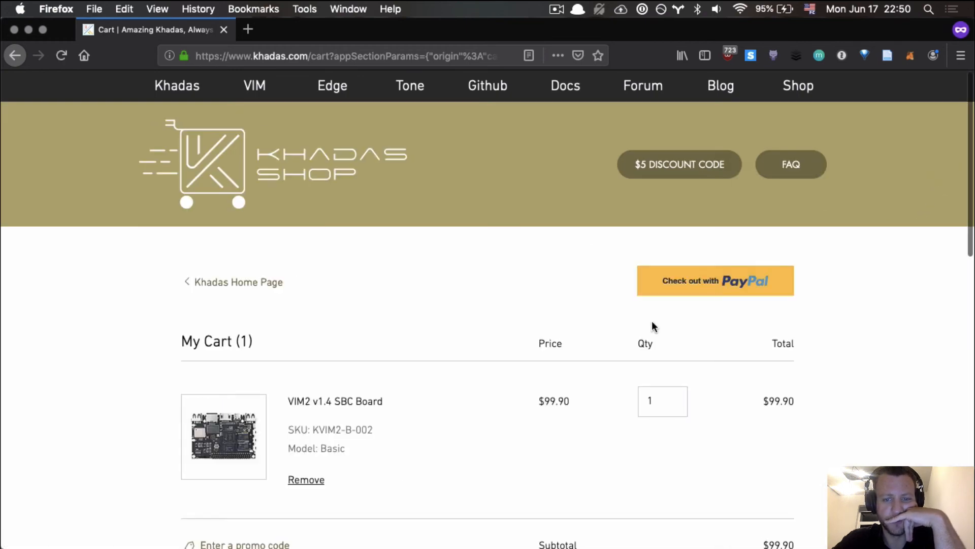
Review the cart total and shipping, then return to the Khadas home page via the top navigation.
{"action": "scroll", "scroll_direction": "down", "scroll_amount": 3}
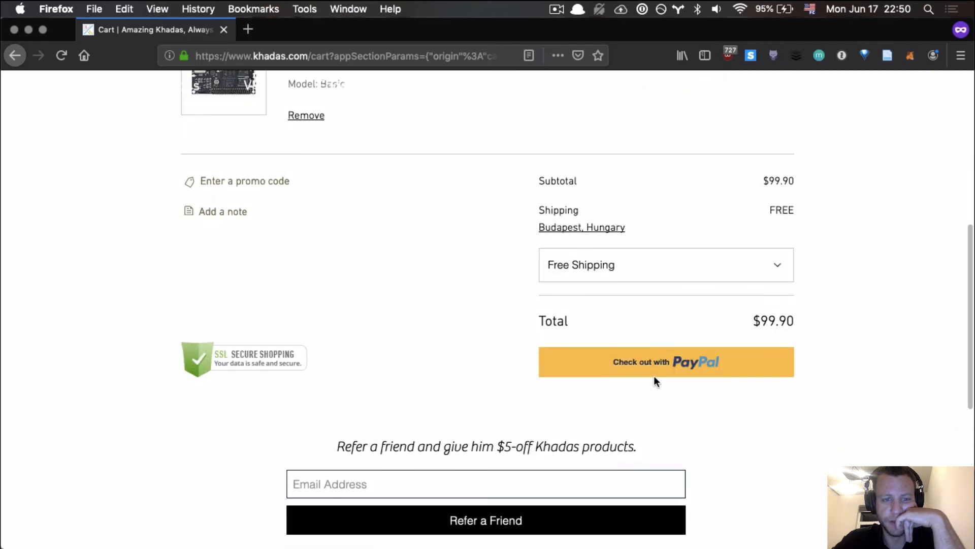
{"action": "scroll", "scroll_direction": "up", "scroll_amount": 3}
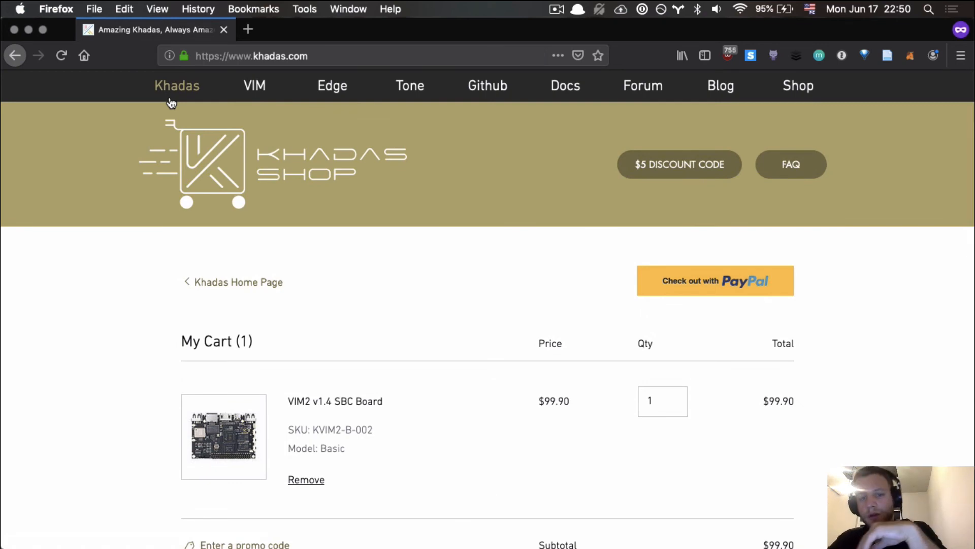
{"action": "left_click", "coordinate": [177, 85]}
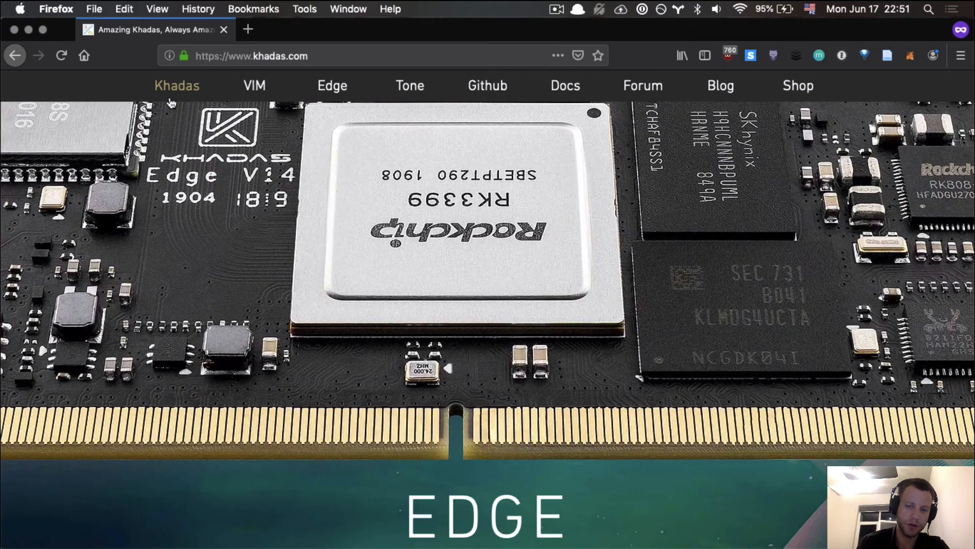
Scroll the khadas.com home page banners before reopening the cart with the $99.90 VIM2 board.
{"action": "scroll", "scroll_direction": "down", "scroll_amount": 3}
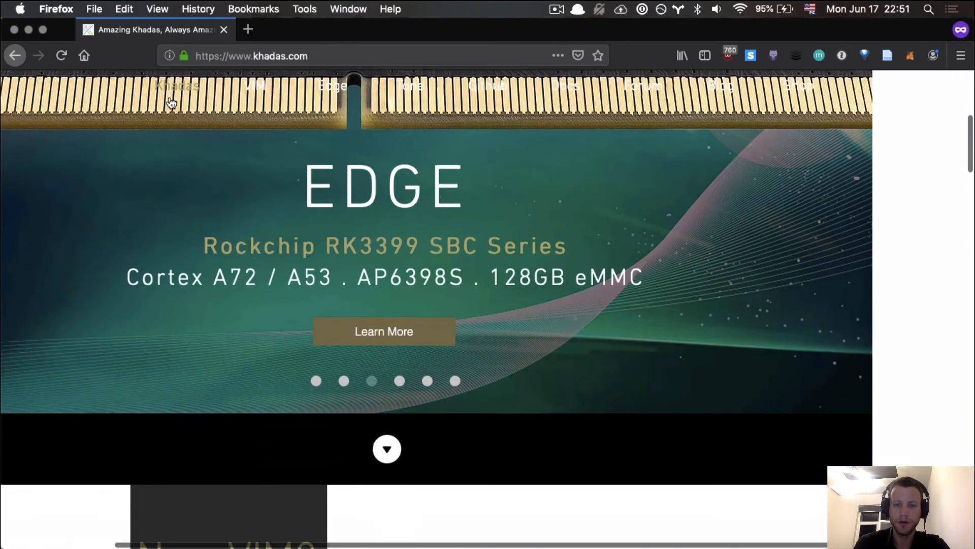
{"action": "scroll", "scroll_direction": "down", "scroll_amount": 3}
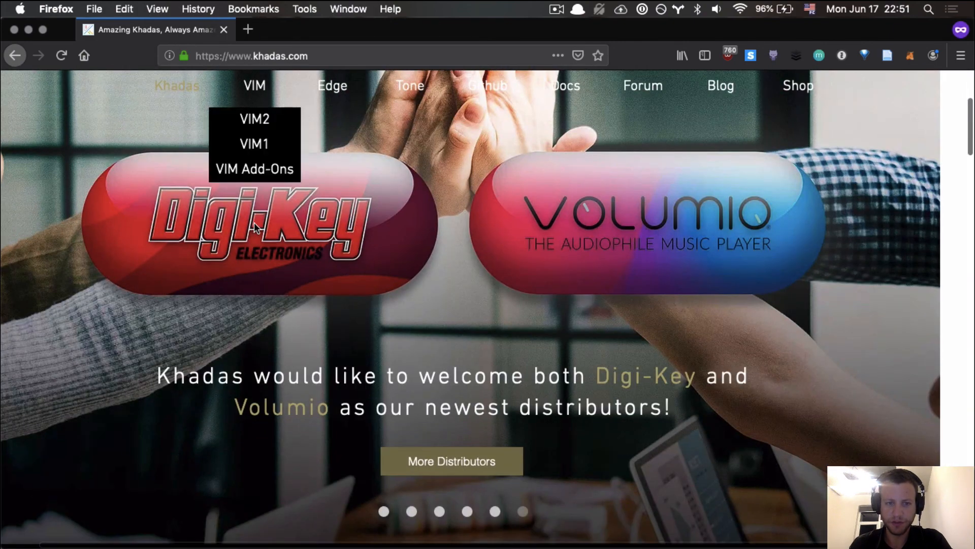
{"action": "mouse_move", "coordinate": [843, 282]}
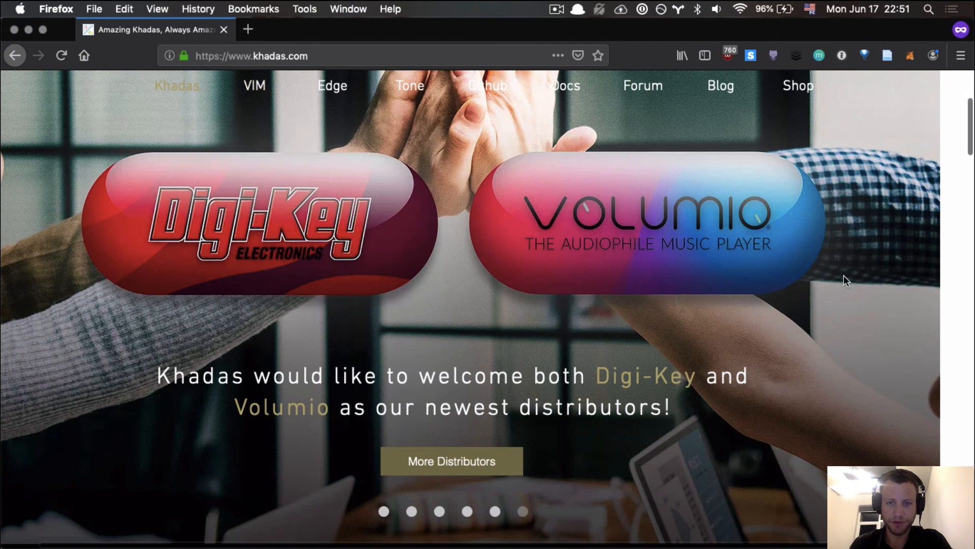
{"action": "mouse_move", "coordinate": [769, 260]}
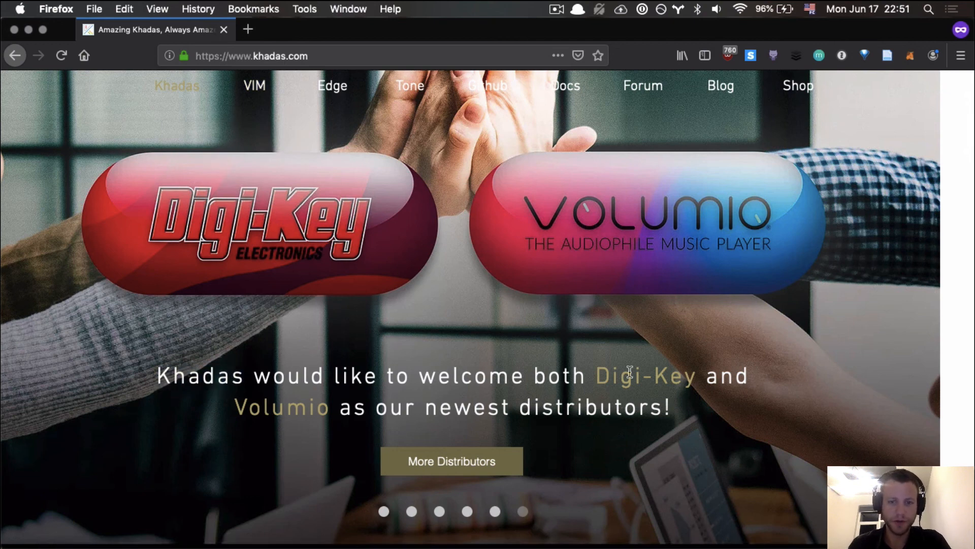
{"action": "scroll", "scroll_direction": "down", "scroll_amount": 3}
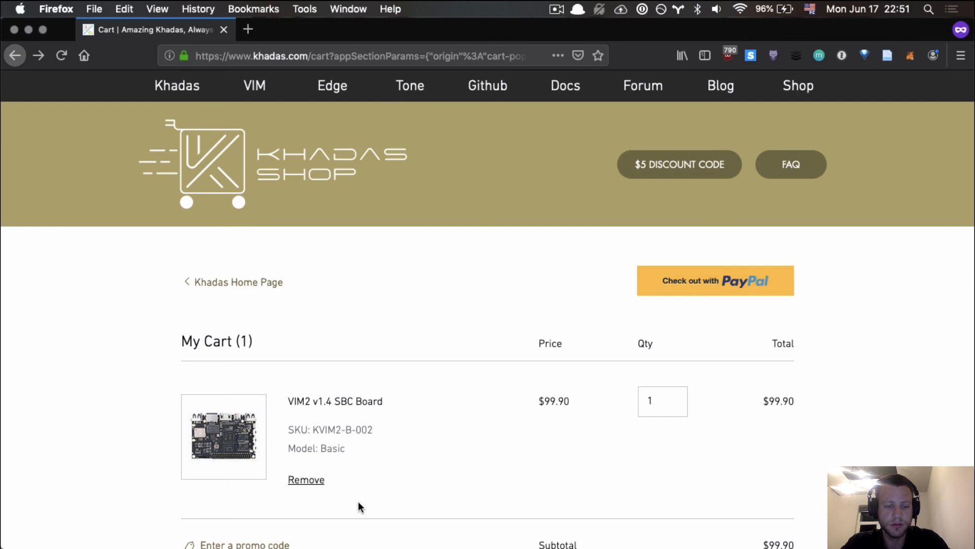
{"action": "mouse_move", "coordinate": [444, 270]}
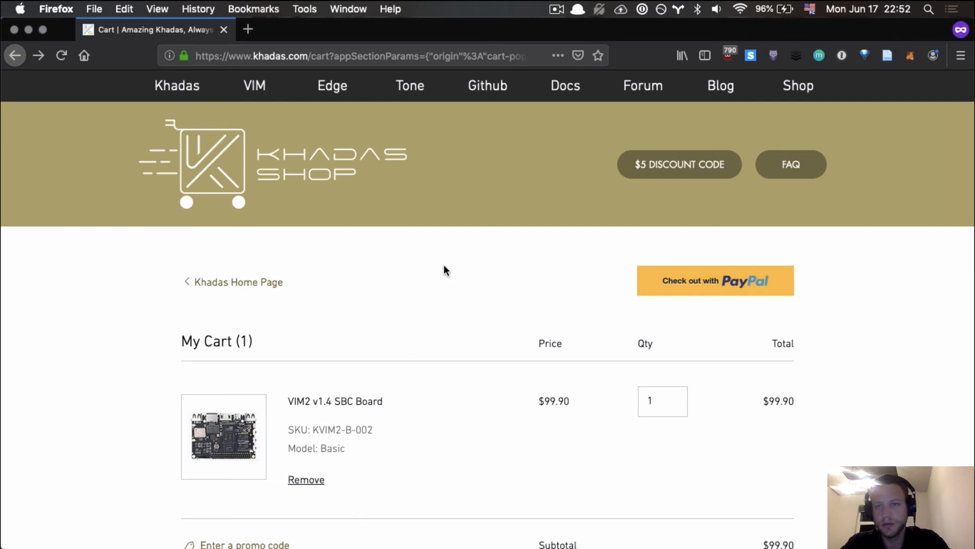